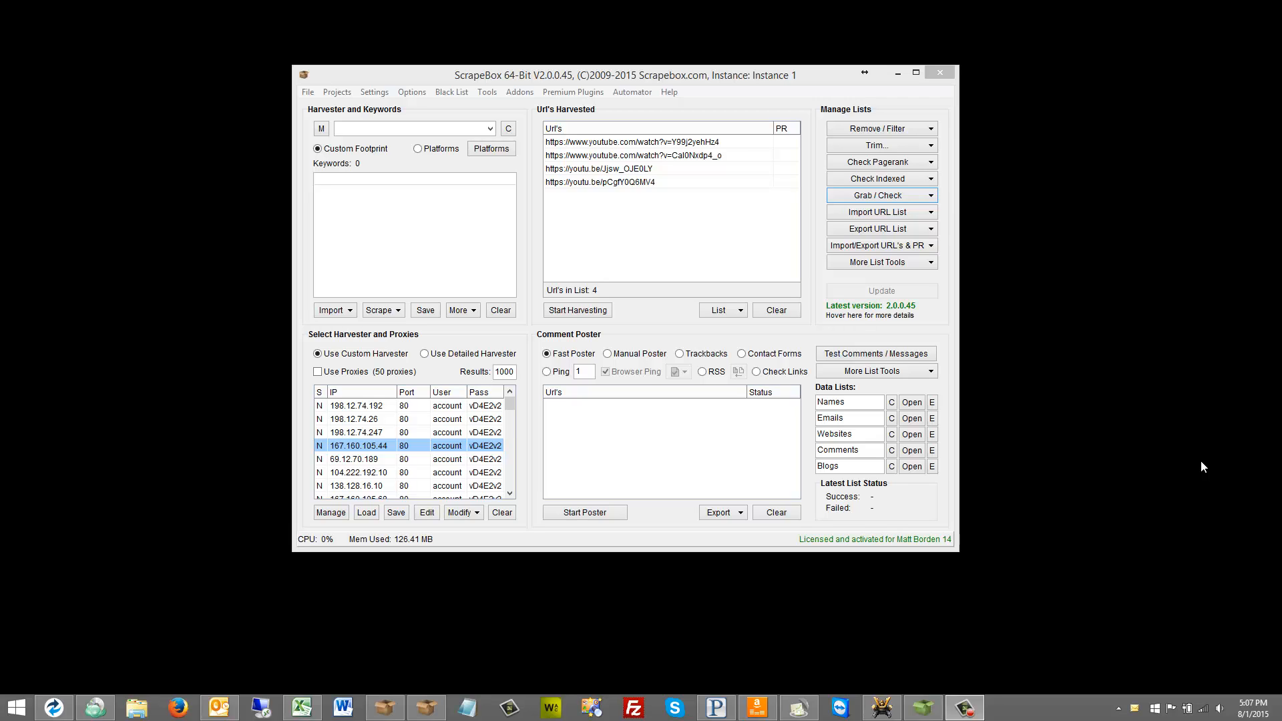
{"action": "mouse_move", "coordinate": [910, 199]}
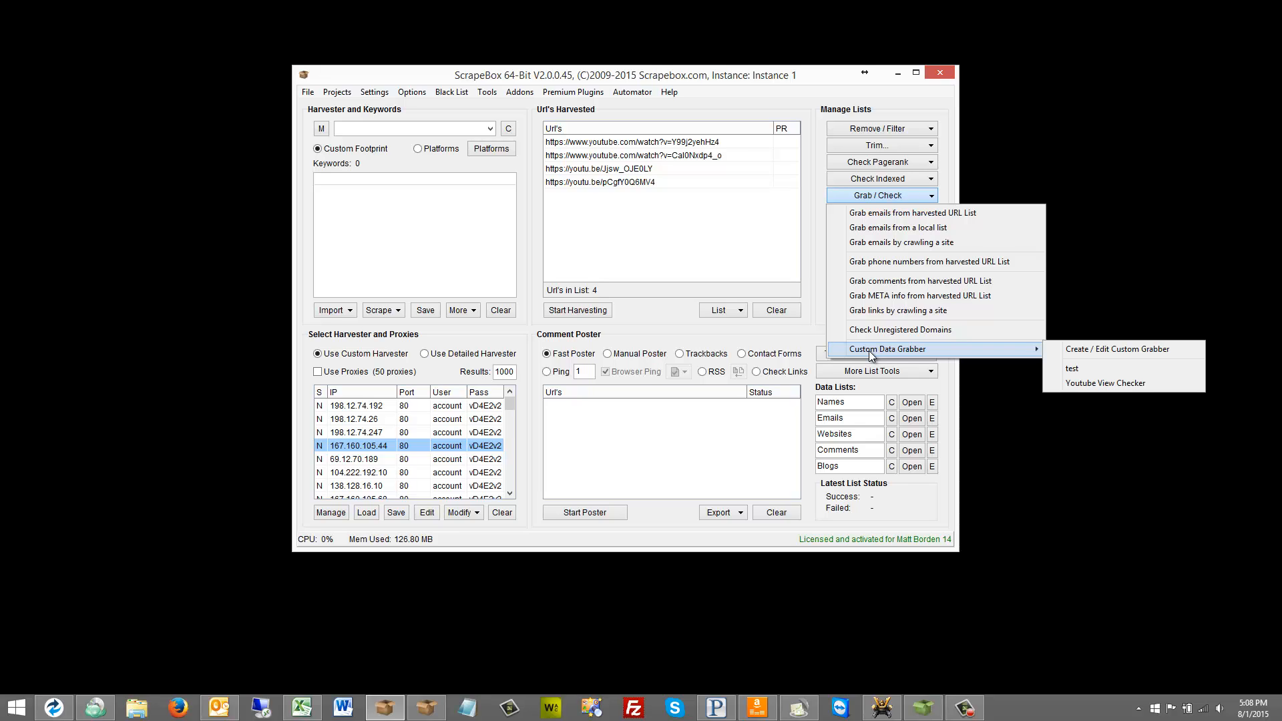
{"action": "mouse_move", "coordinate": [1250, 340]}
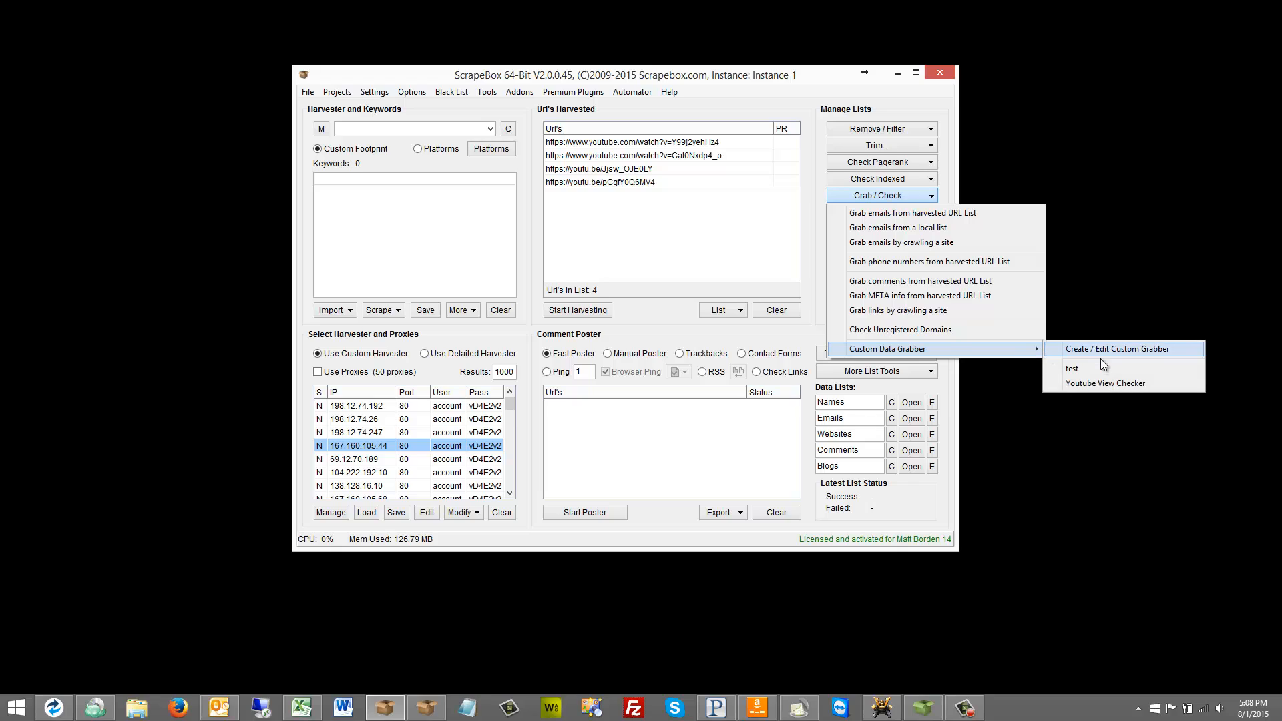
{"action": "mouse_move", "coordinate": [1106, 383]}
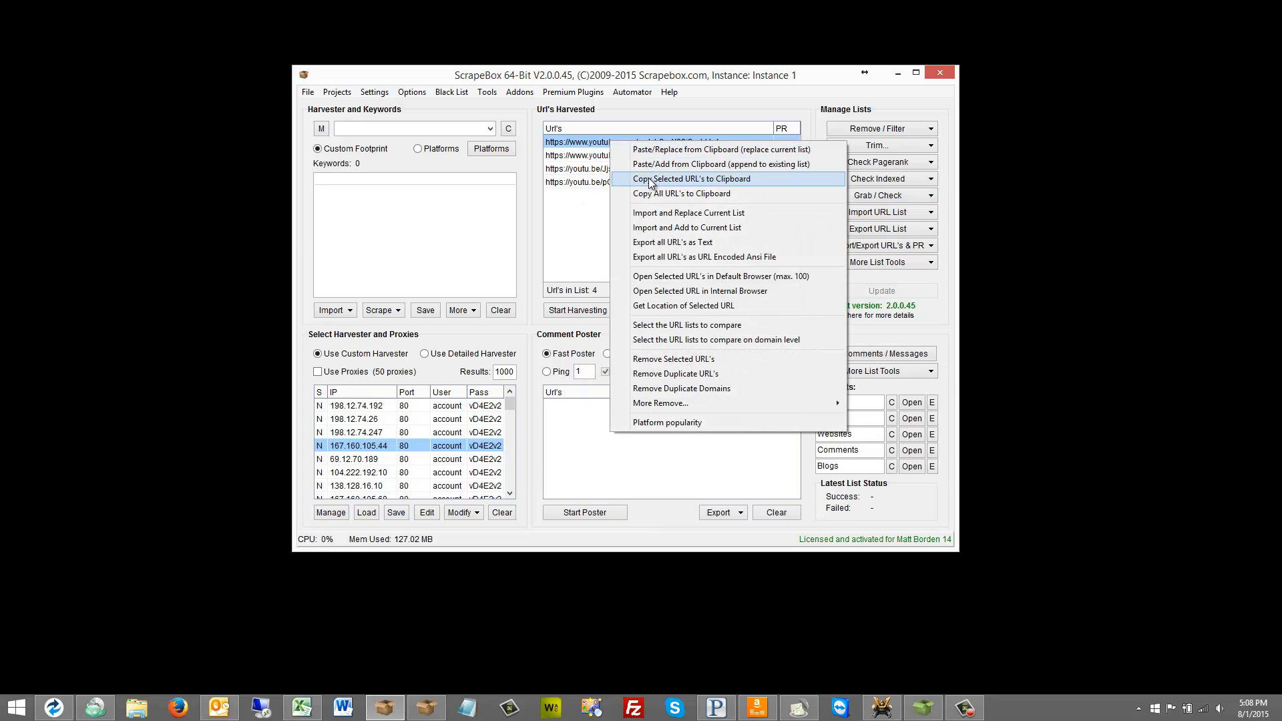
{"action": "mouse_move", "coordinate": [669, 277]}
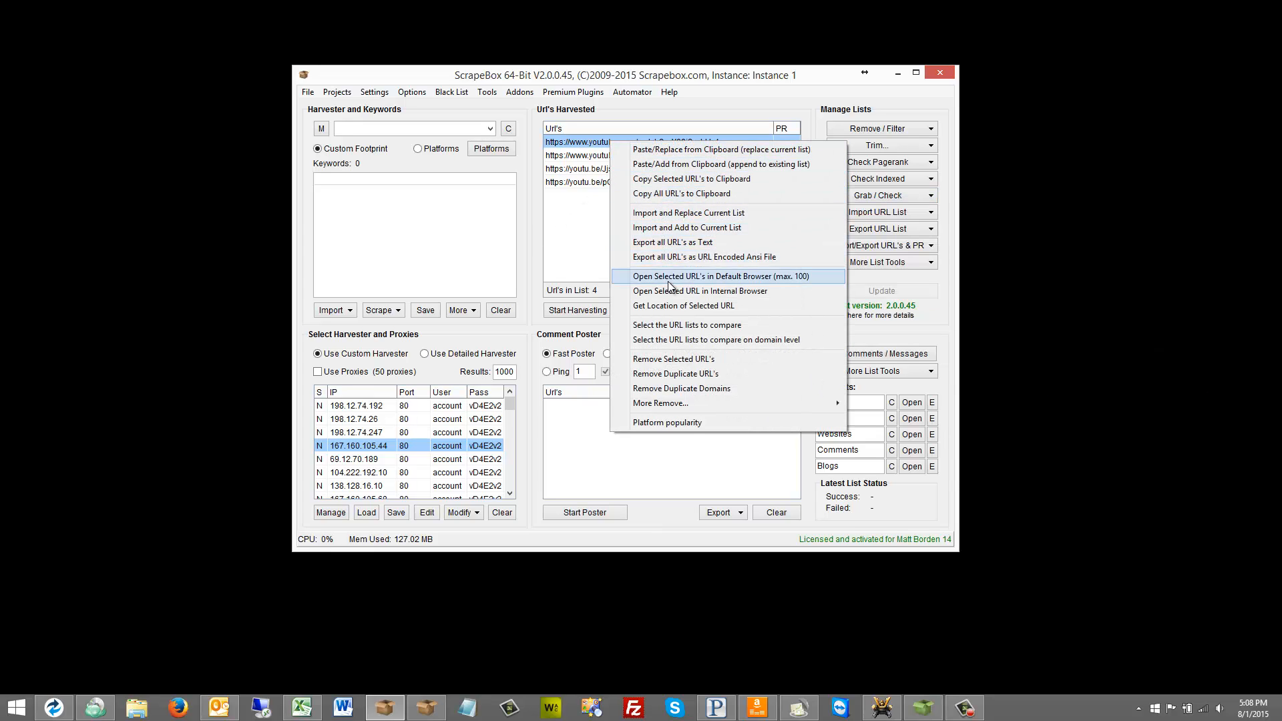
- Open the selected video in the browser and scroll to its 180-view count
{"action": "left_click", "coordinate": [716, 276]}
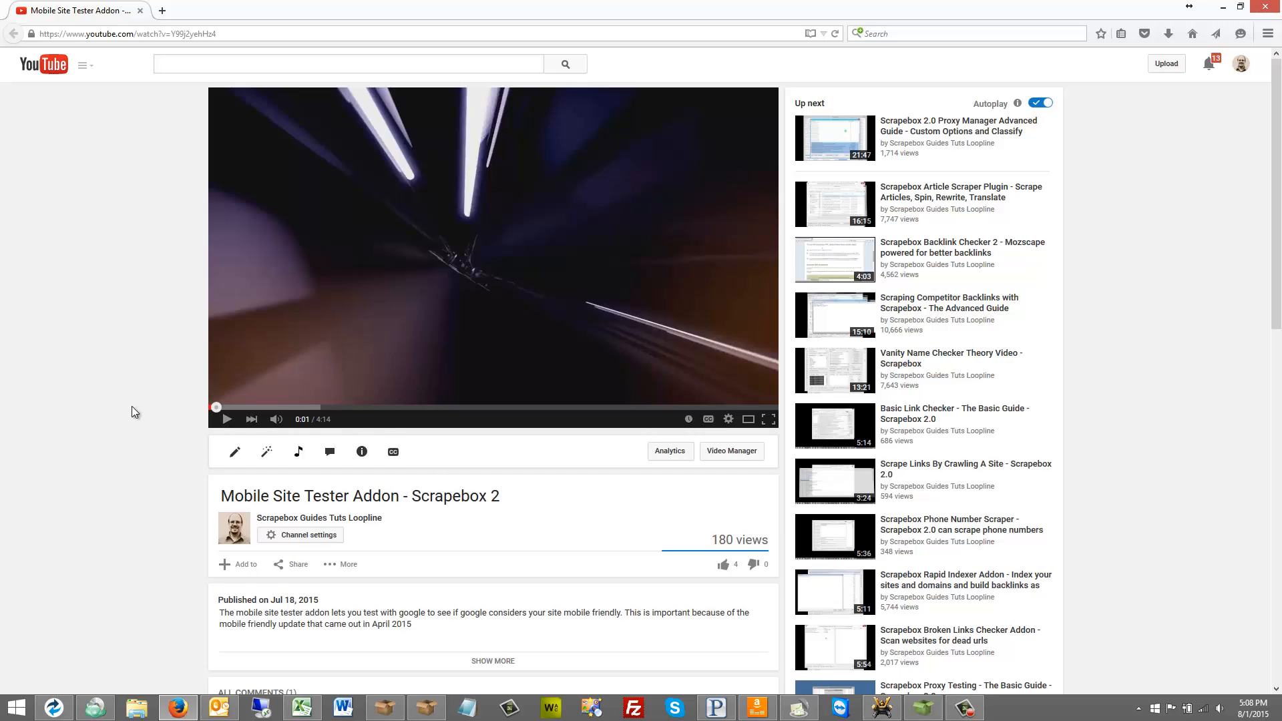
{"action": "scroll", "scroll_direction": "down", "scroll_amount": 3}
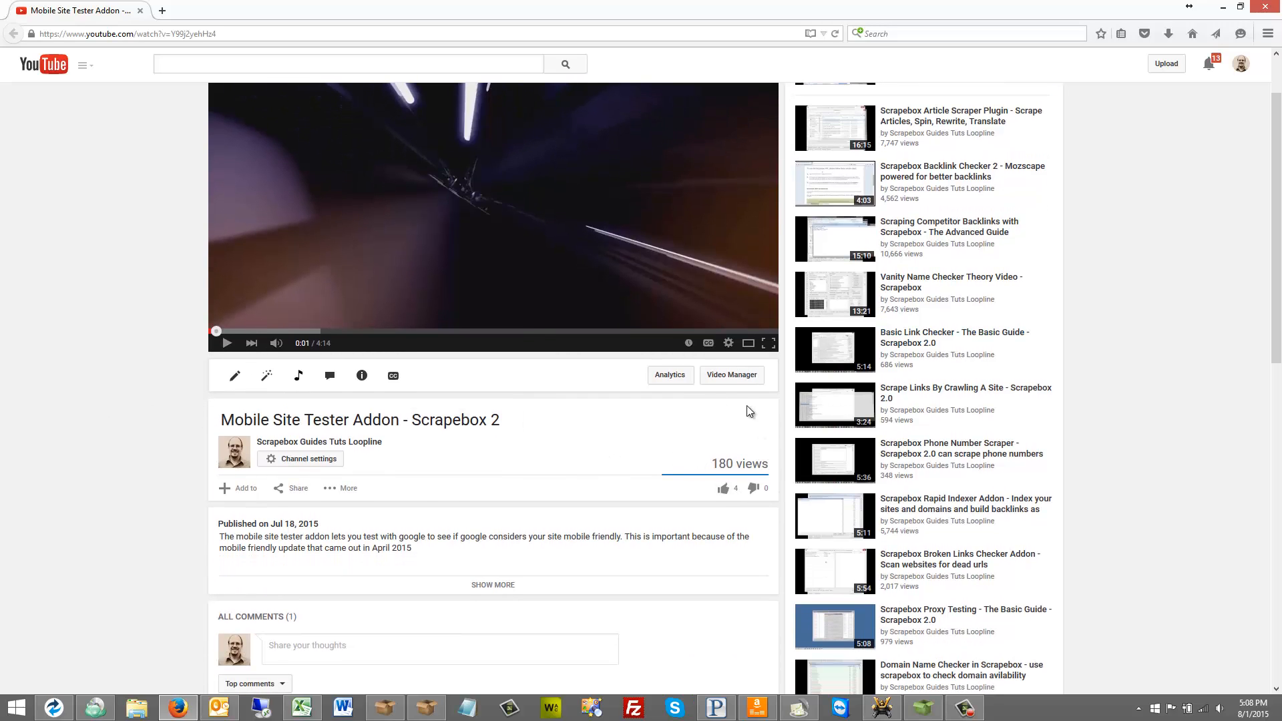
{"action": "mouse_move", "coordinate": [726, 414]}
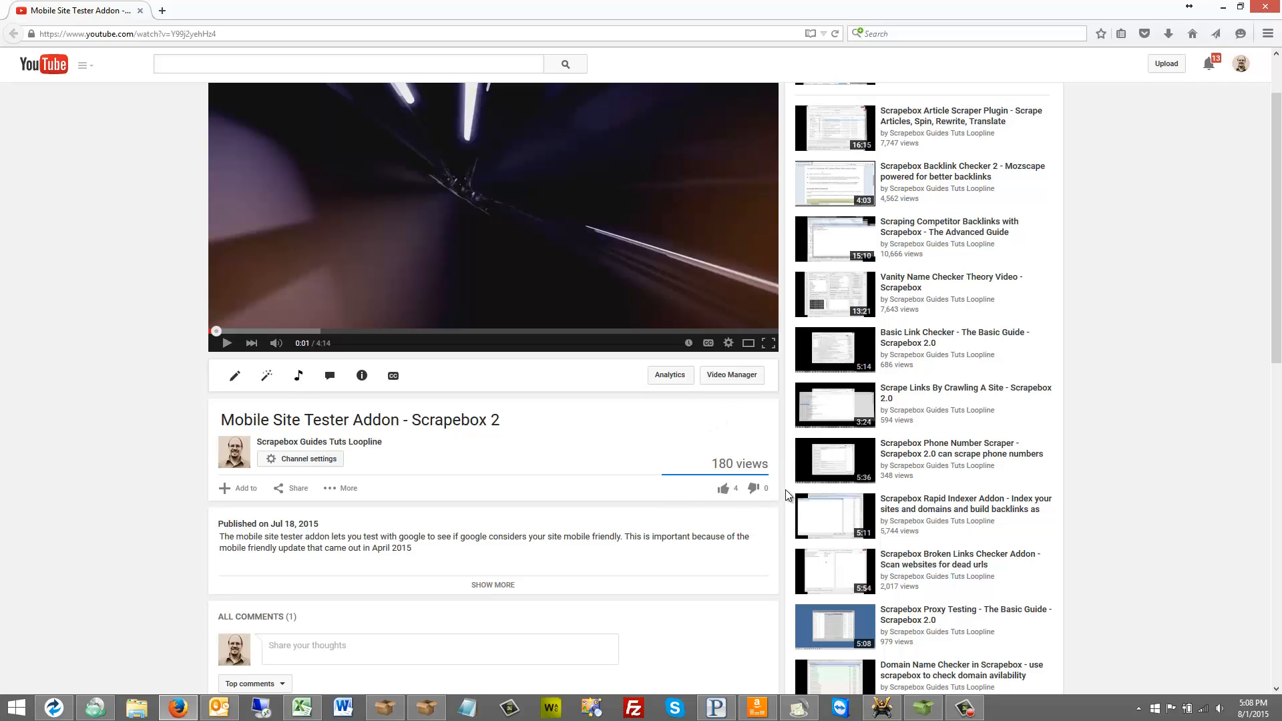
{"action": "mouse_move", "coordinate": [771, 489]}
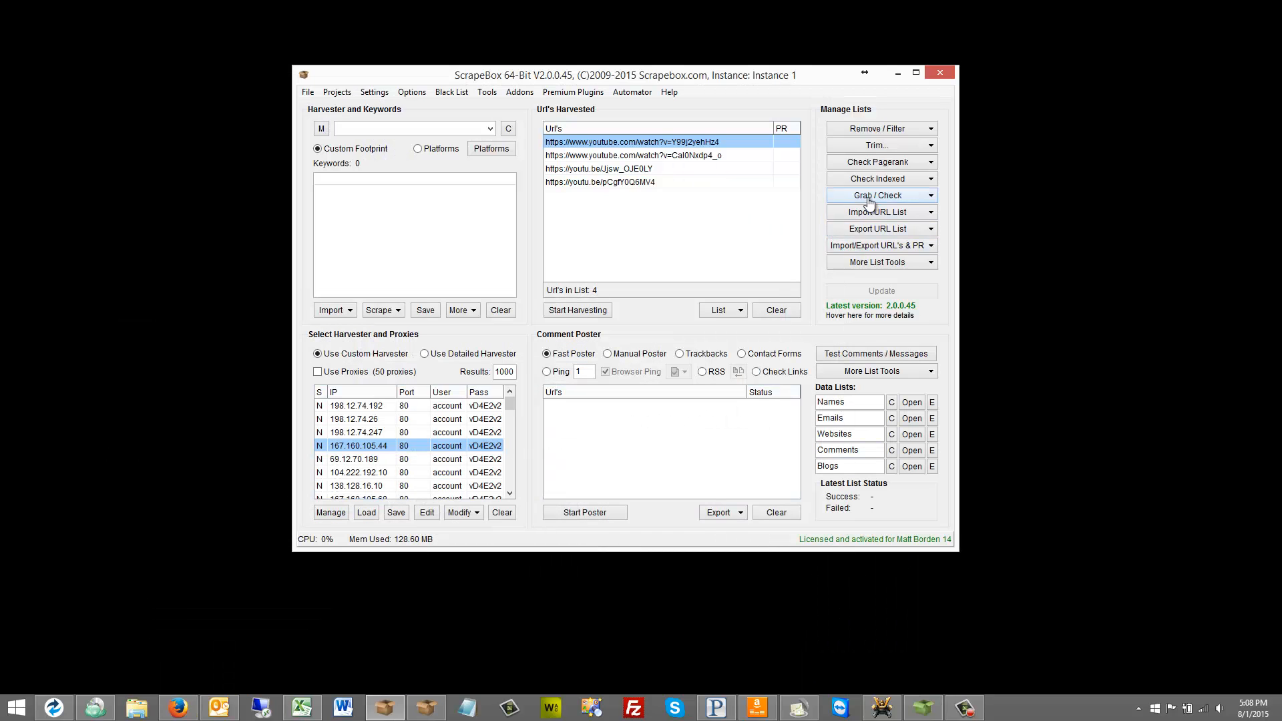
- Load the Youtube View Checker module in the Create / Edit Custom Grabber editor
{"action": "left_click", "coordinate": [880, 194]}
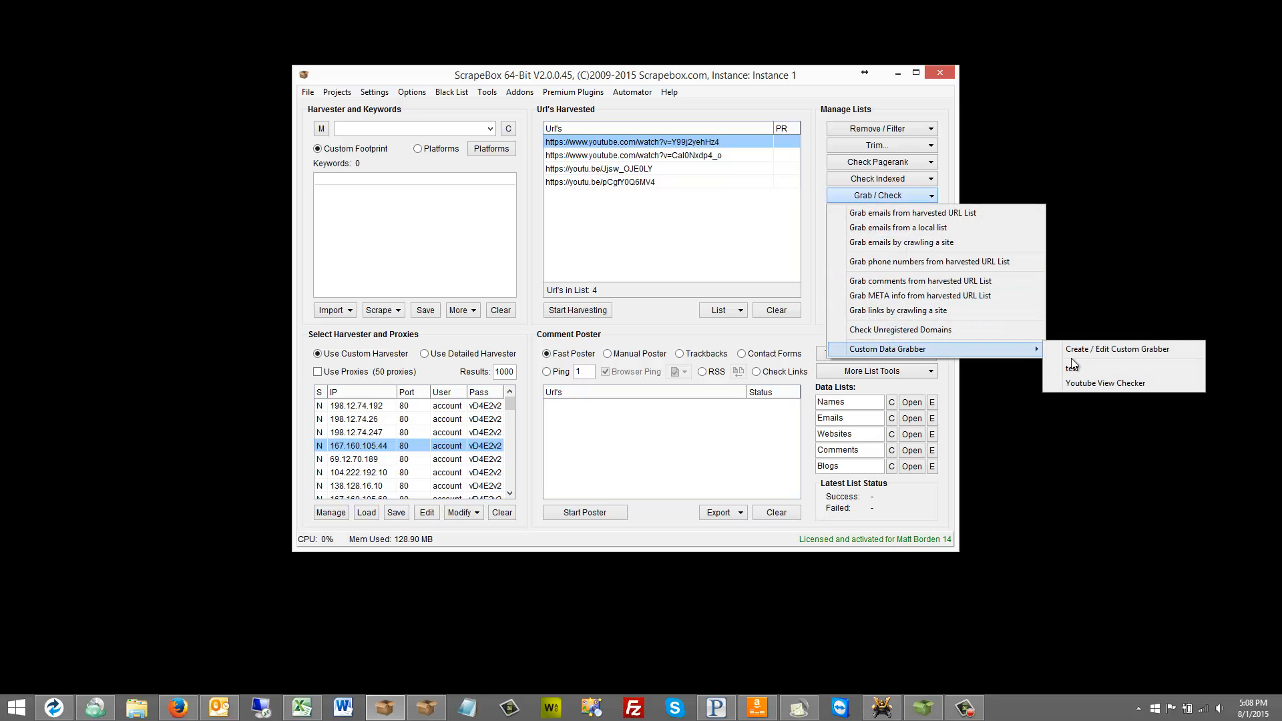
{"action": "left_click", "coordinate": [1118, 348]}
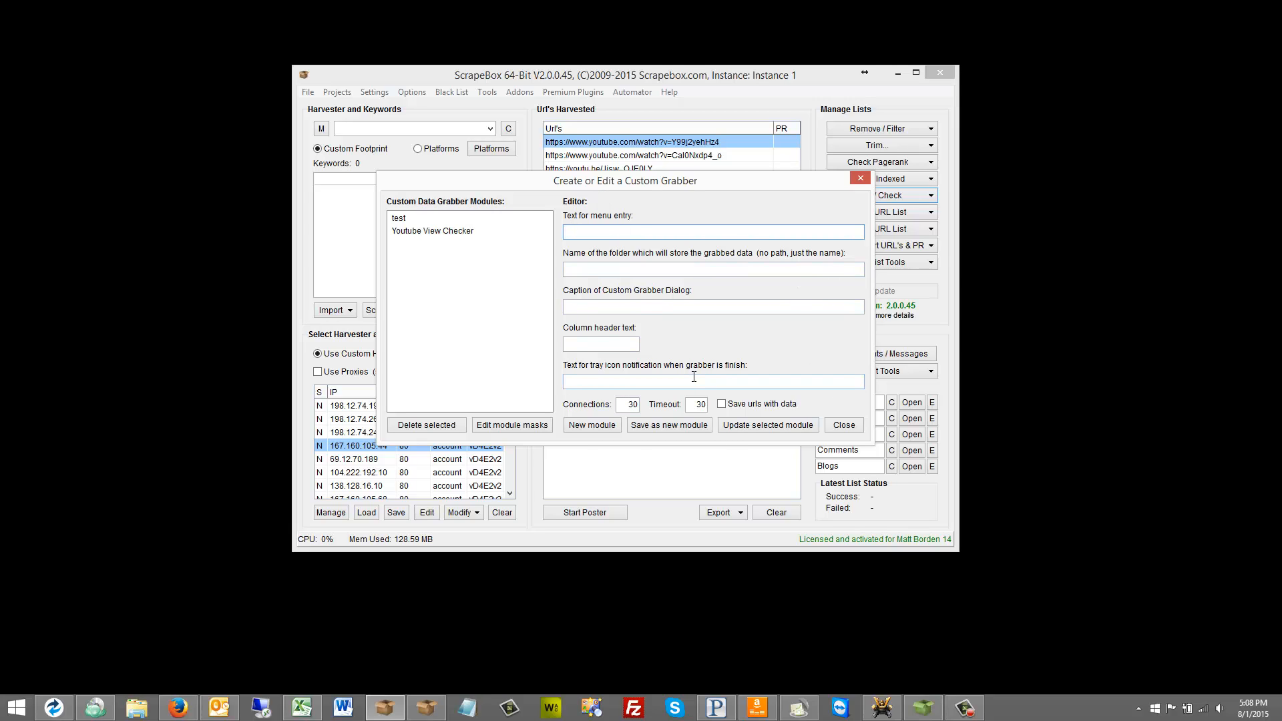
{"action": "left_click", "coordinate": [711, 231]}
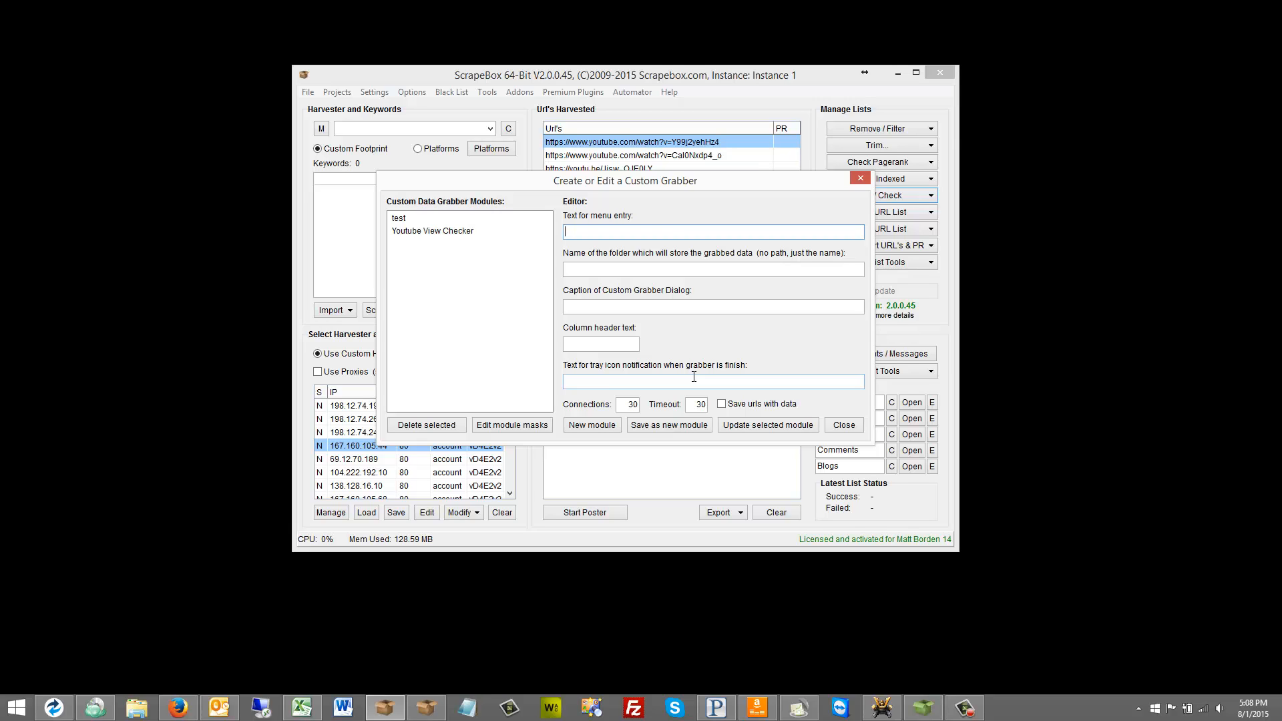
{"action": "mouse_move", "coordinate": [672, 338]}
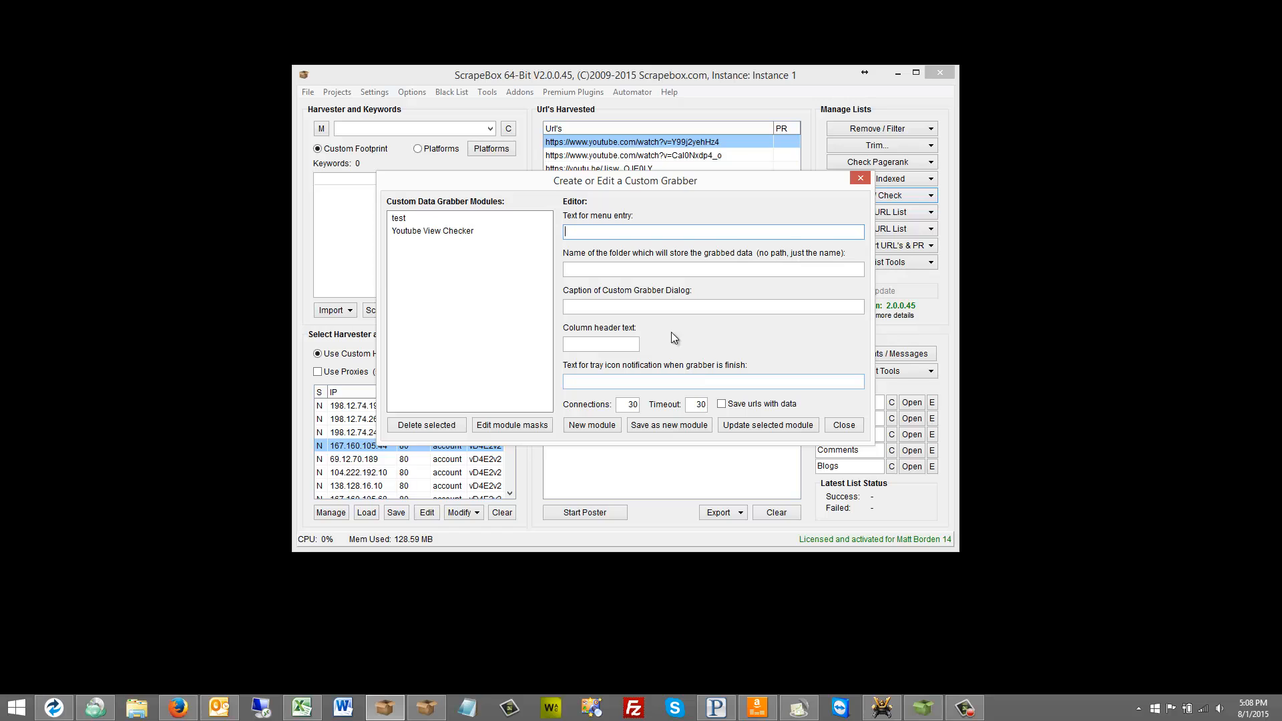
{"action": "left_click", "coordinate": [433, 231]}
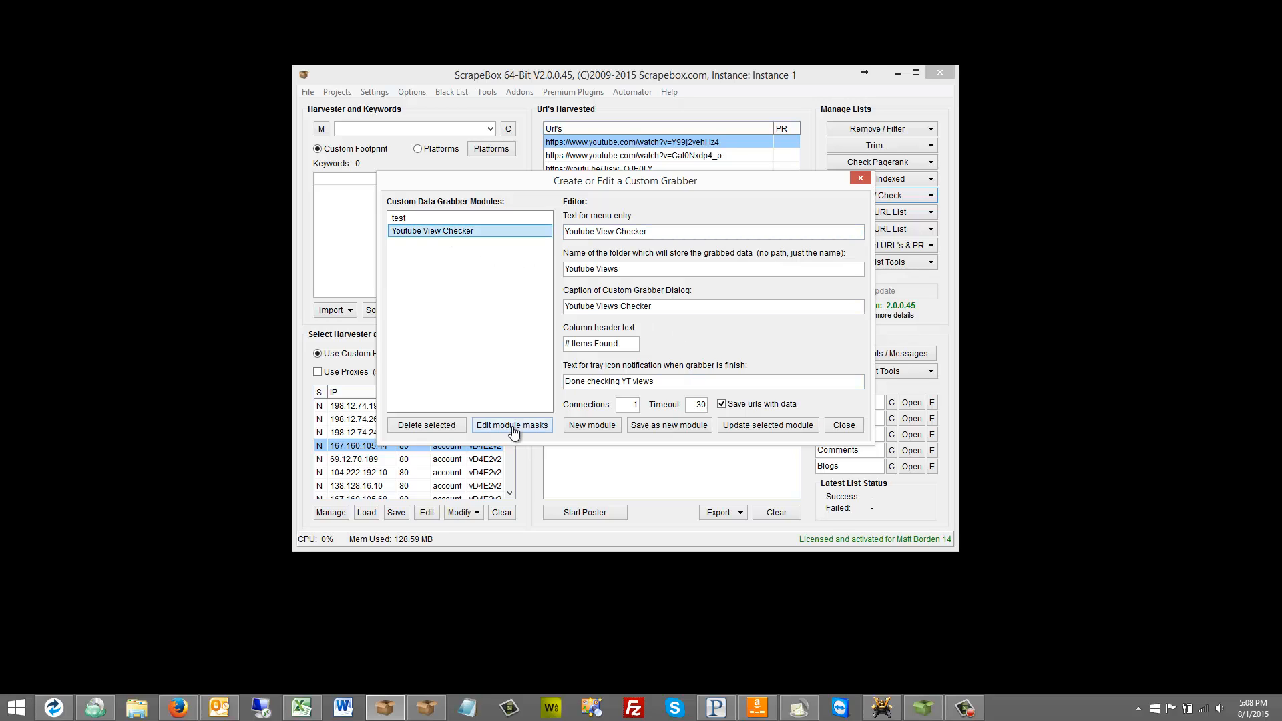
{"action": "left_click", "coordinate": [511, 425]}
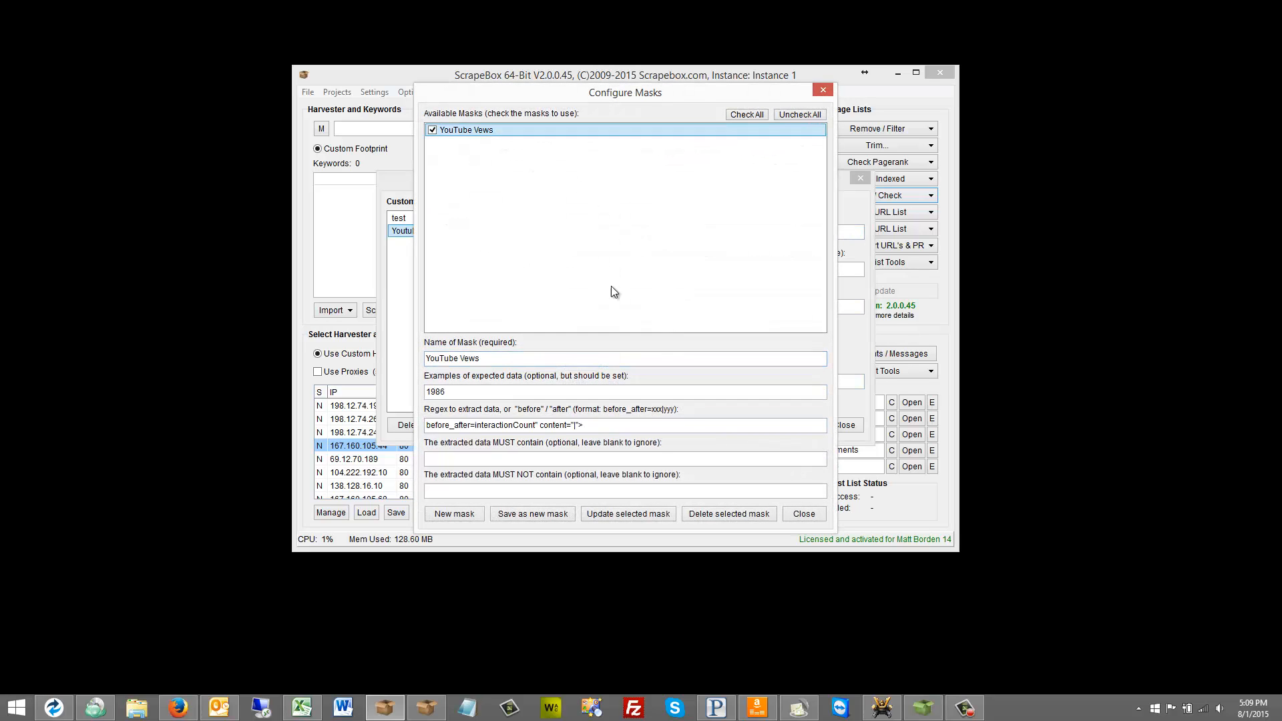
{"action": "mouse_move", "coordinate": [633, 303]}
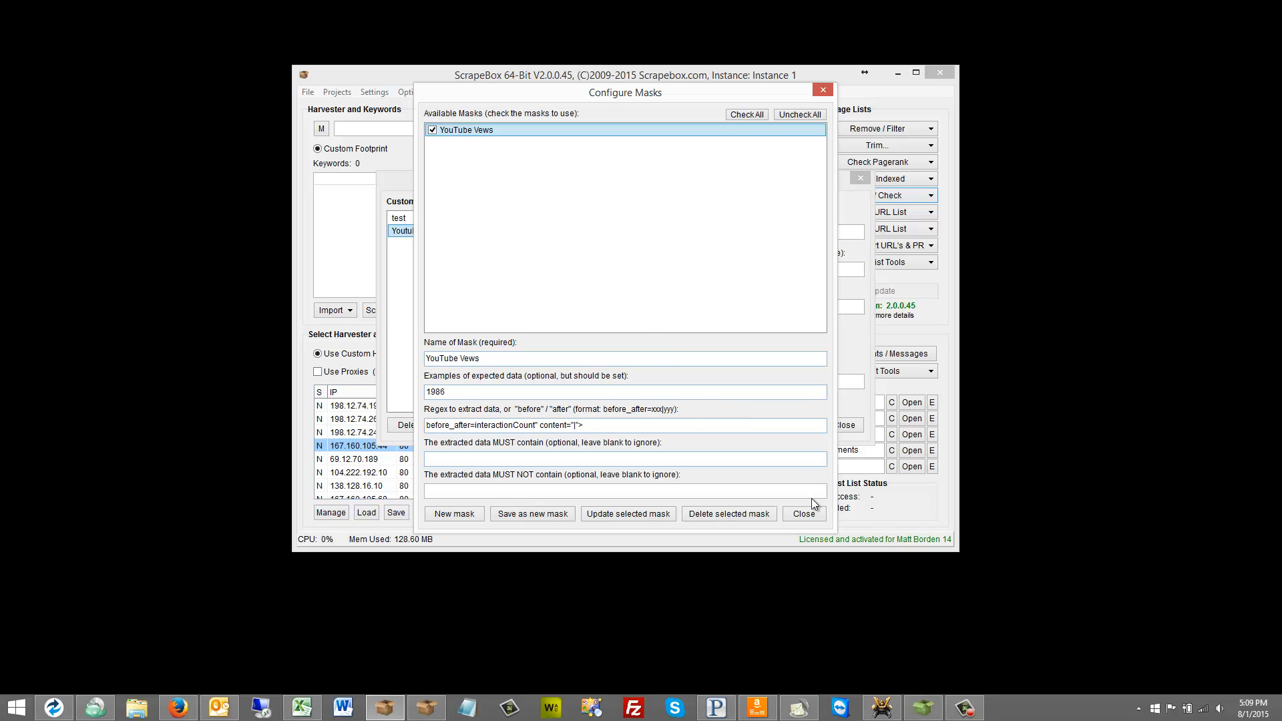
{"action": "left_click", "coordinate": [802, 513]}
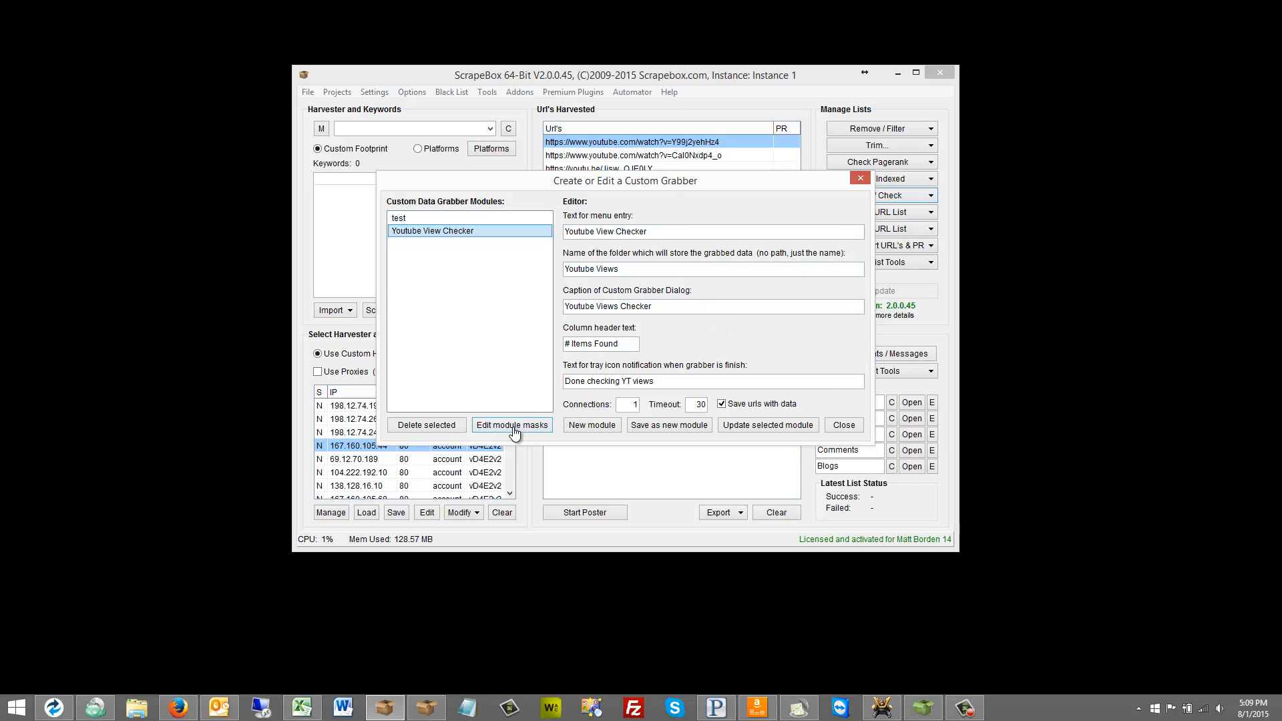
{"action": "left_click", "coordinate": [511, 425]}
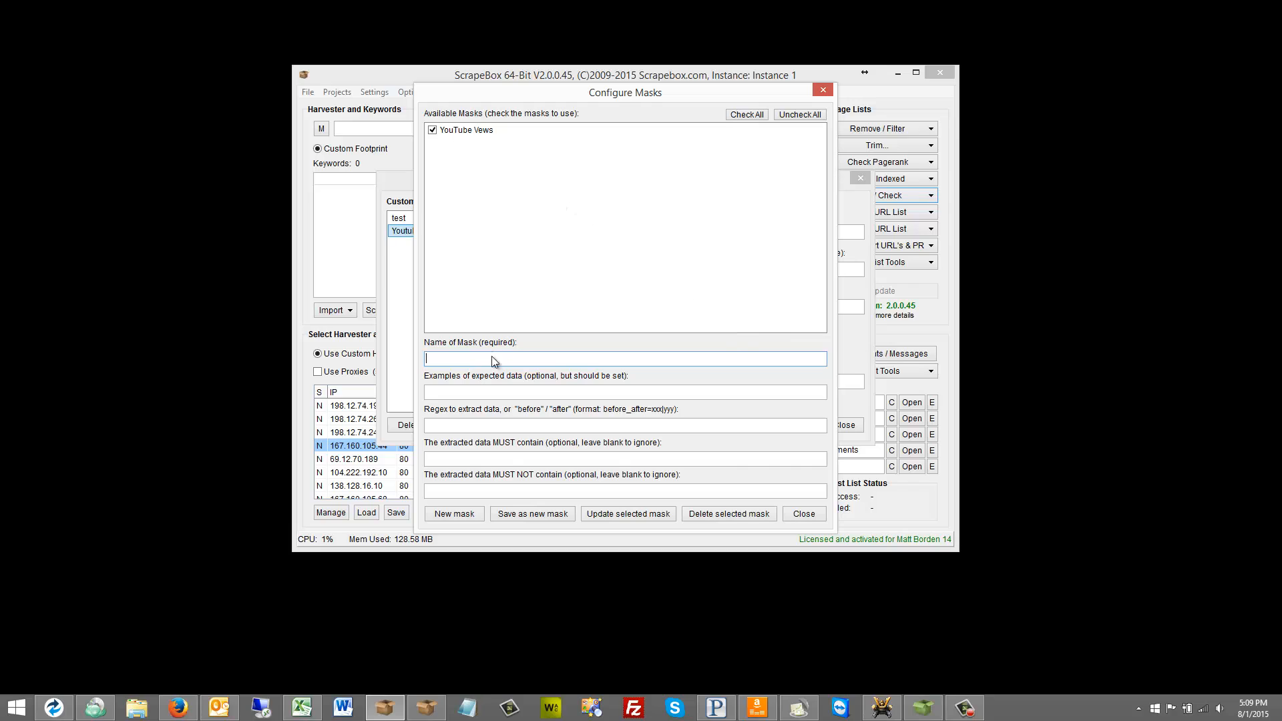
{"action": "mouse_move", "coordinate": [480, 349]}
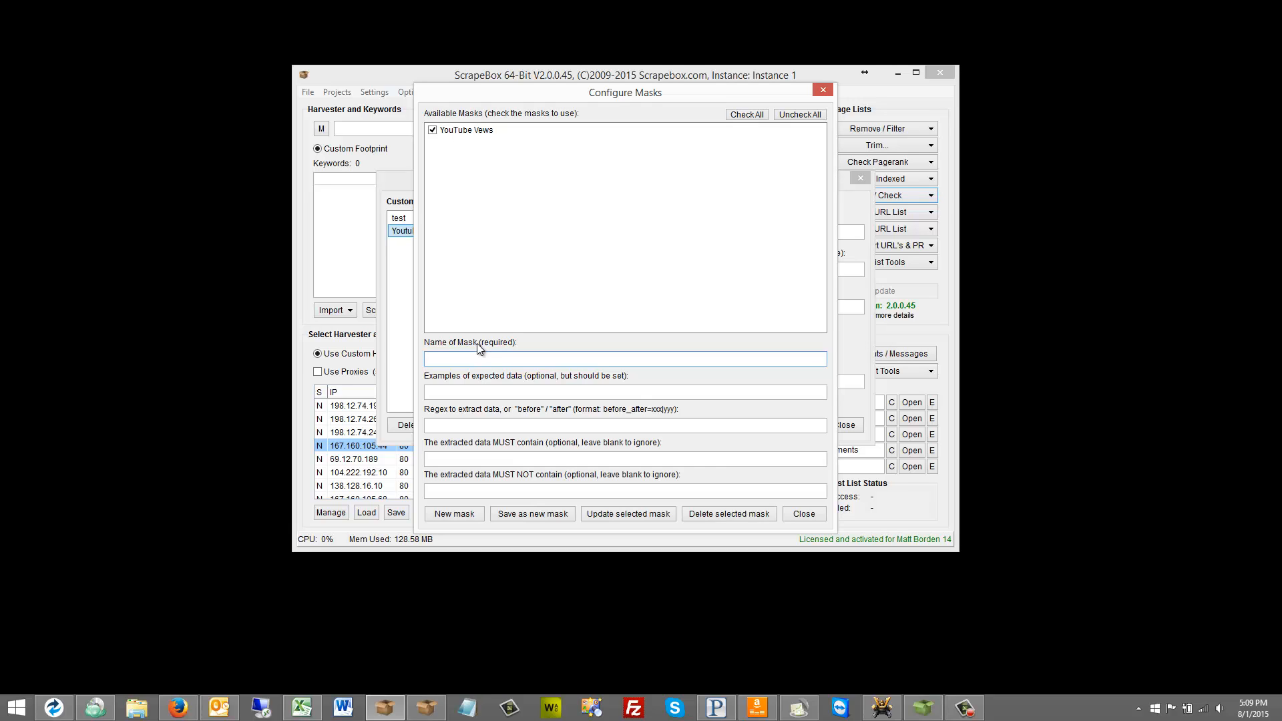
{"action": "left_click", "coordinate": [625, 358]}
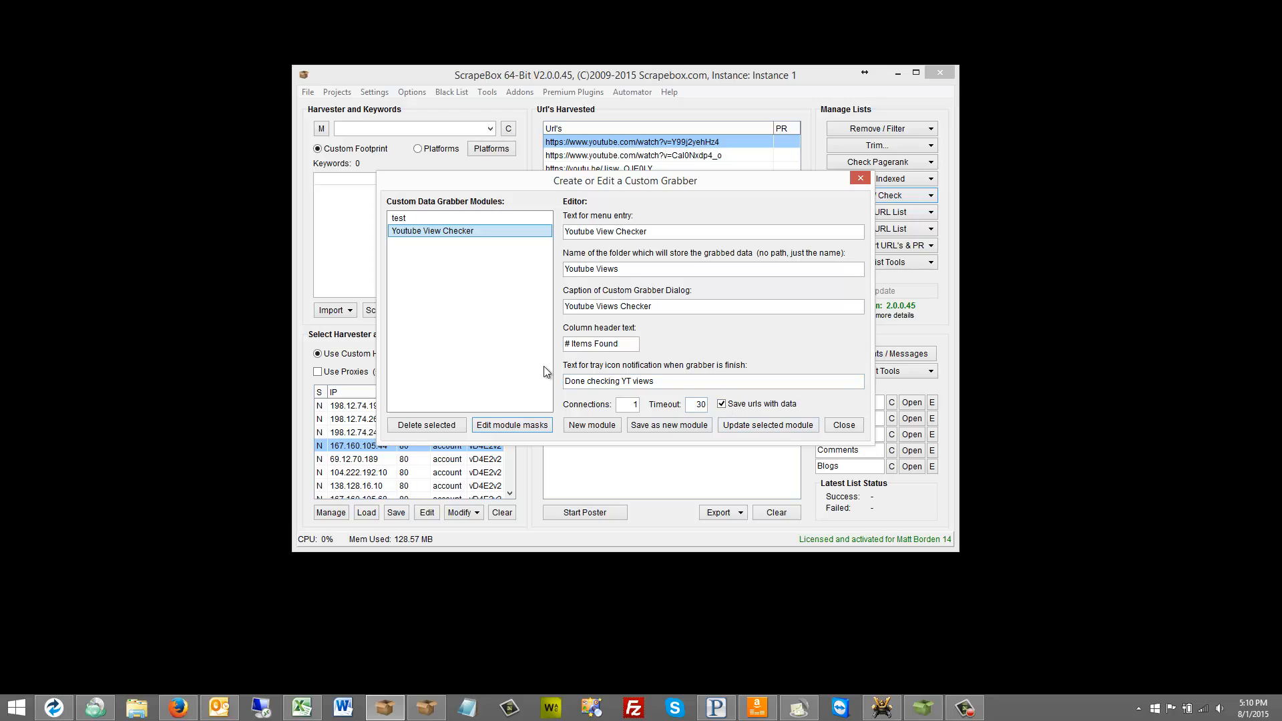
{"action": "mouse_move", "coordinate": [501, 333]}
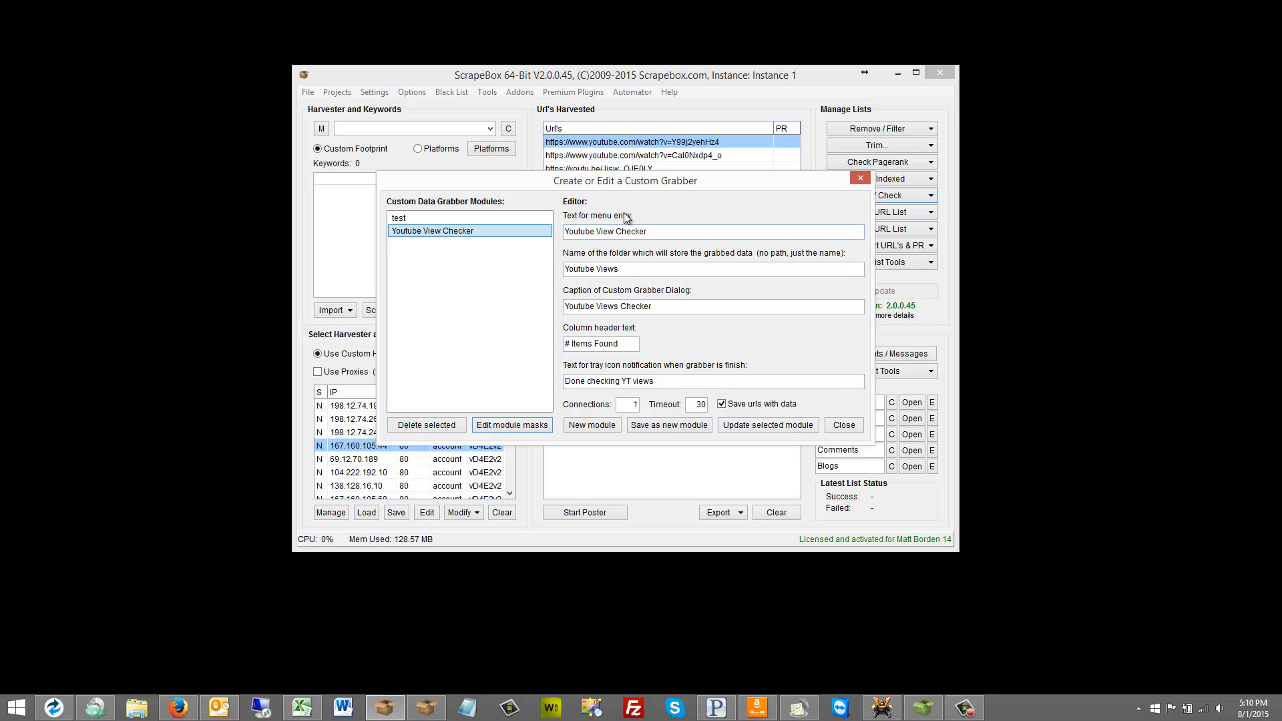
{"action": "left_click", "coordinate": [681, 231]}
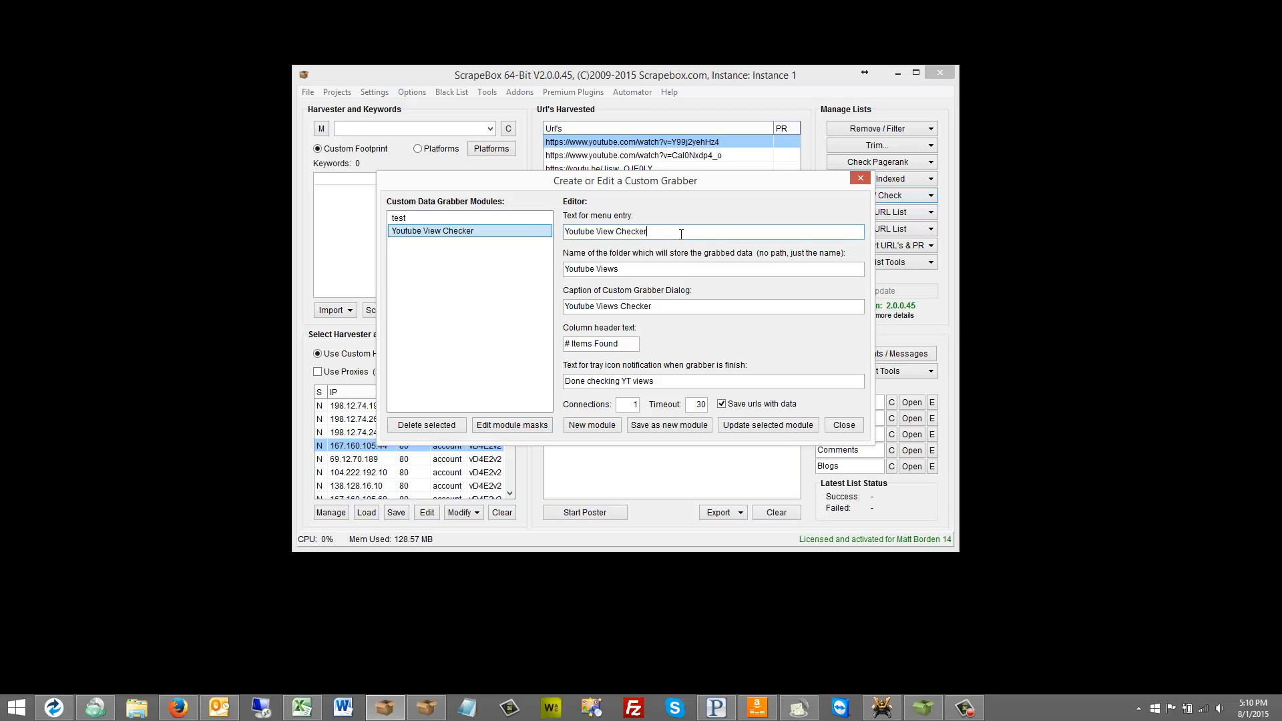
{"action": "left_click", "coordinate": [452, 231]}
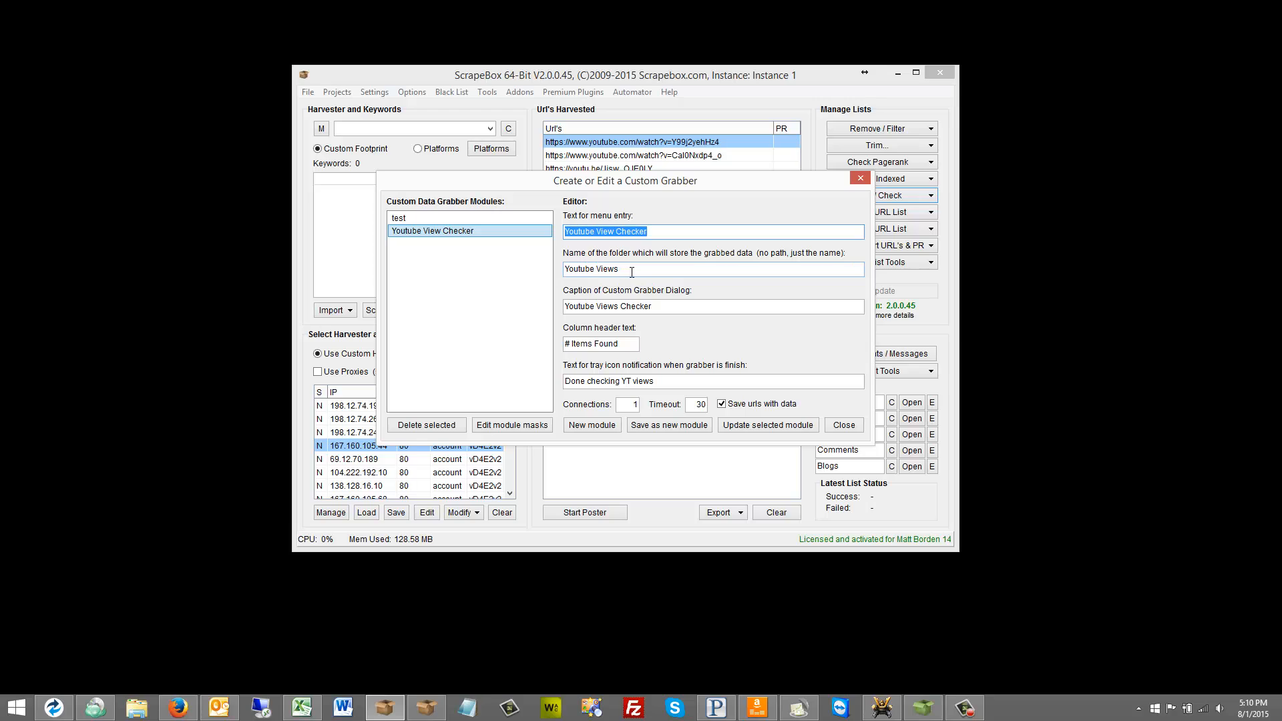
{"action": "mouse_move", "coordinate": [803, 266]}
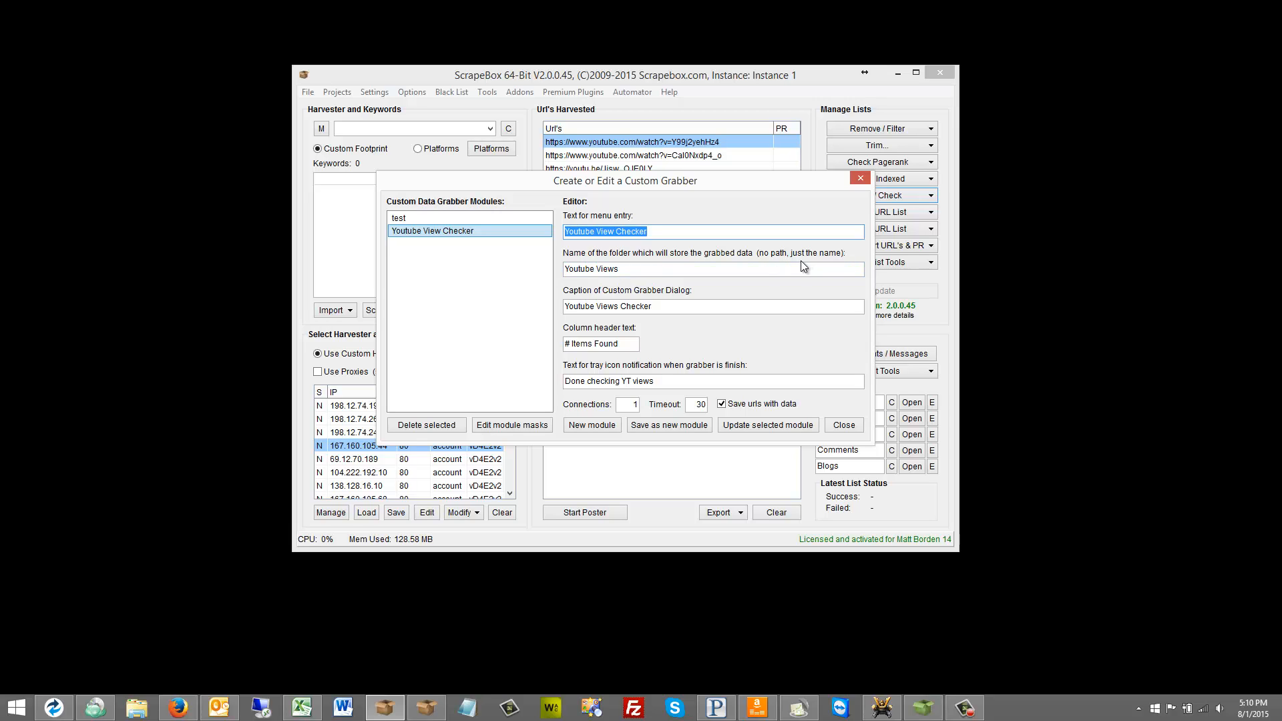
{"action": "left_click", "coordinate": [668, 268]}
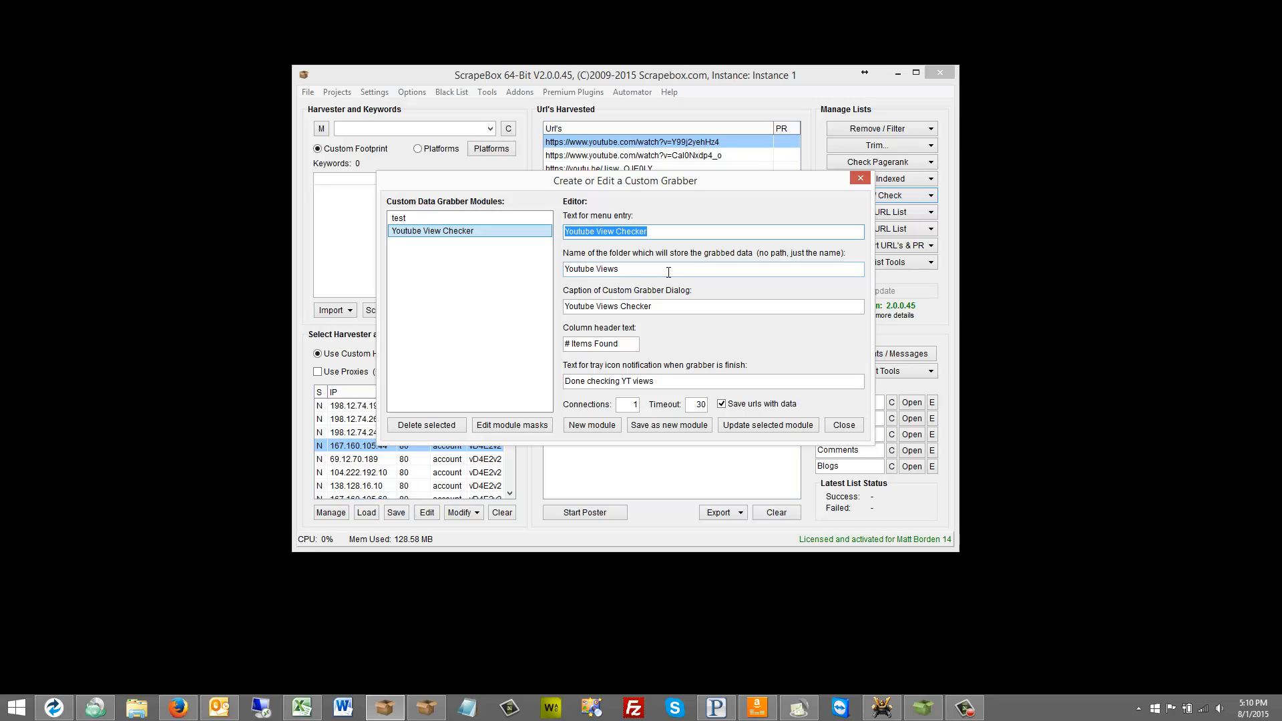
{"action": "mouse_move", "coordinate": [166, 680]}
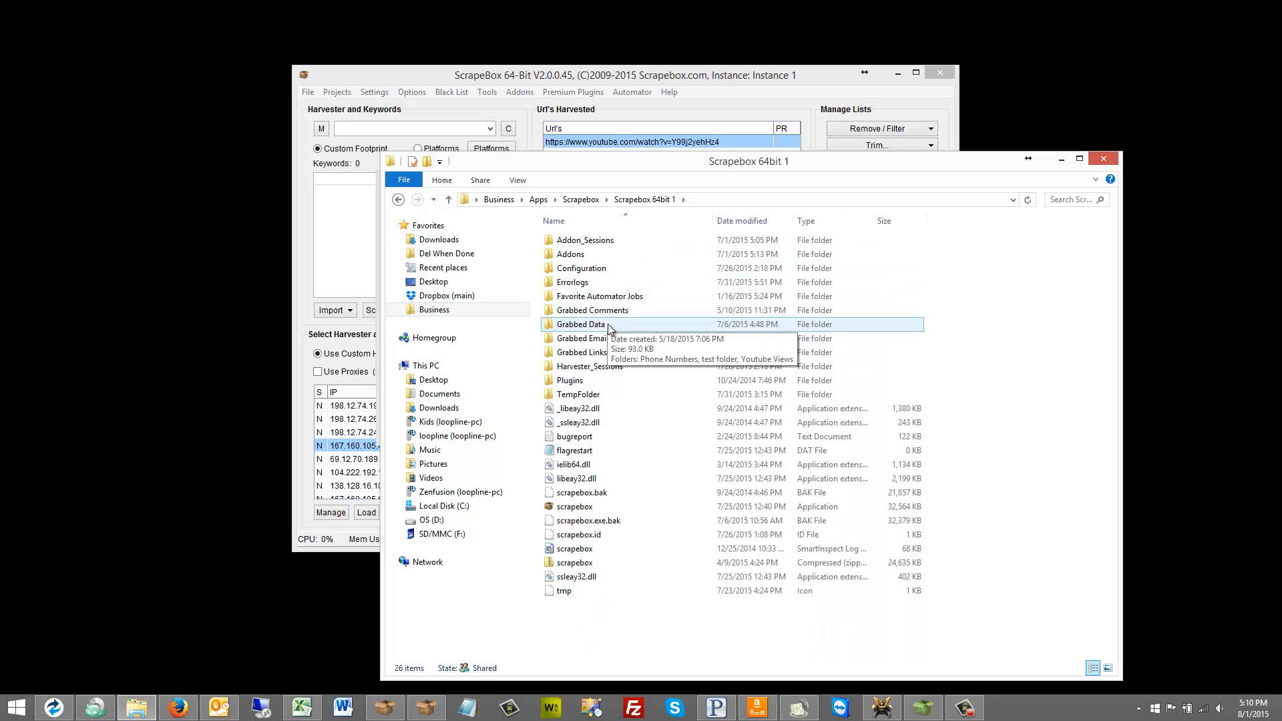
- Browse into Grabbed Data and open its Youtube Views results folder
{"action": "double_click", "coordinate": [581, 323]}
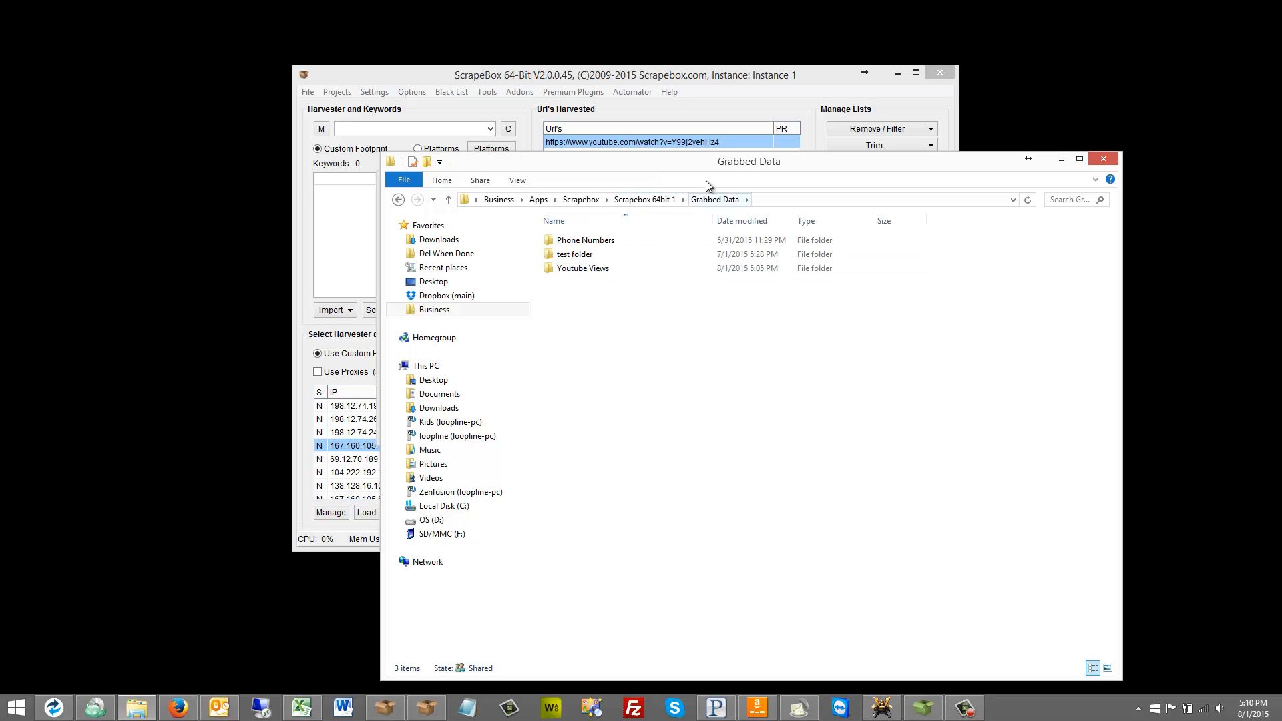
{"action": "left_click", "coordinate": [581, 269]}
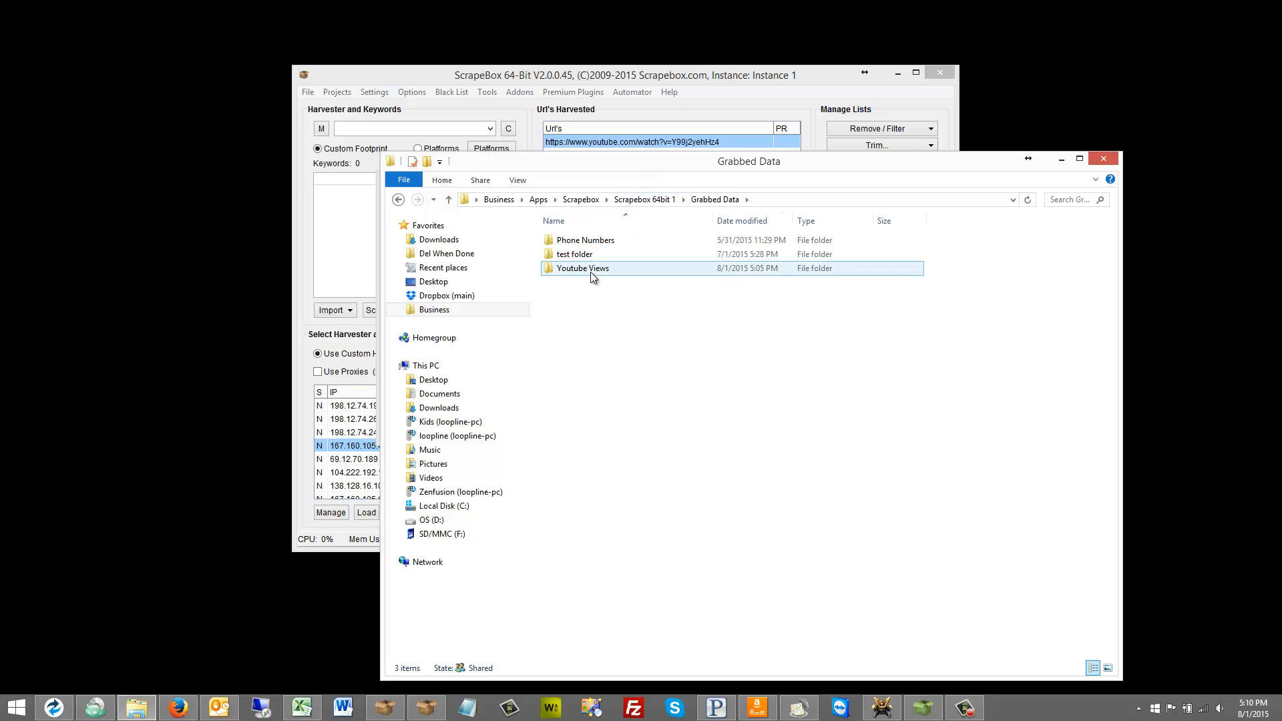
{"action": "double_click", "coordinate": [581, 268]}
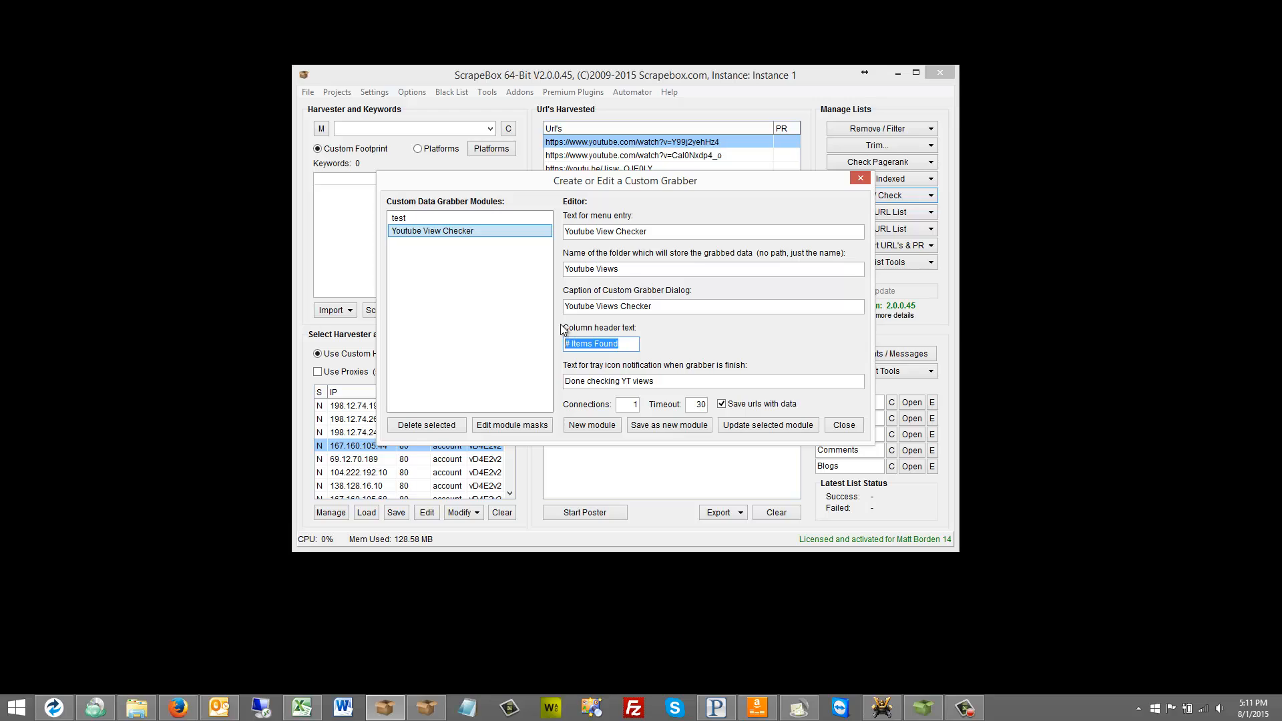
{"action": "mouse_move", "coordinate": [567, 334]}
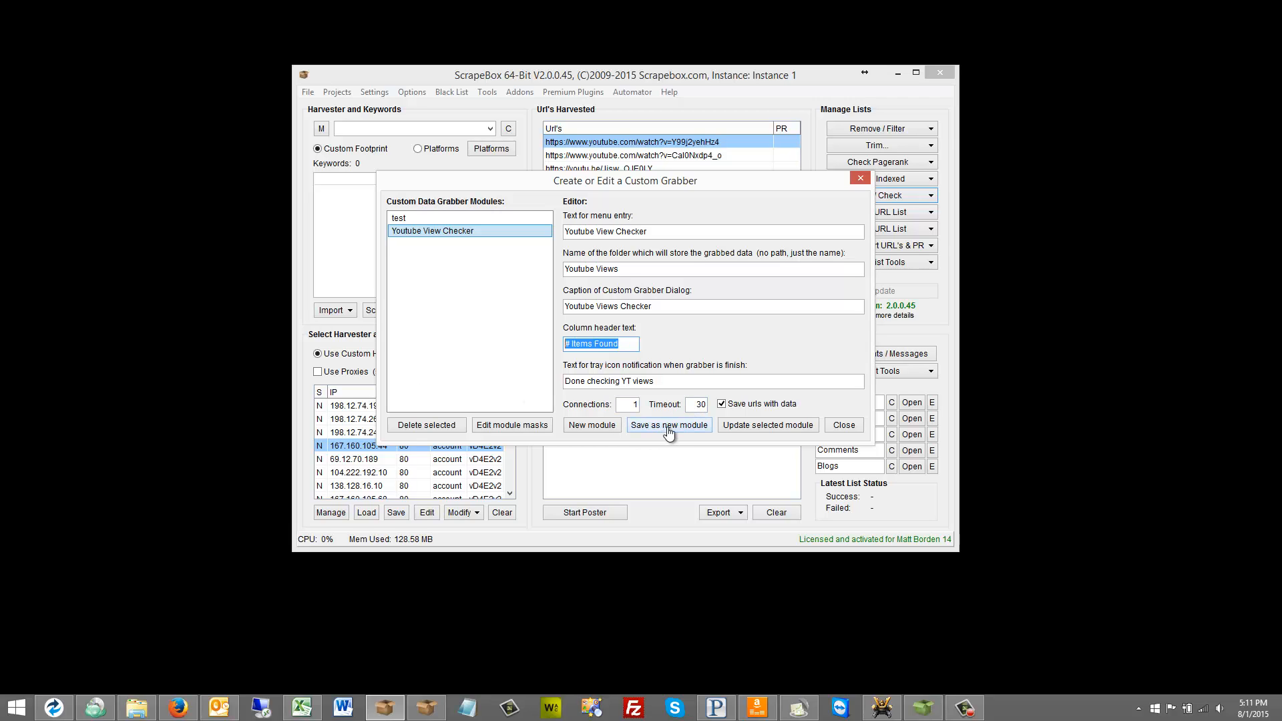
{"action": "mouse_move", "coordinate": [677, 409]}
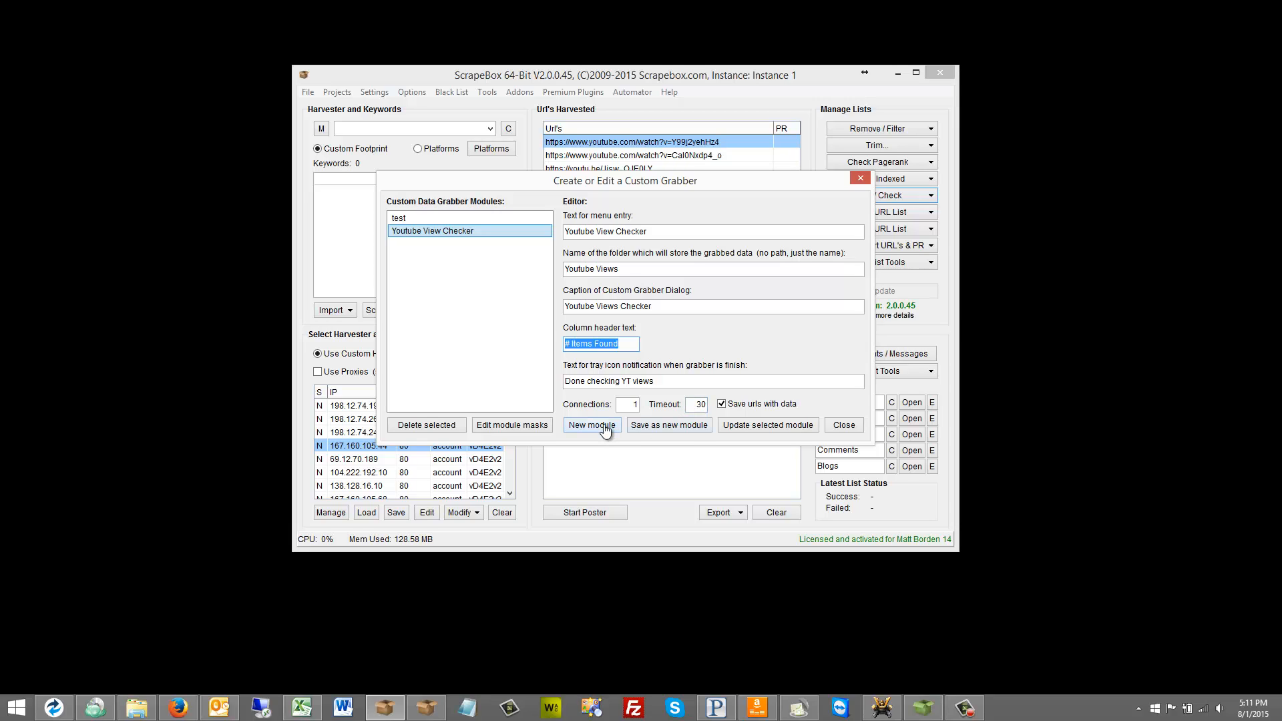
{"action": "mouse_move", "coordinate": [668, 425]}
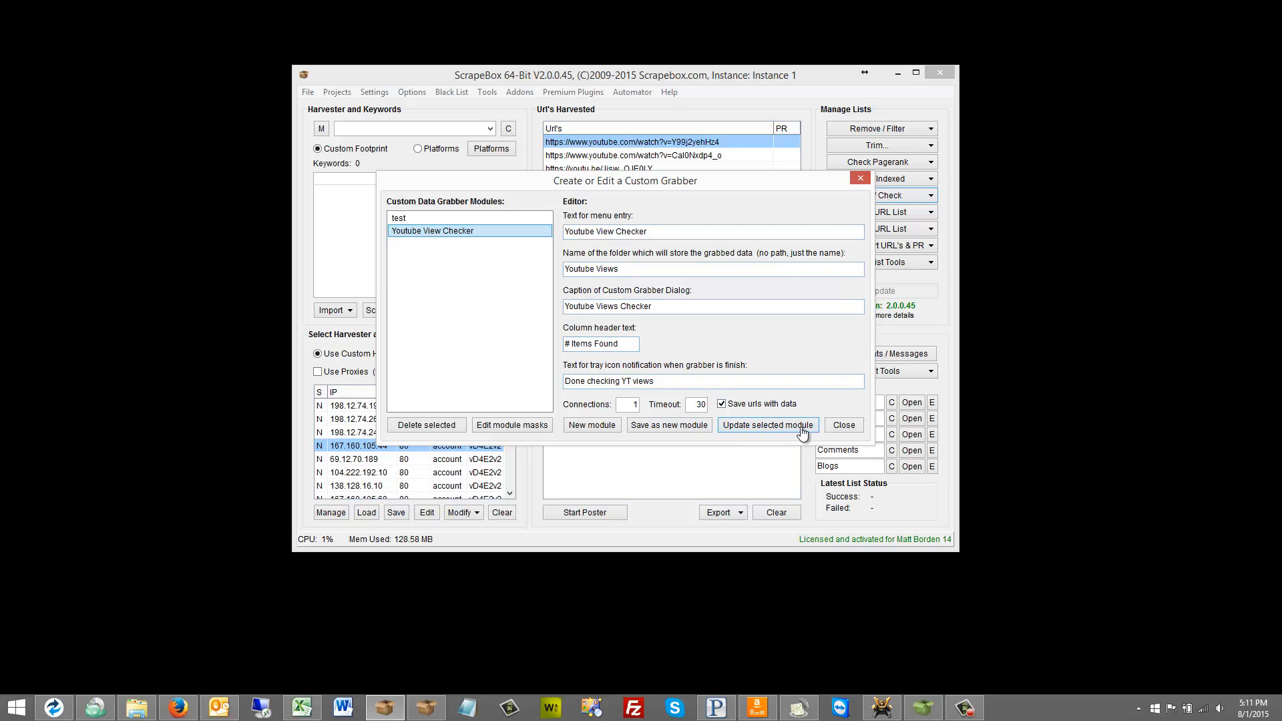
{"action": "mouse_move", "coordinate": [558, 385]}
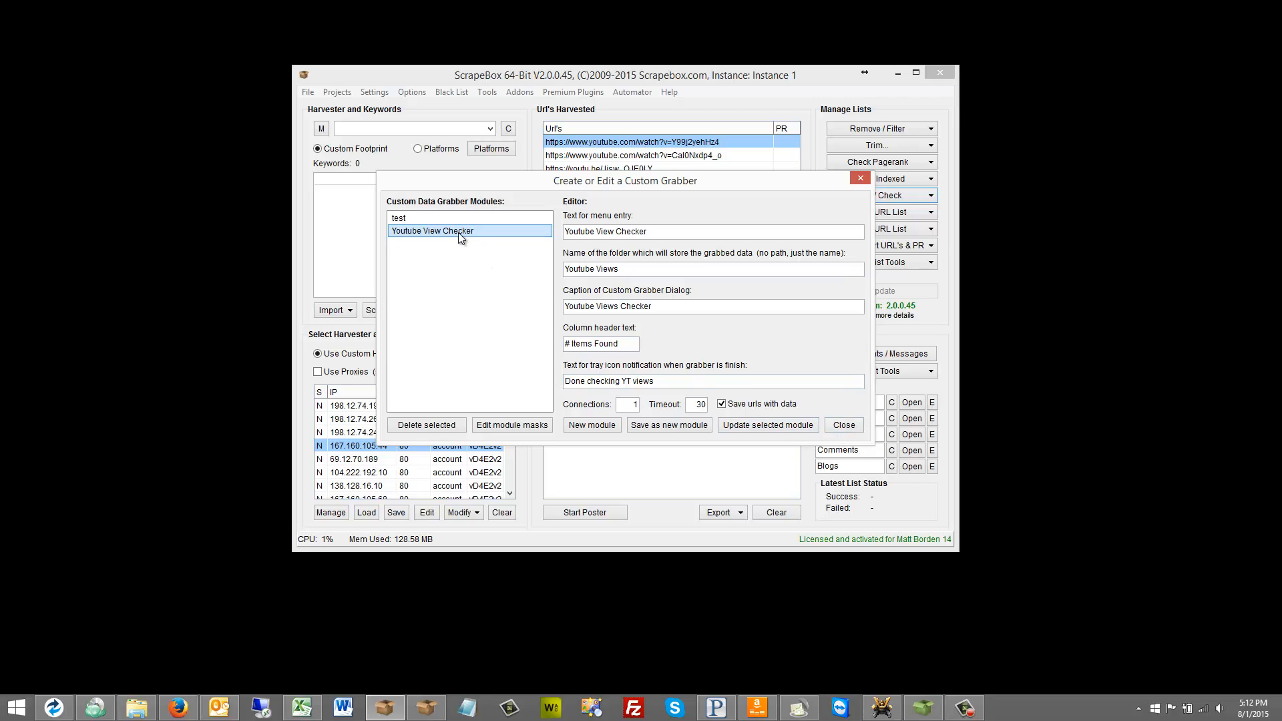
- Show the YouTube Vews mask with its interactionCount before/after regex
{"action": "left_click", "coordinate": [511, 425]}
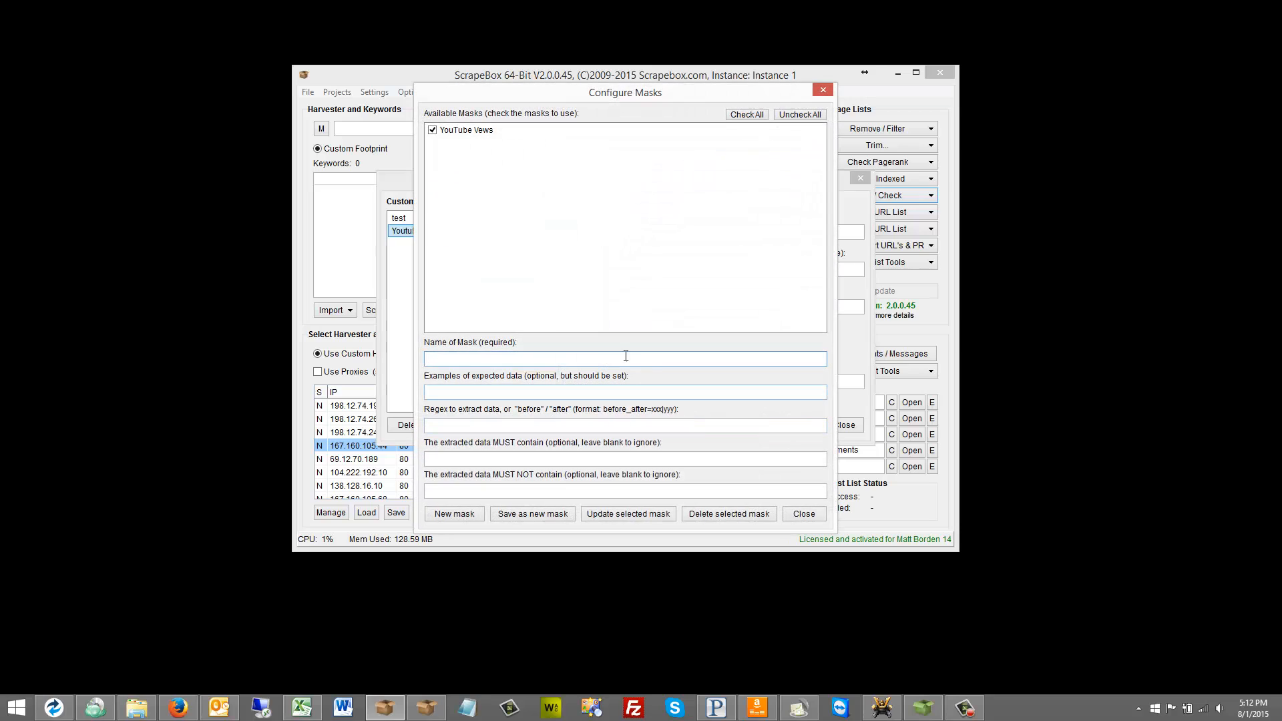
{"action": "left_click", "coordinate": [467, 130]}
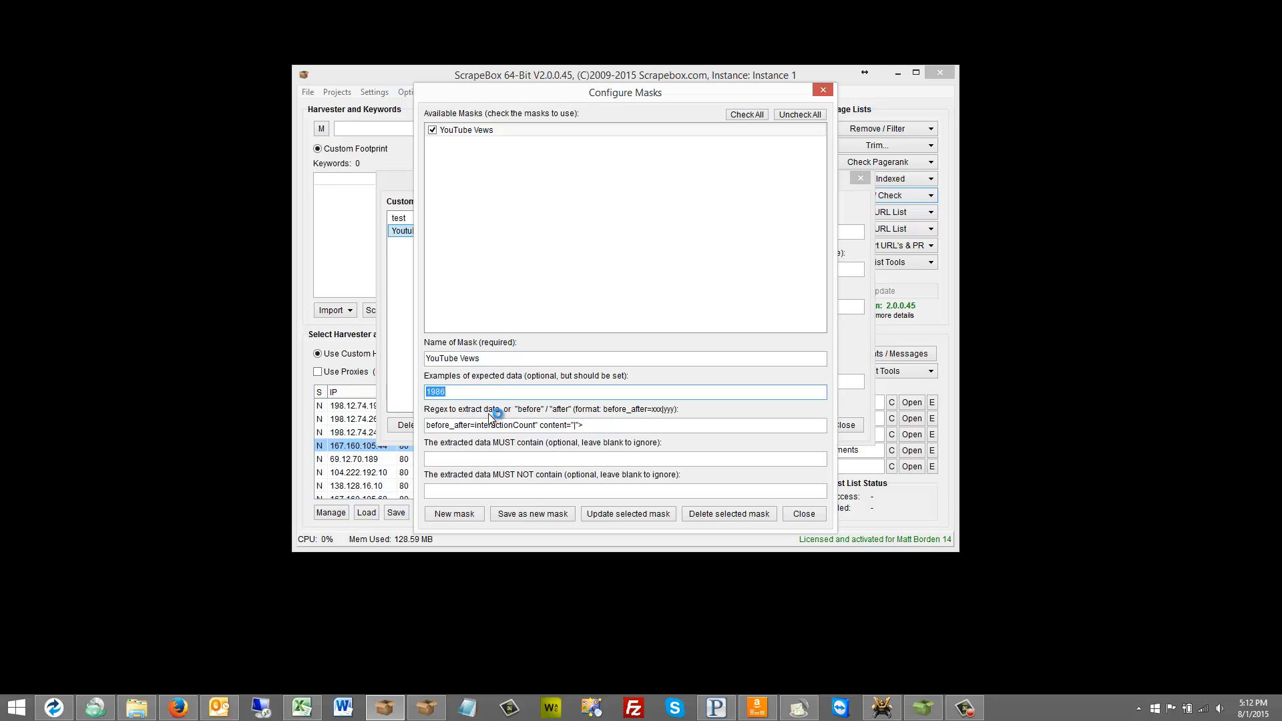
{"action": "mouse_move", "coordinate": [452, 422]}
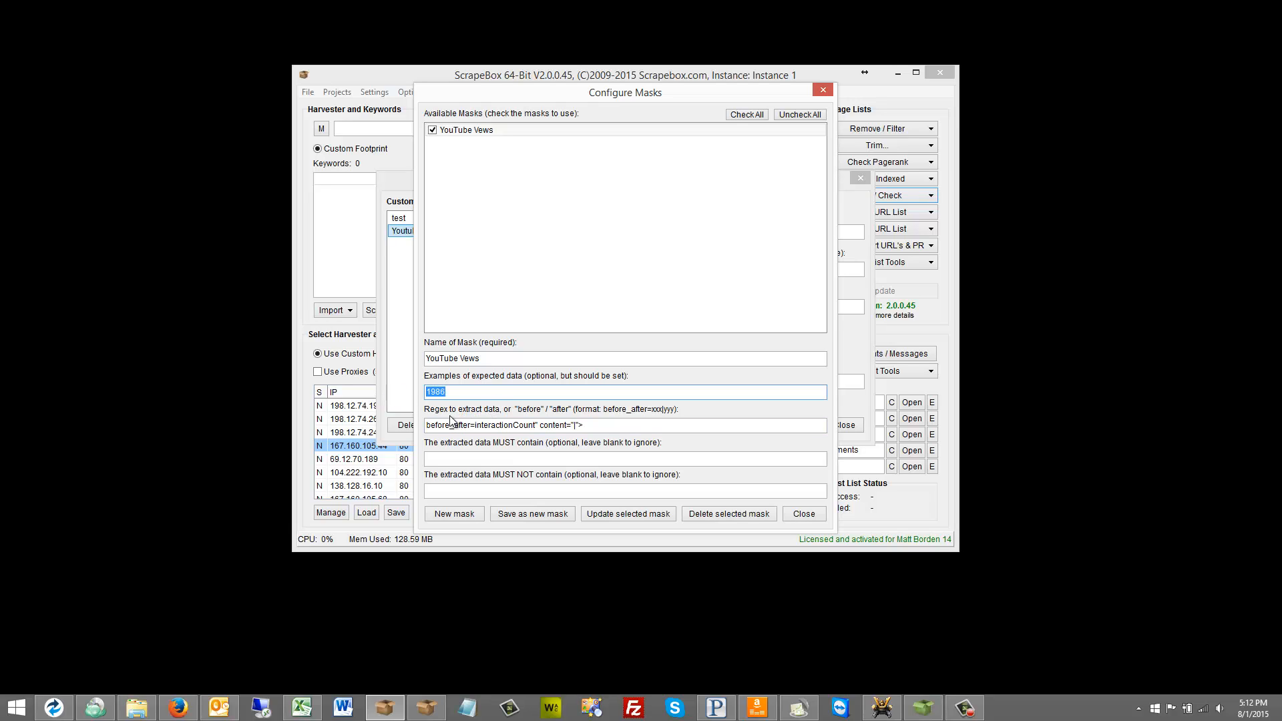
{"action": "mouse_move", "coordinate": [525, 414]}
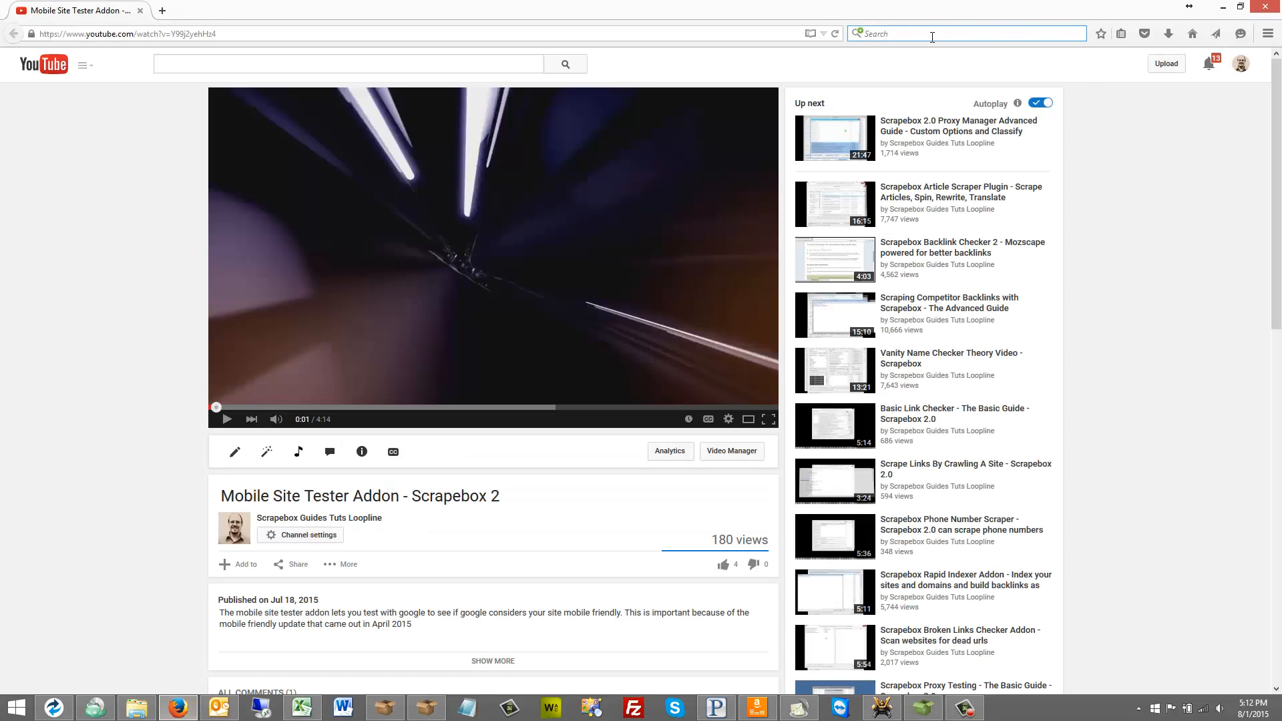
- Search Google for 'regex lib' and open the RegExLib.com result
{"action": "type", "text": "regex library"}
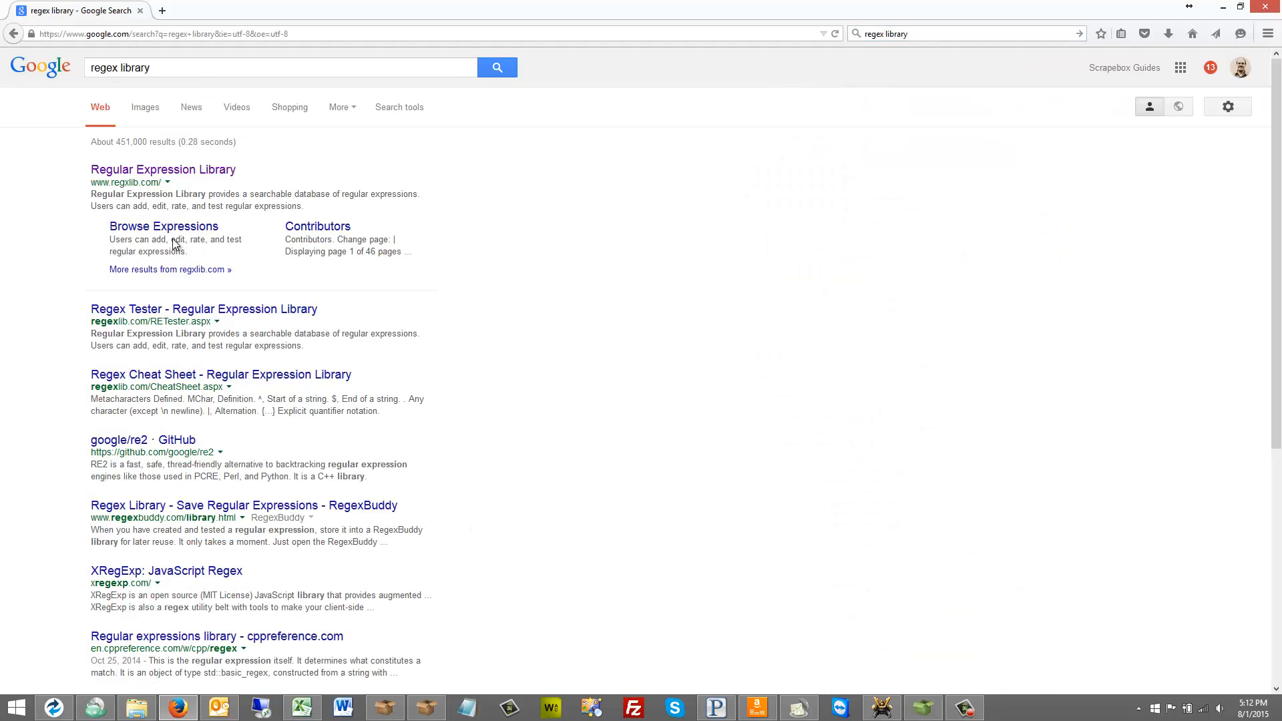
{"action": "mouse_move", "coordinate": [135, 195]}
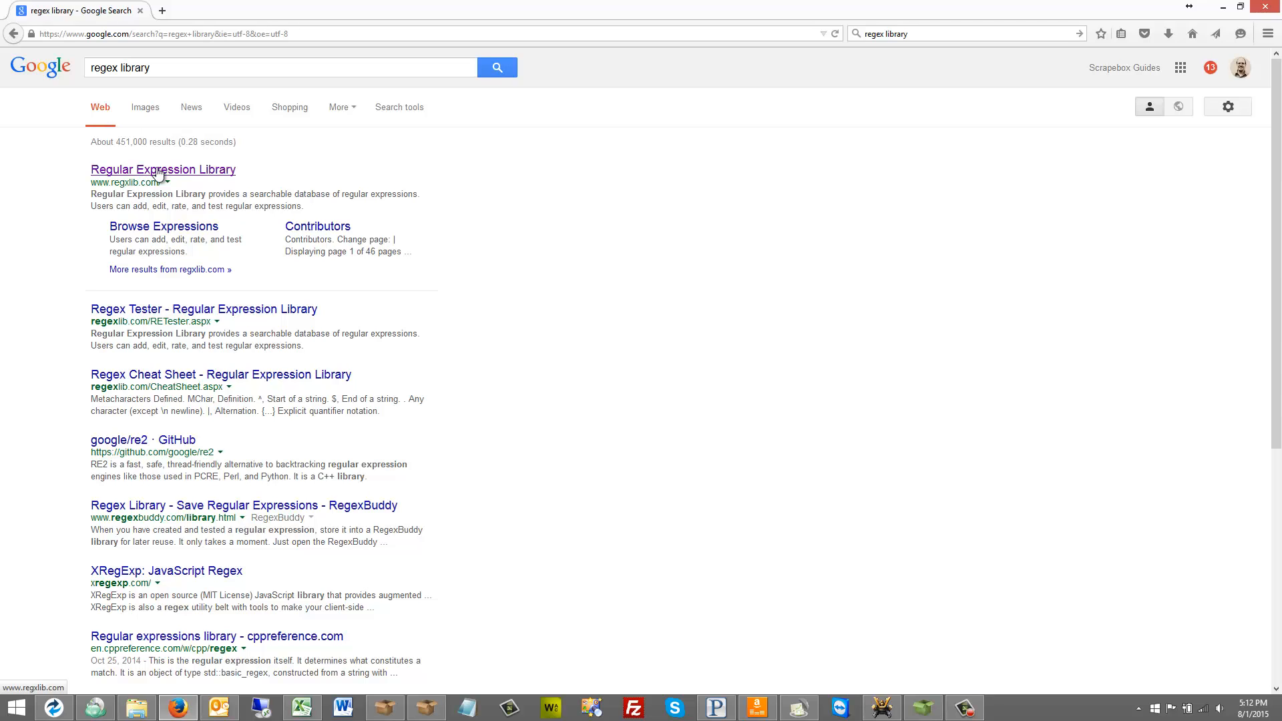
{"action": "left_click", "coordinate": [163, 169]}
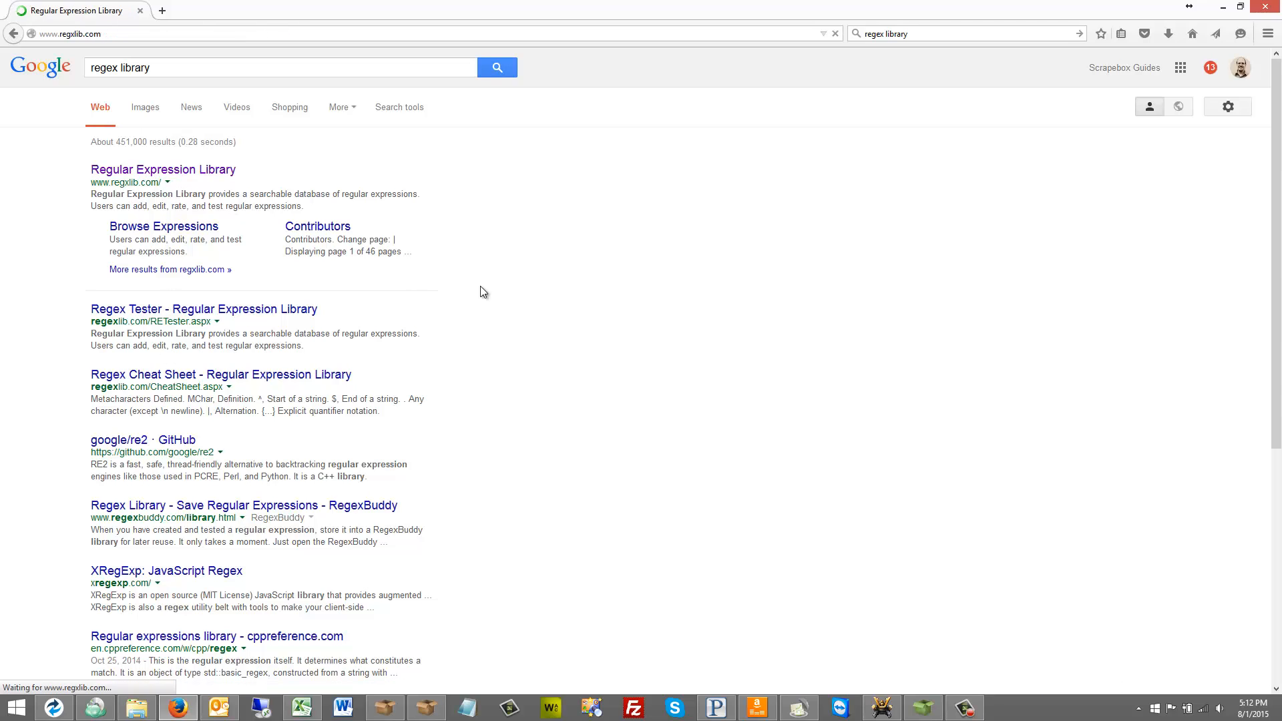
{"action": "left_click", "coordinate": [163, 170]}
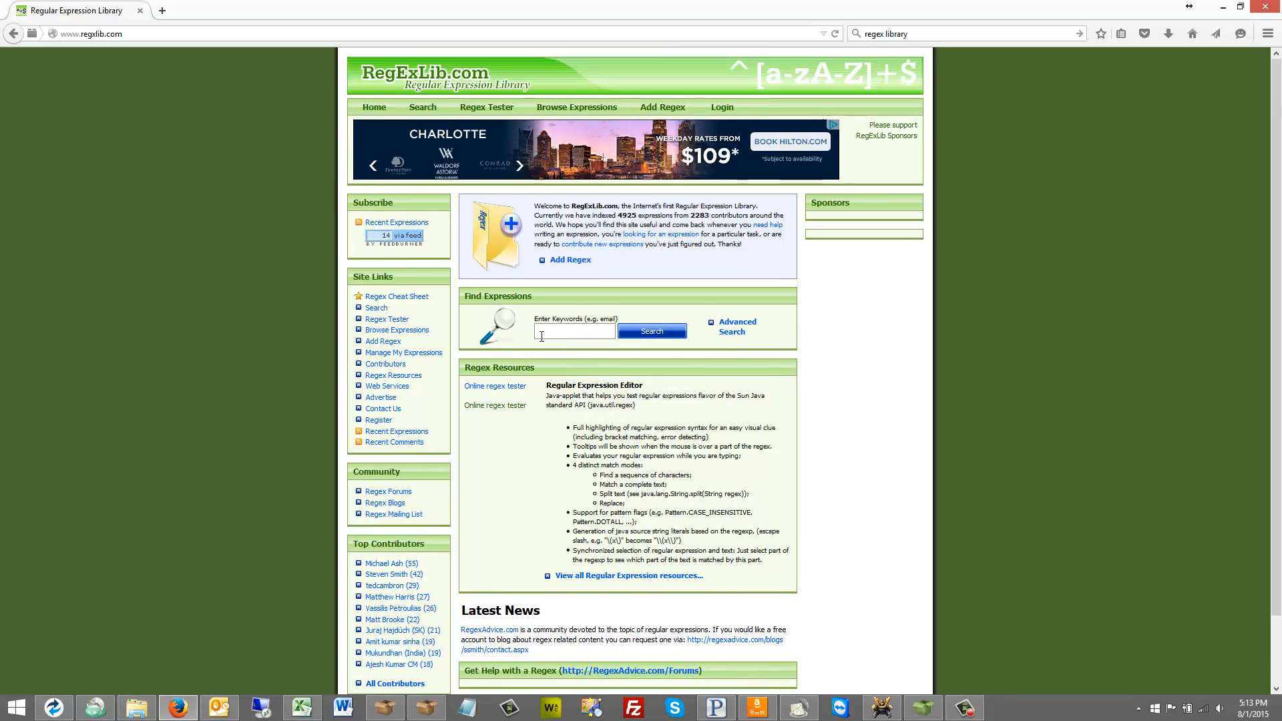
- Search RegExLib for 'phone number', listing 284 expressions found
{"action": "type", "text": "phone number"}
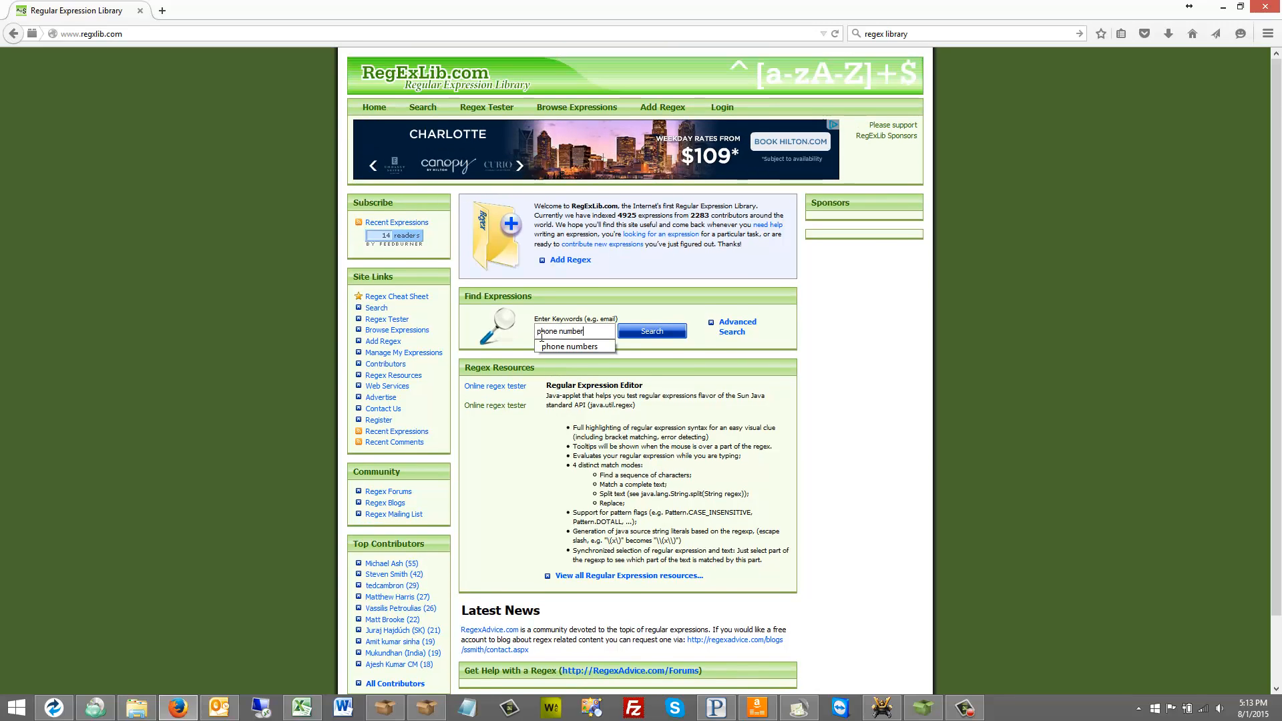
{"action": "left_click", "coordinate": [652, 331]}
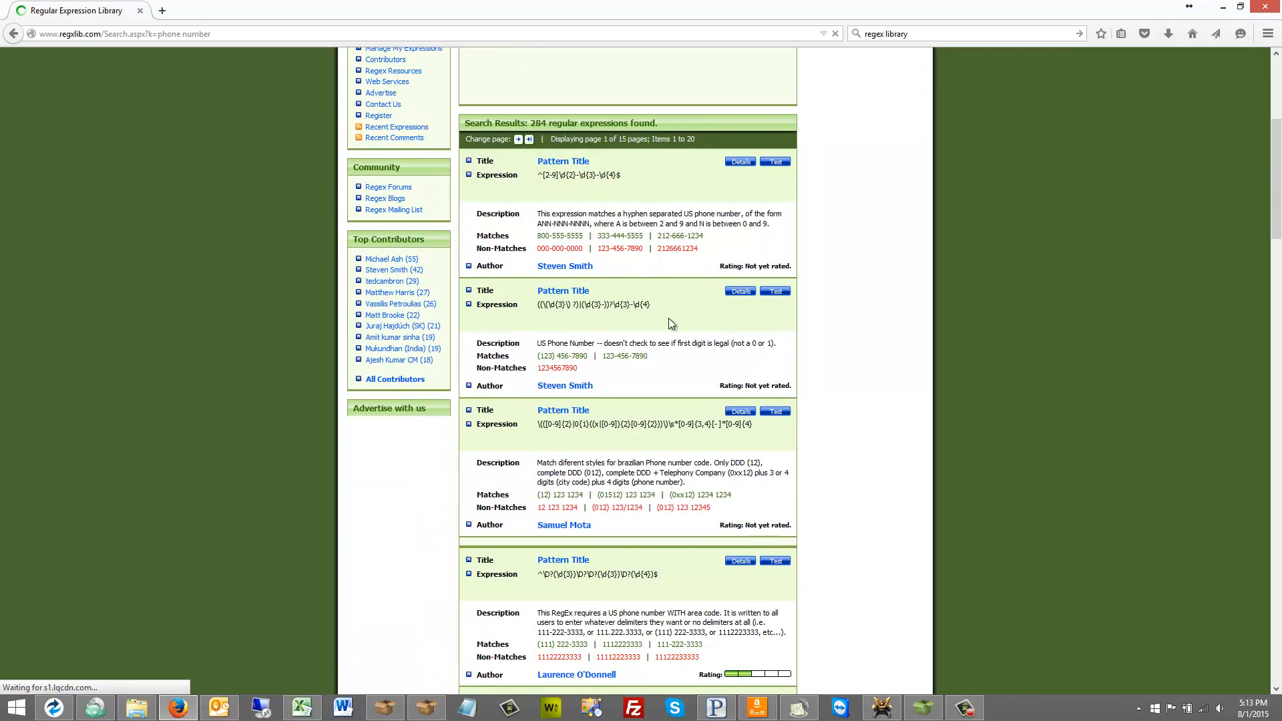
{"action": "mouse_move", "coordinate": [713, 261]}
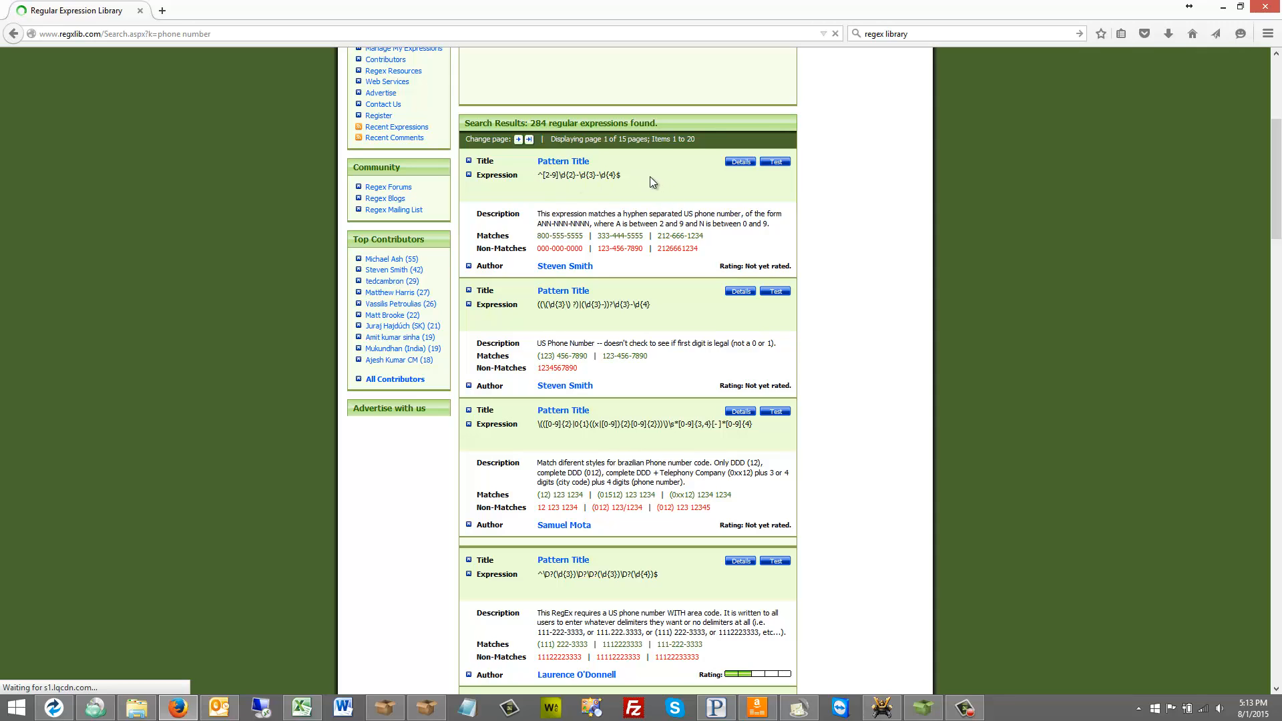
{"action": "mouse_move", "coordinate": [548, 220]}
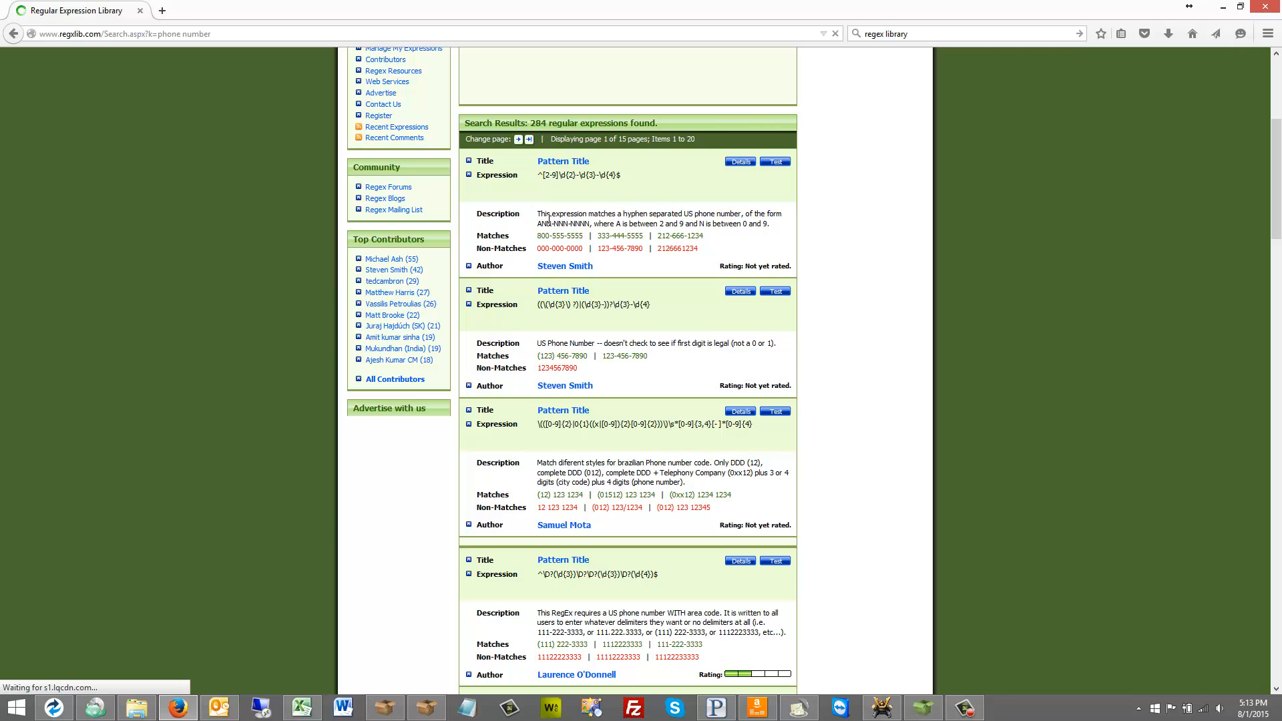
{"action": "scroll", "scroll_direction": "up", "scroll_amount": 3}
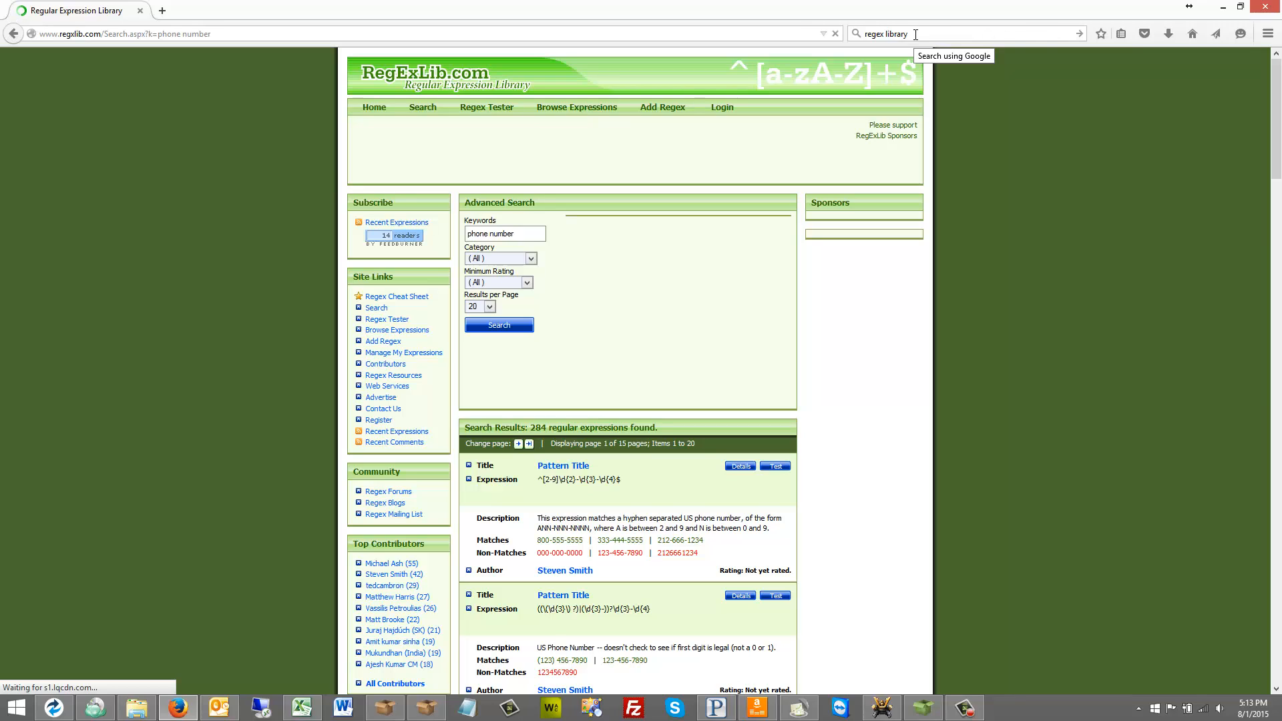
{"action": "mouse_move", "coordinate": [904, 6]}
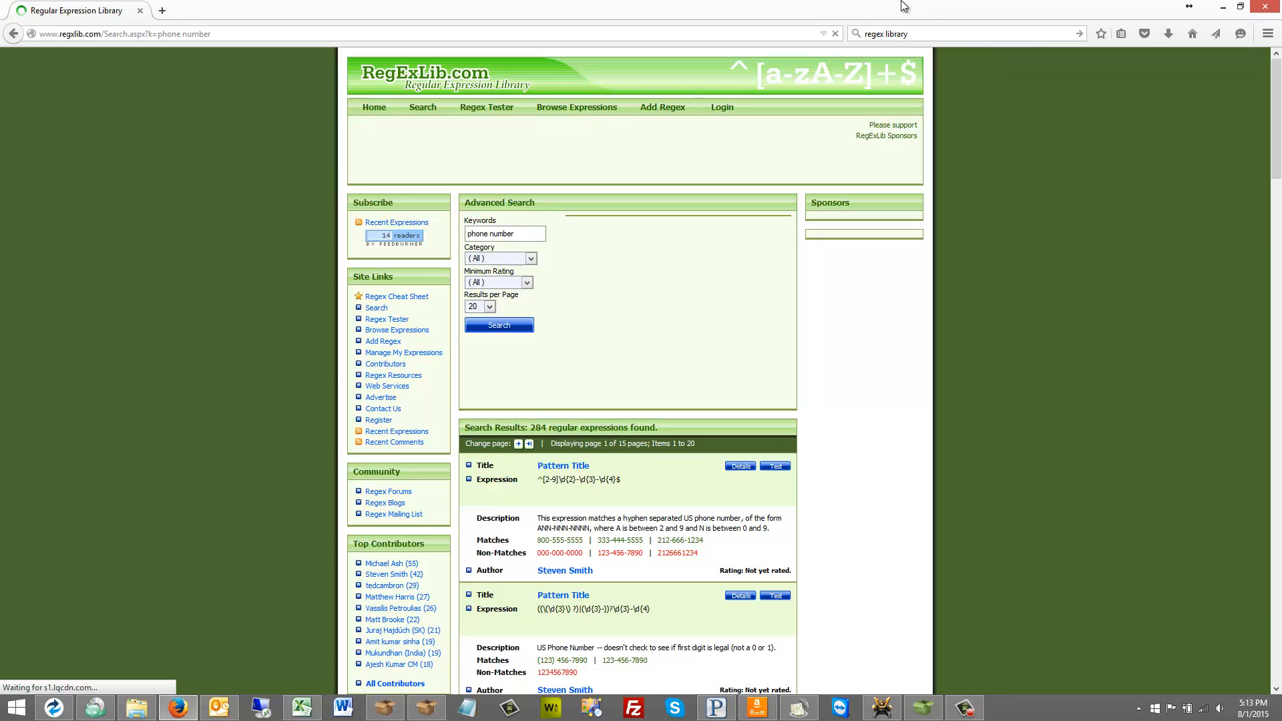
{"action": "mouse_move", "coordinate": [799, 166]}
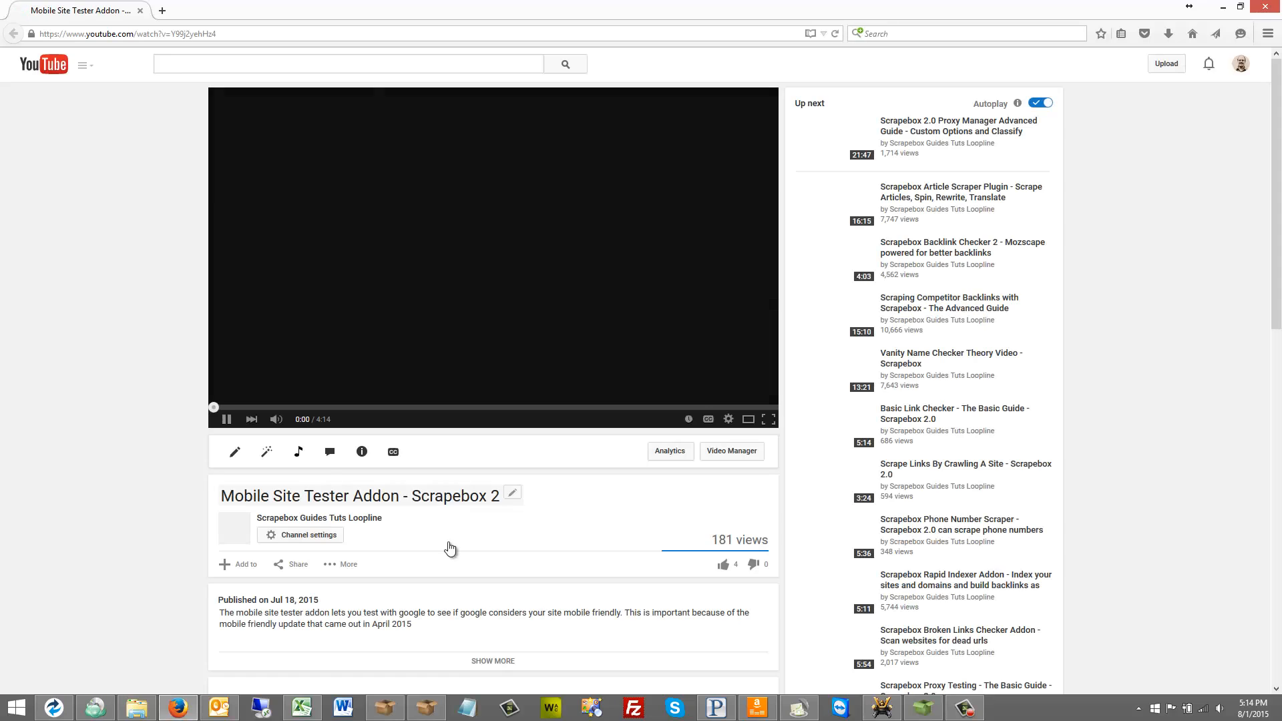
- View the YouTube video's page source and search it for '181'
{"action": "left_click", "coordinate": [227, 418]}
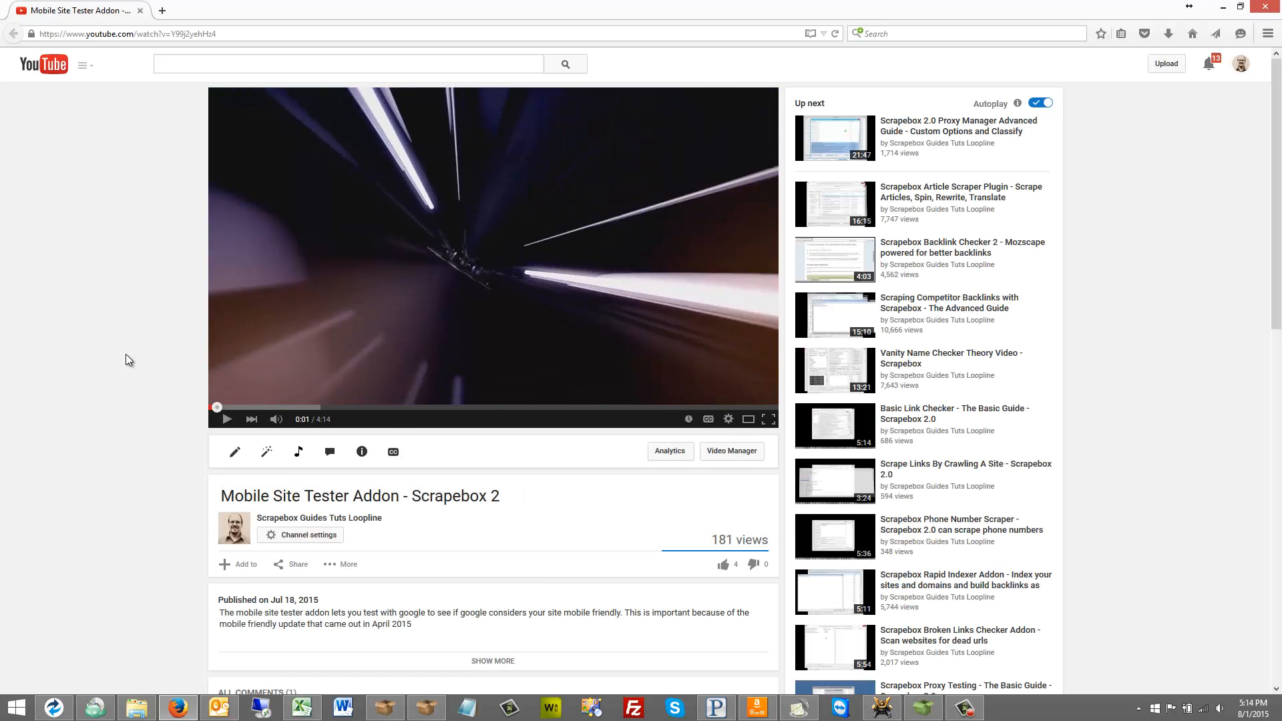
{"action": "key", "text": "ctrl+u"}
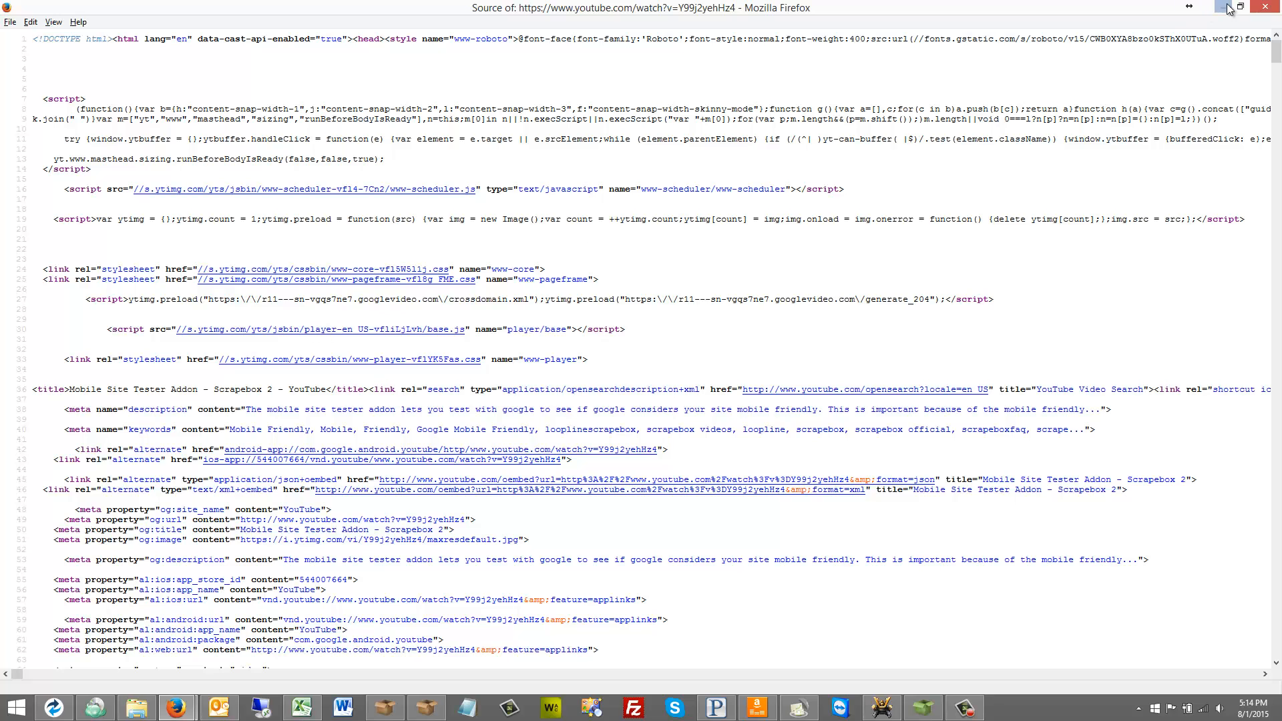
{"action": "left_click", "coordinate": [1269, 8]}
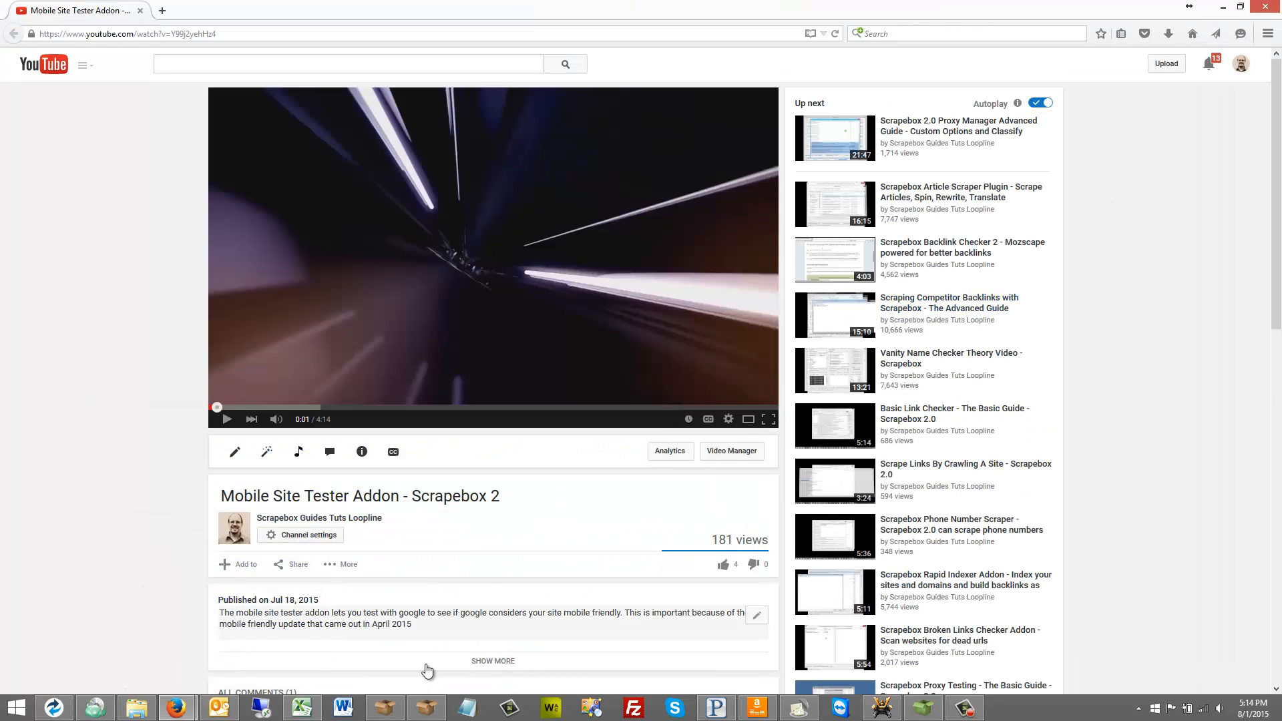
{"action": "key", "text": "ctrl+u"}
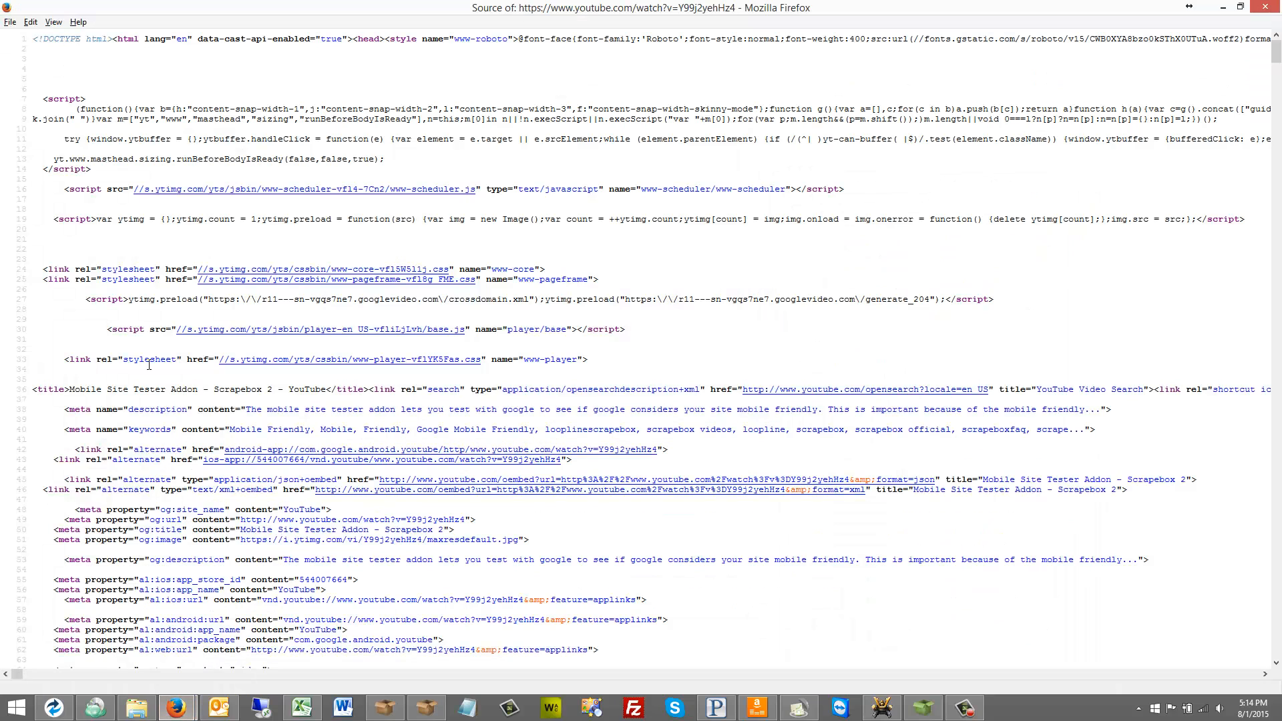
{"action": "type", "text": "181"}
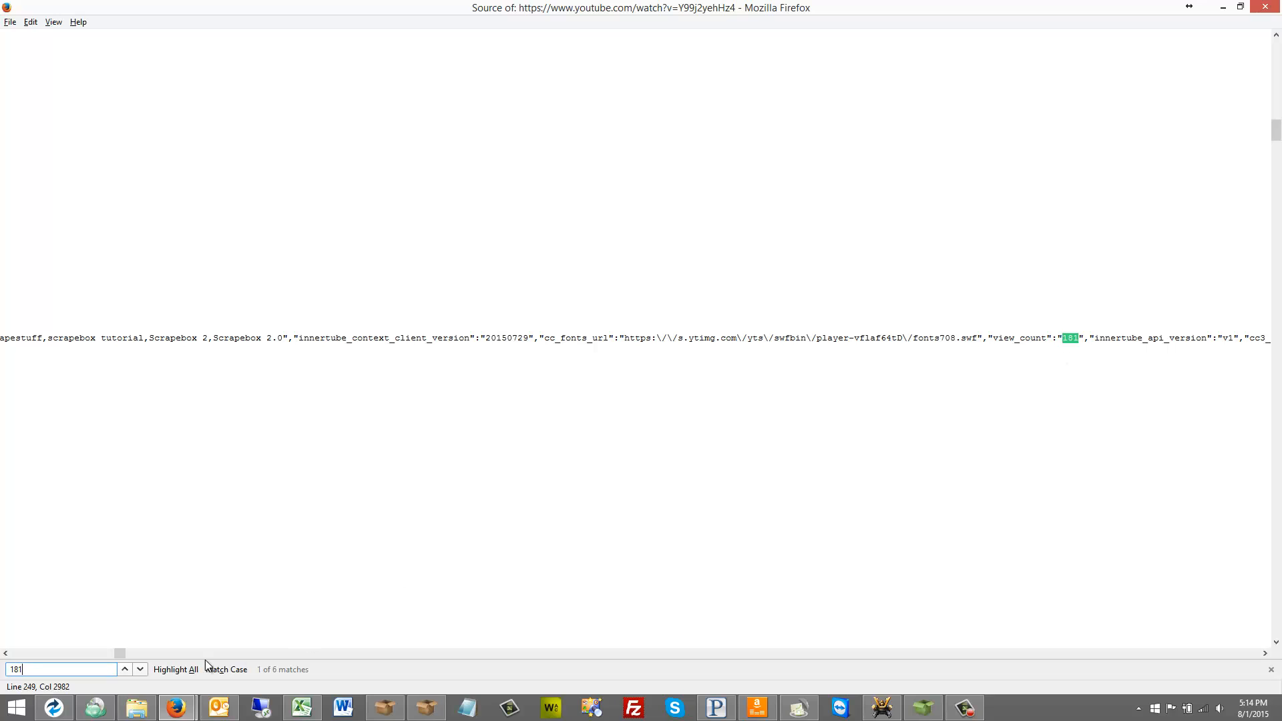
- Cycle through the '181' matches until the watch-view-count line shows
{"action": "left_click", "coordinate": [139, 669]}
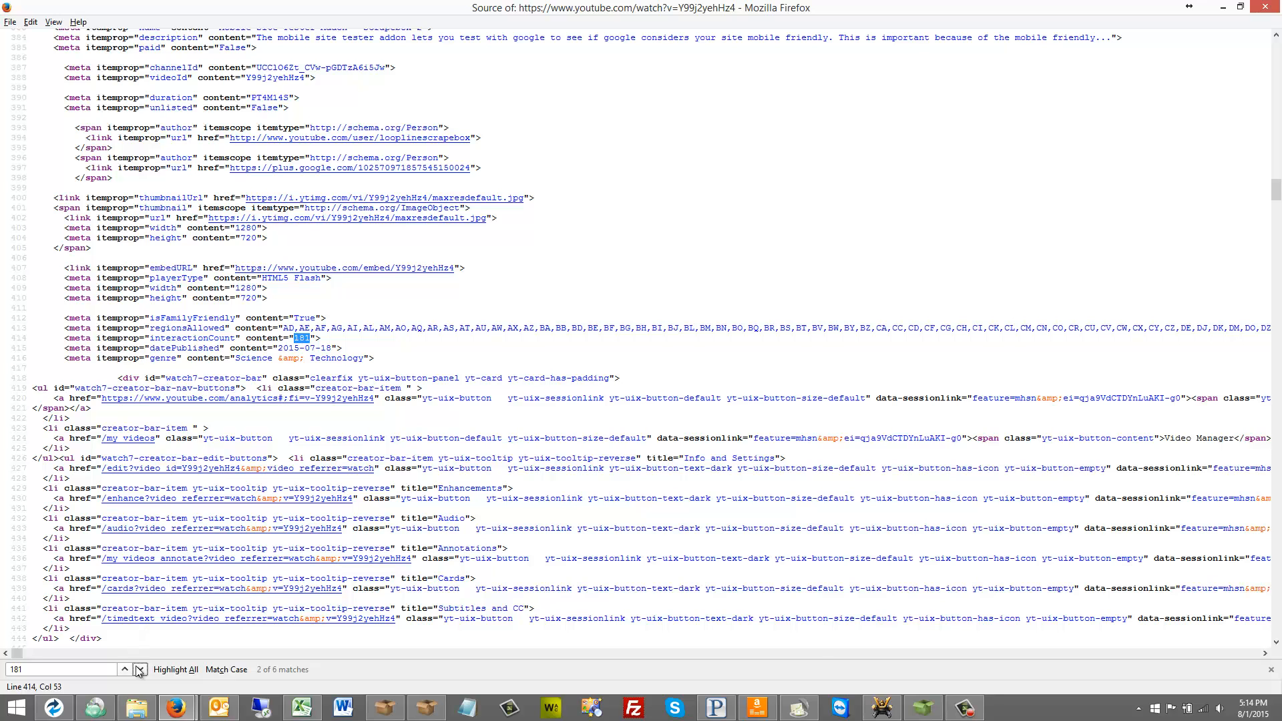
{"action": "left_click", "coordinate": [125, 669]}
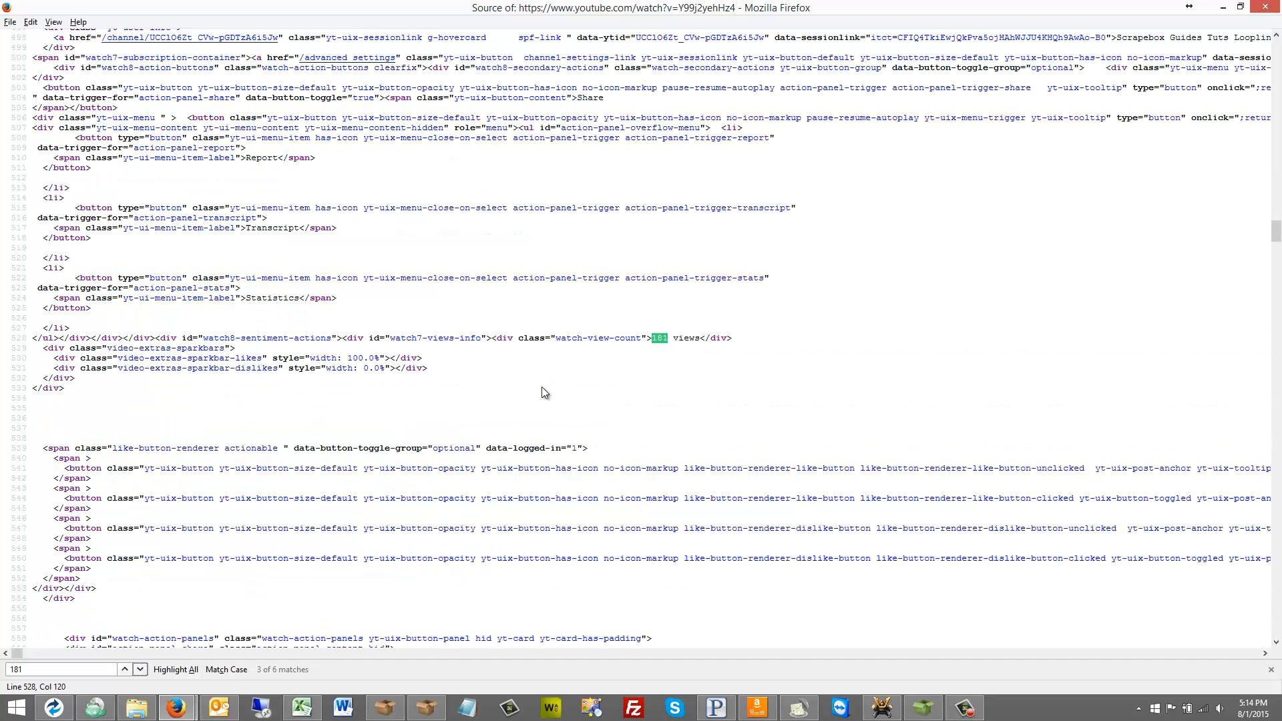
{"action": "mouse_move", "coordinate": [644, 338]}
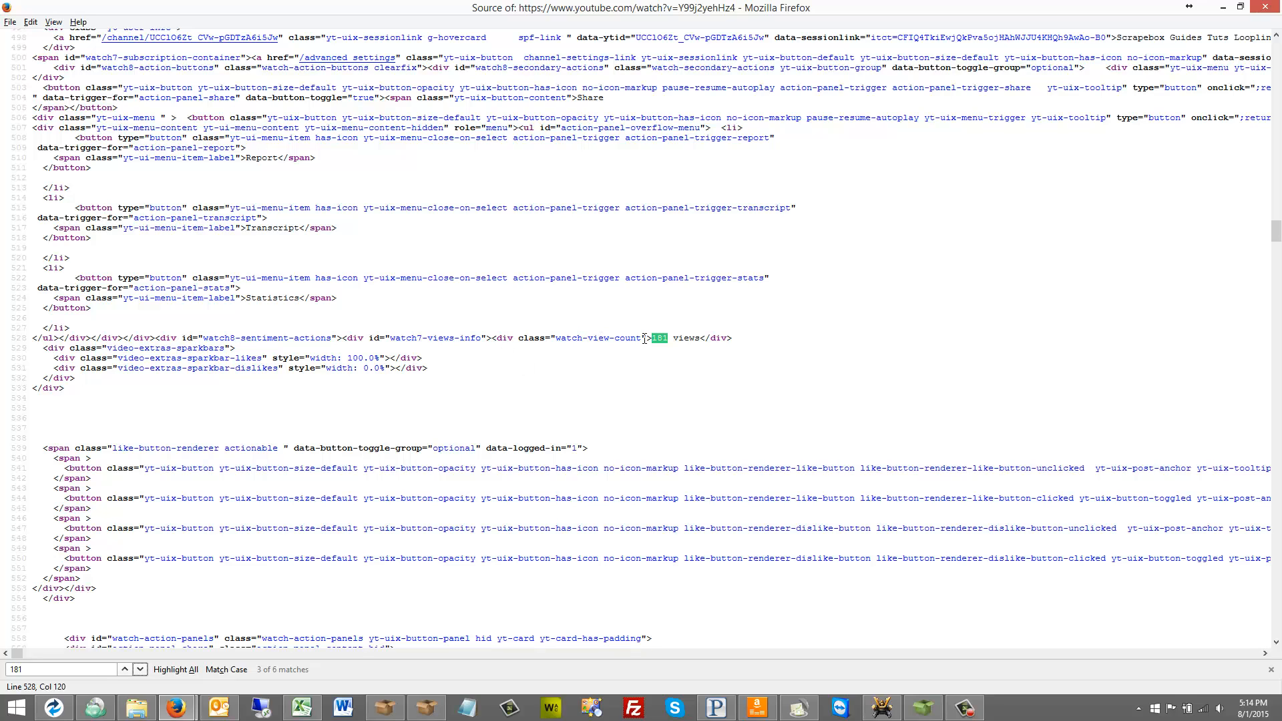
{"action": "mouse_move", "coordinate": [402, 547]}
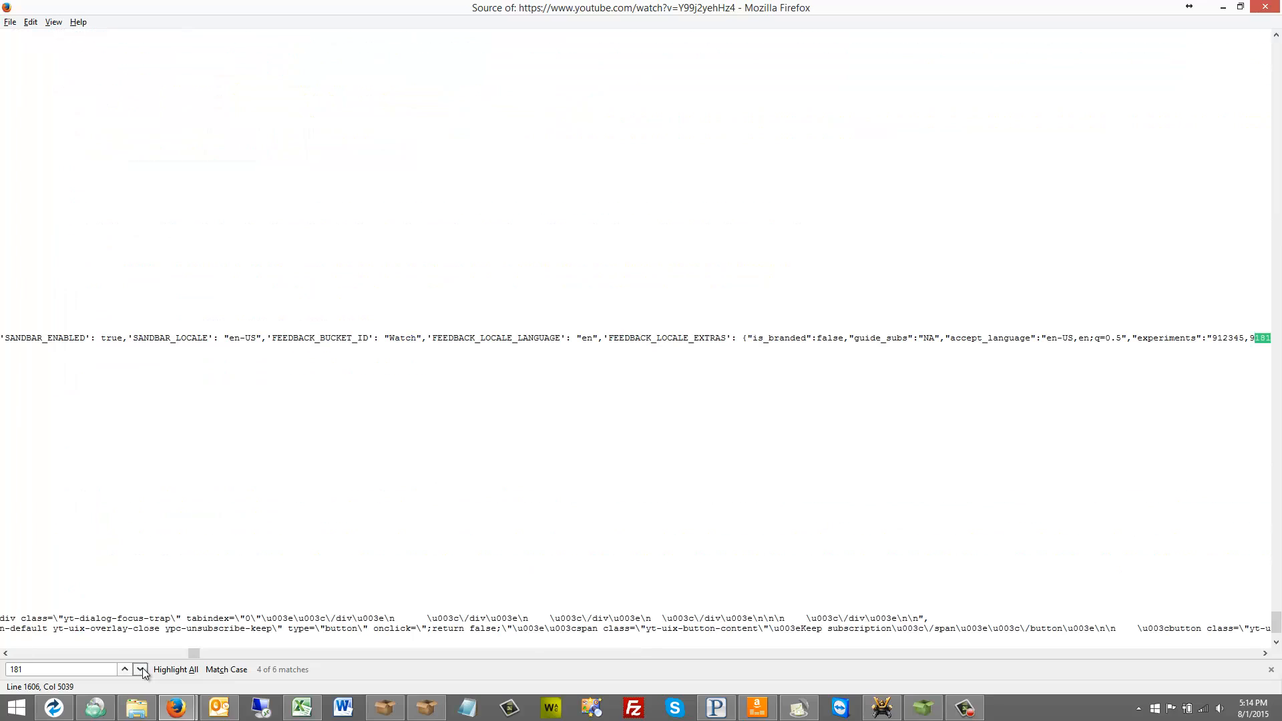
{"action": "mouse_move", "coordinate": [296, 700]}
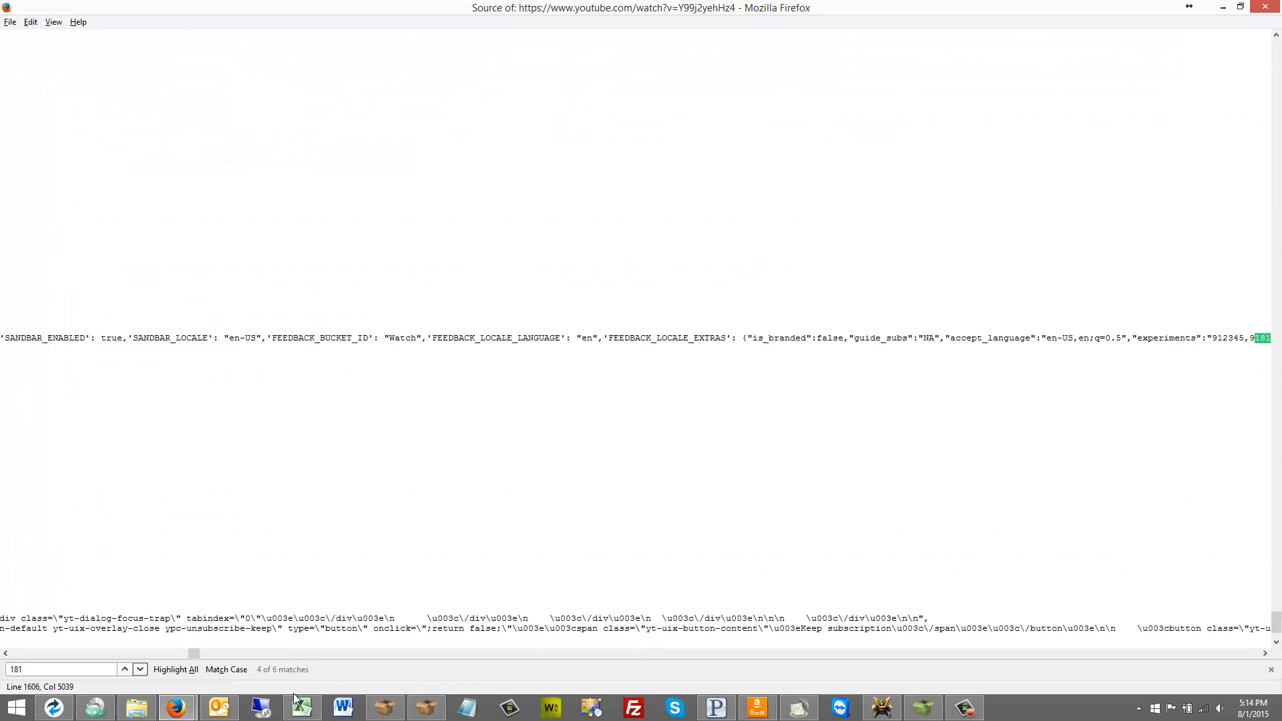
{"action": "left_click", "coordinate": [139, 669]}
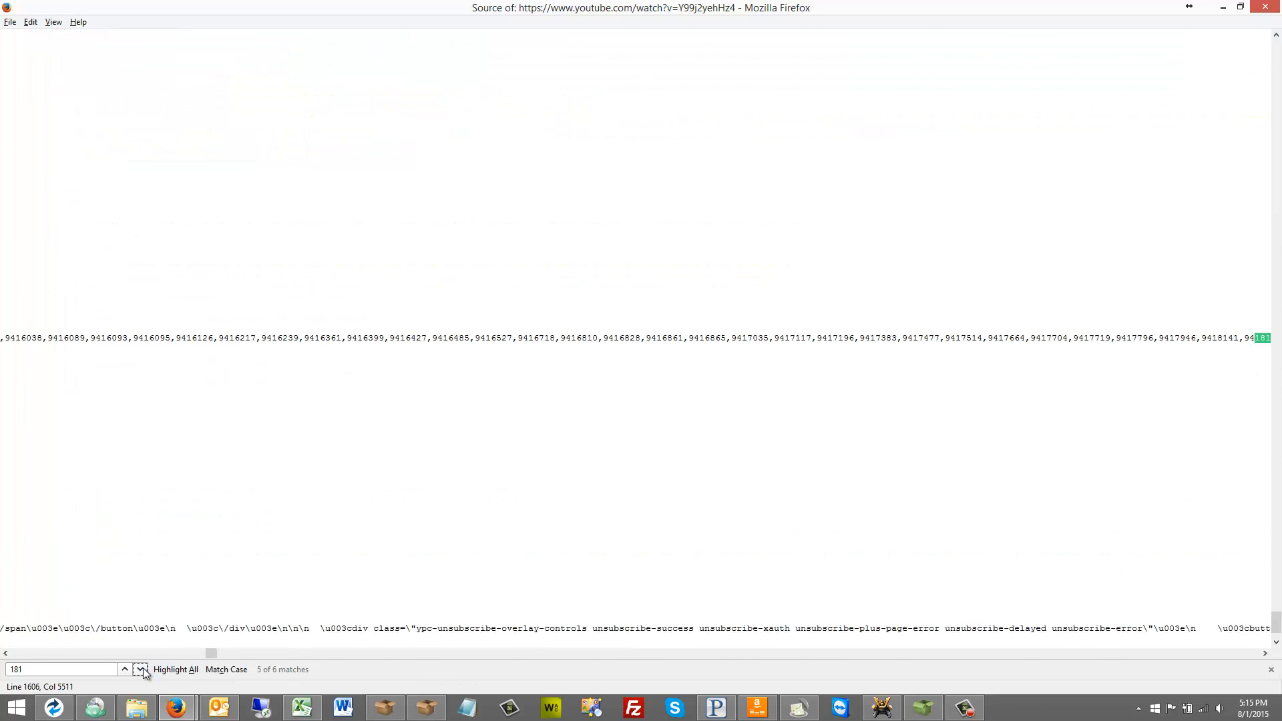
{"action": "left_click", "coordinate": [139, 669]}
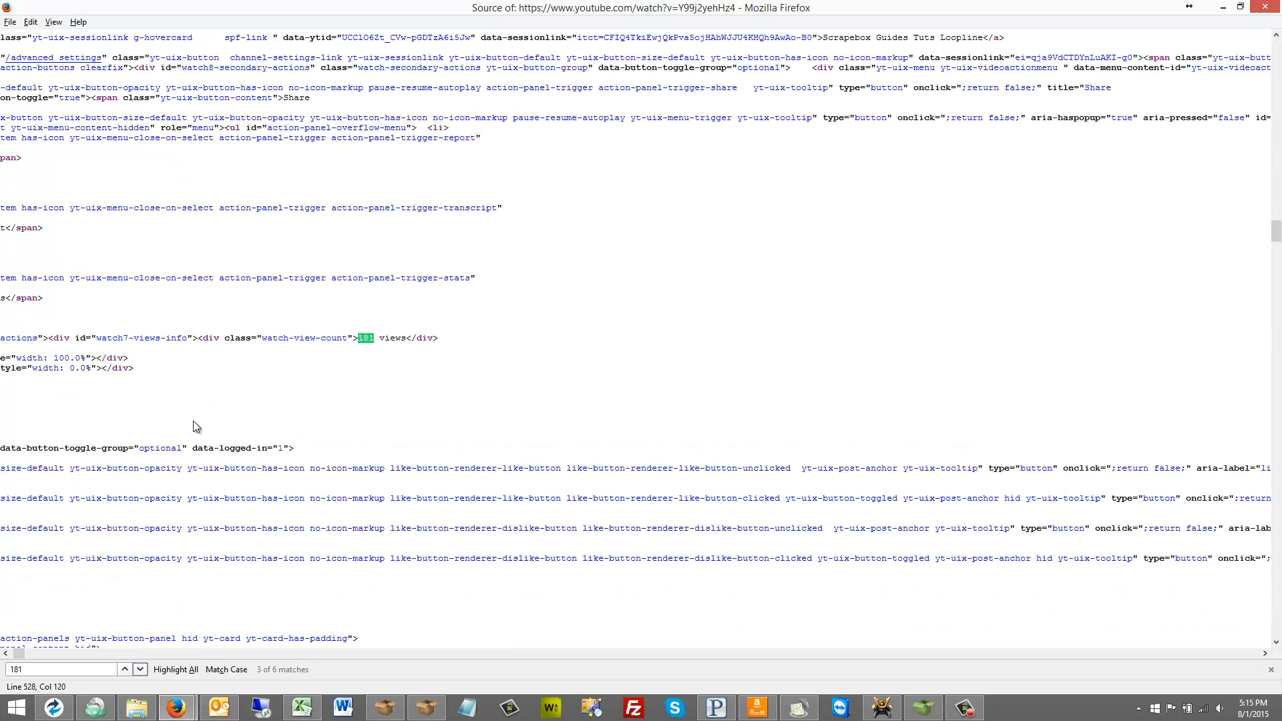
- Back in ScrapeBox, reopen the Create / Edit Custom Grabber editor
{"action": "left_click", "coordinate": [385, 708]}
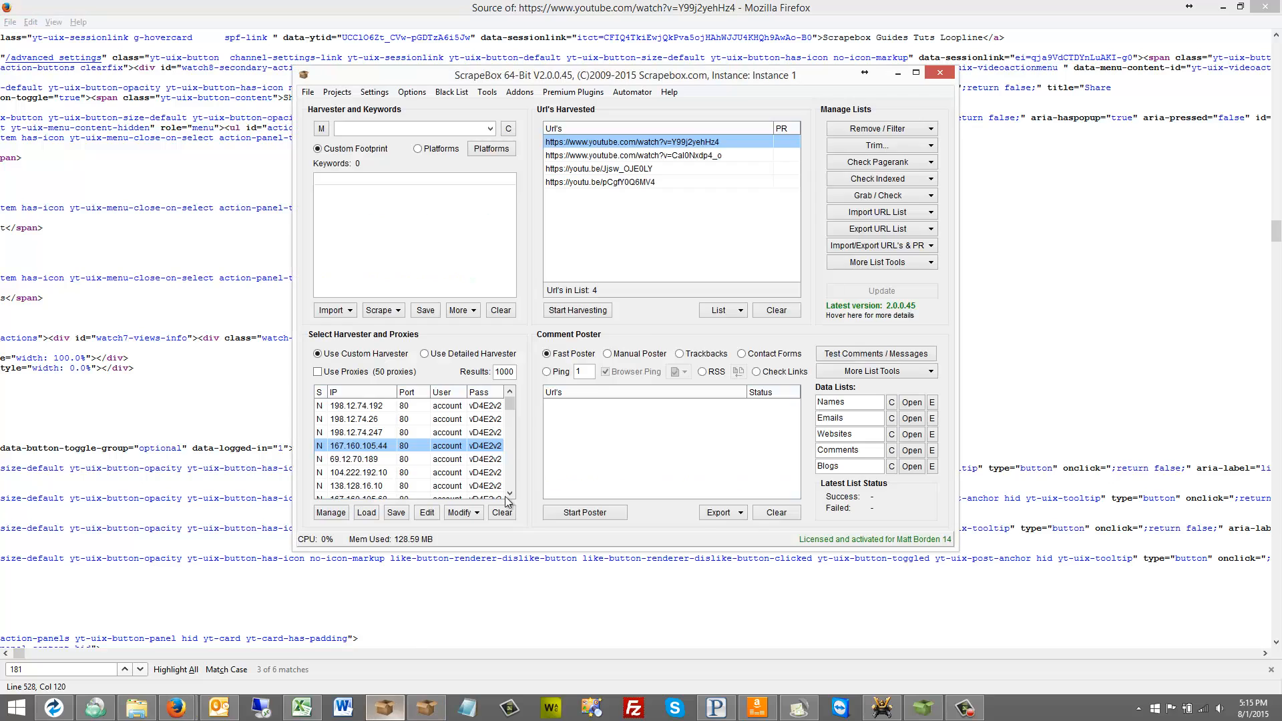
{"action": "left_click", "coordinate": [880, 195]}
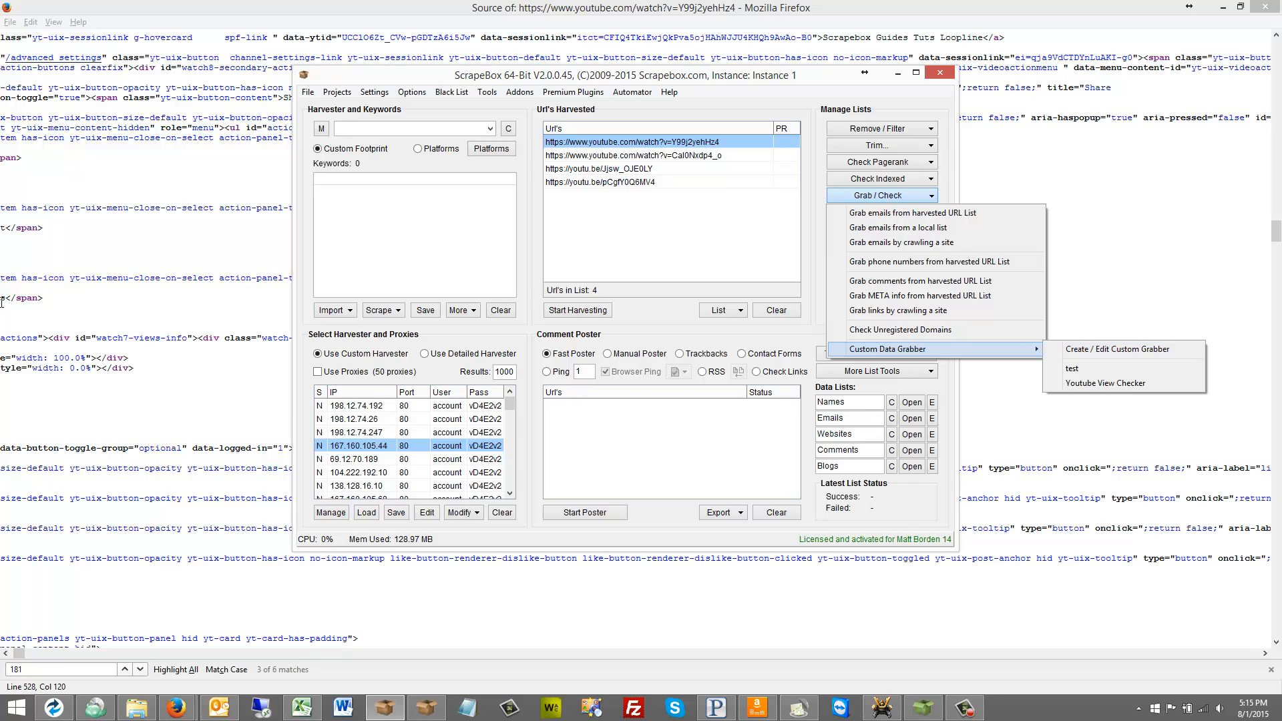
{"action": "mouse_move", "coordinate": [264, 261]}
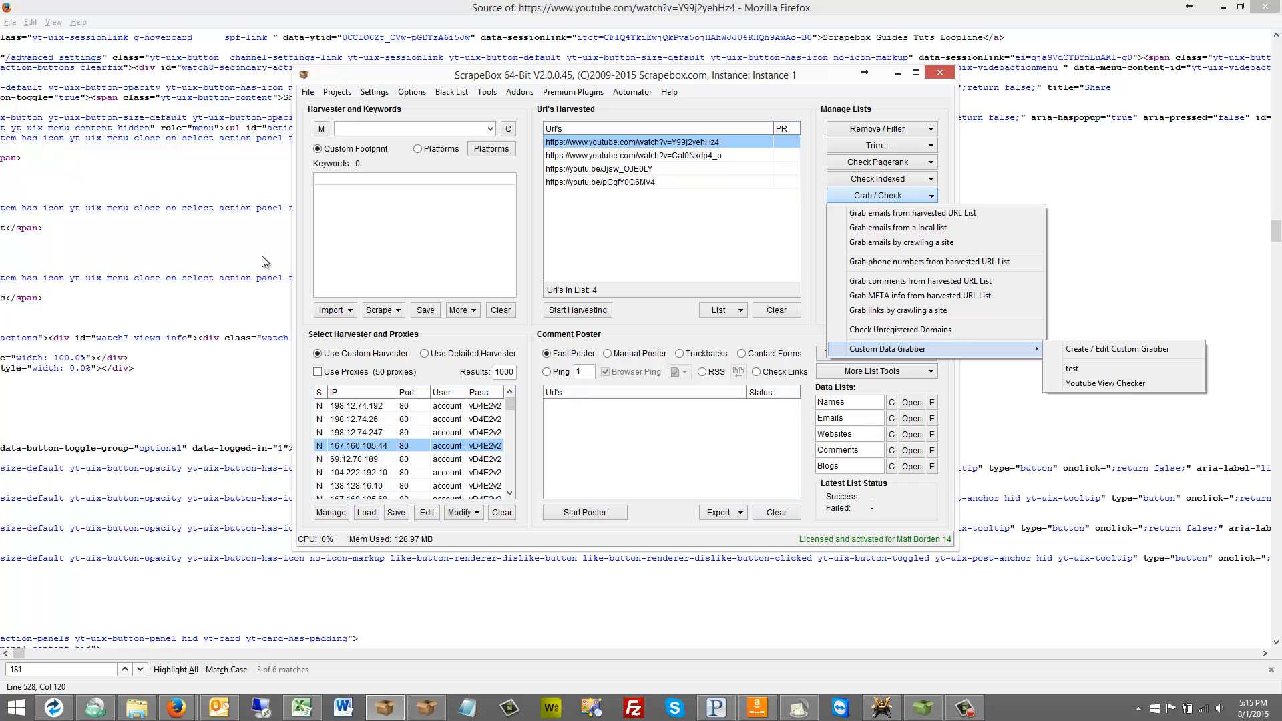
{"action": "mouse_move", "coordinate": [581, 267]}
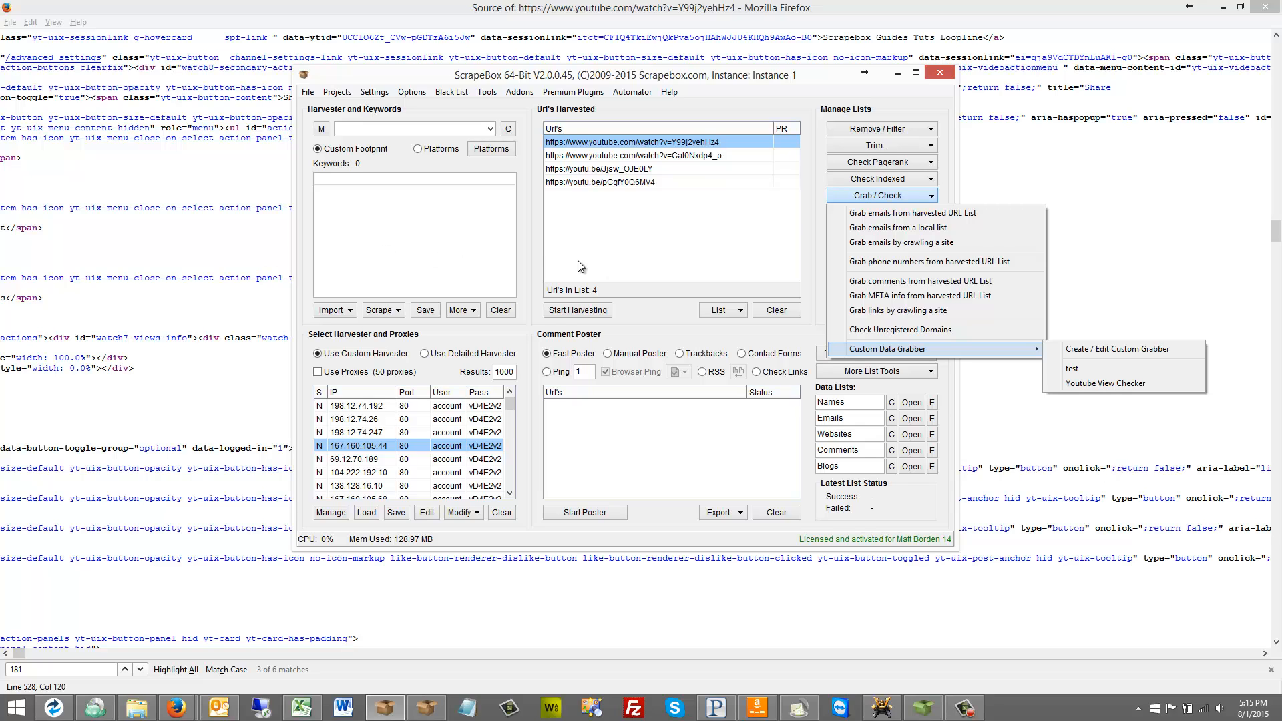
{"action": "left_click", "coordinate": [1117, 349]}
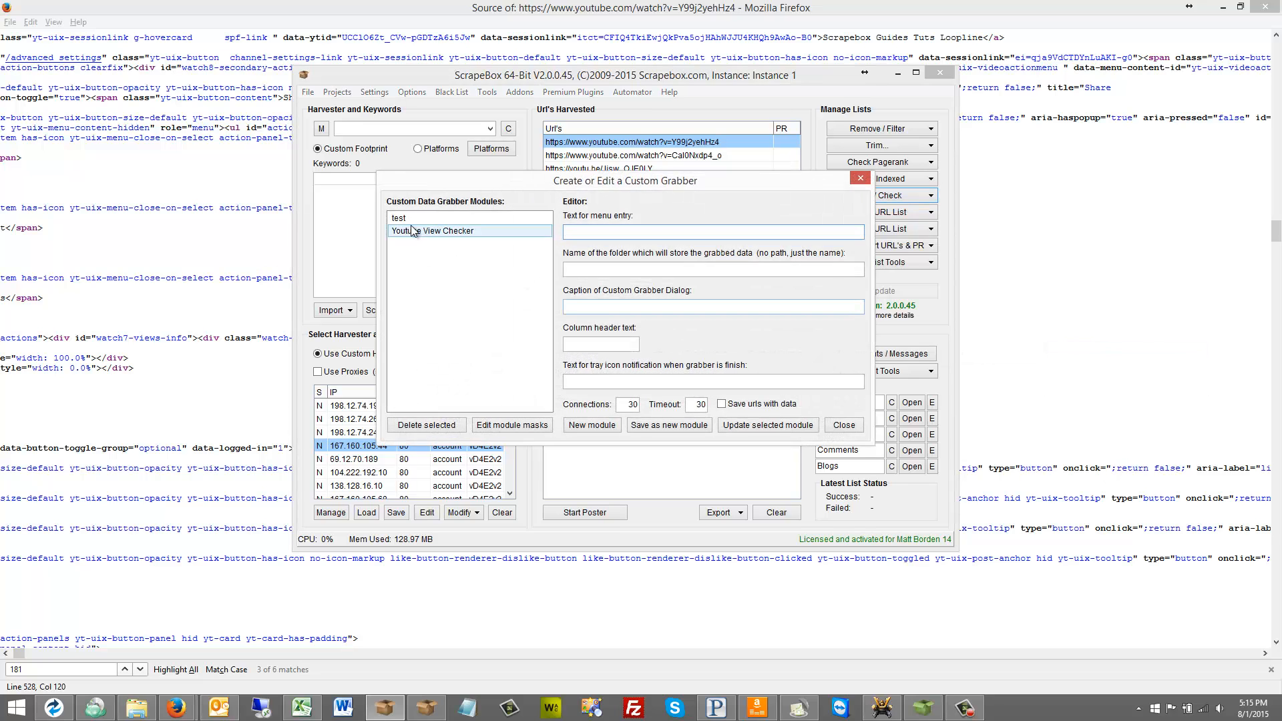
- Reopen the YouTube Vews mask and select part of its interactionCount pattern
{"action": "left_click", "coordinate": [512, 425]}
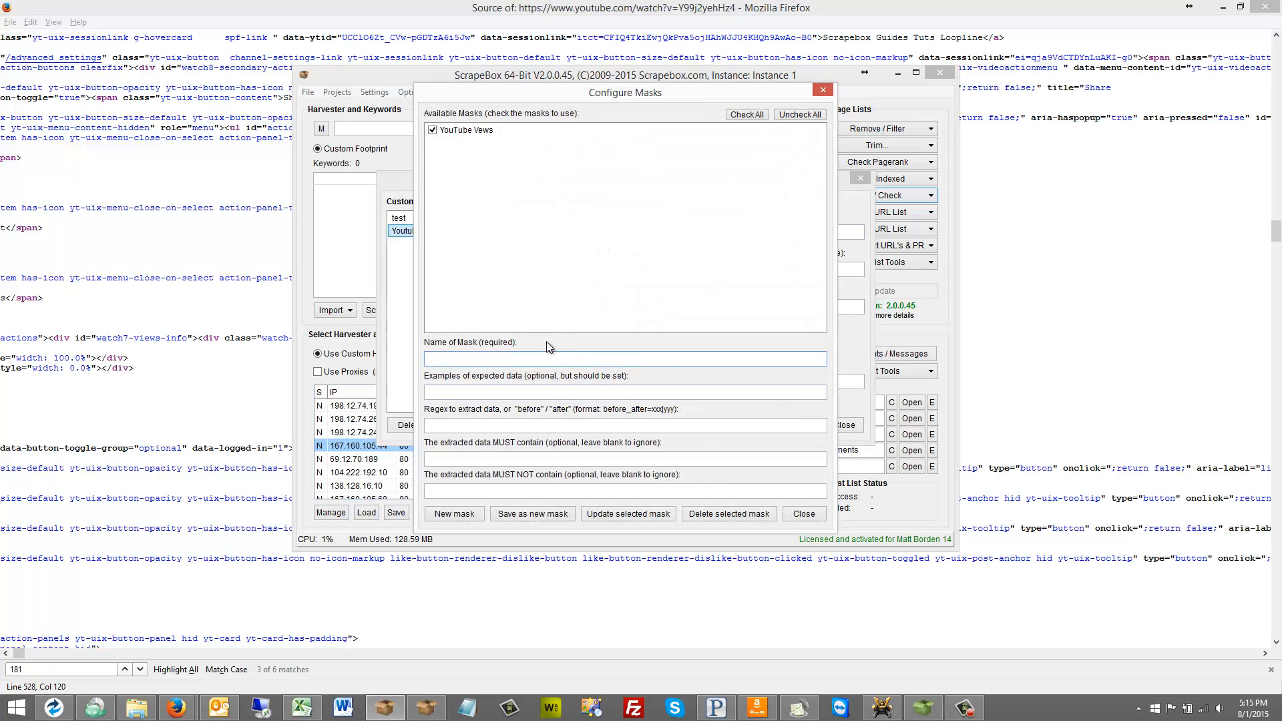
{"action": "left_click", "coordinate": [464, 129]}
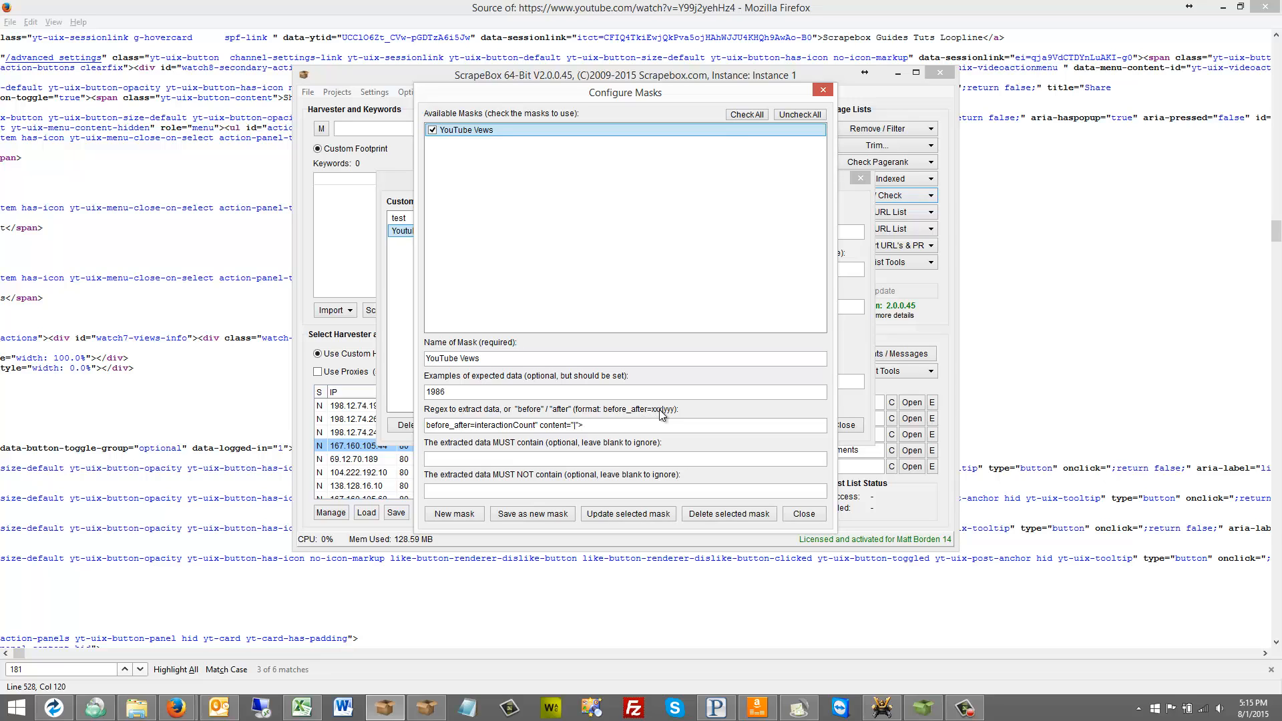
{"action": "mouse_move", "coordinate": [680, 419]}
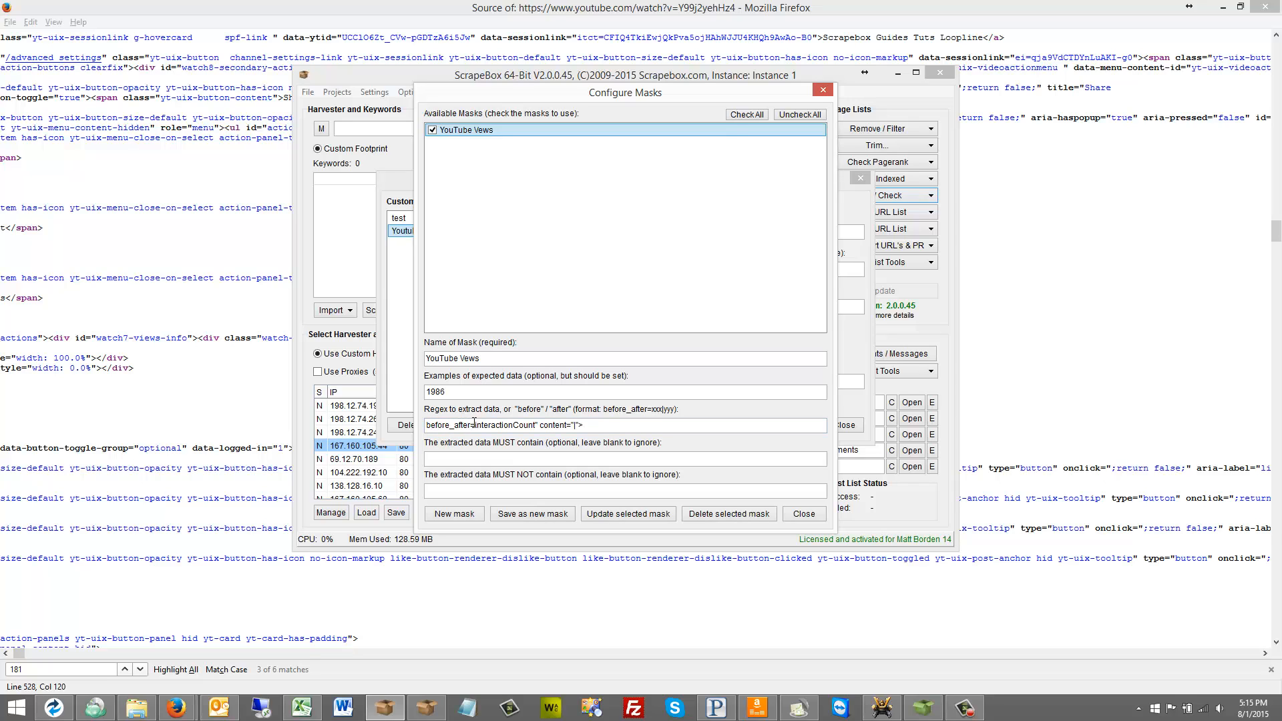
{"action": "double_click", "coordinate": [450, 425]}
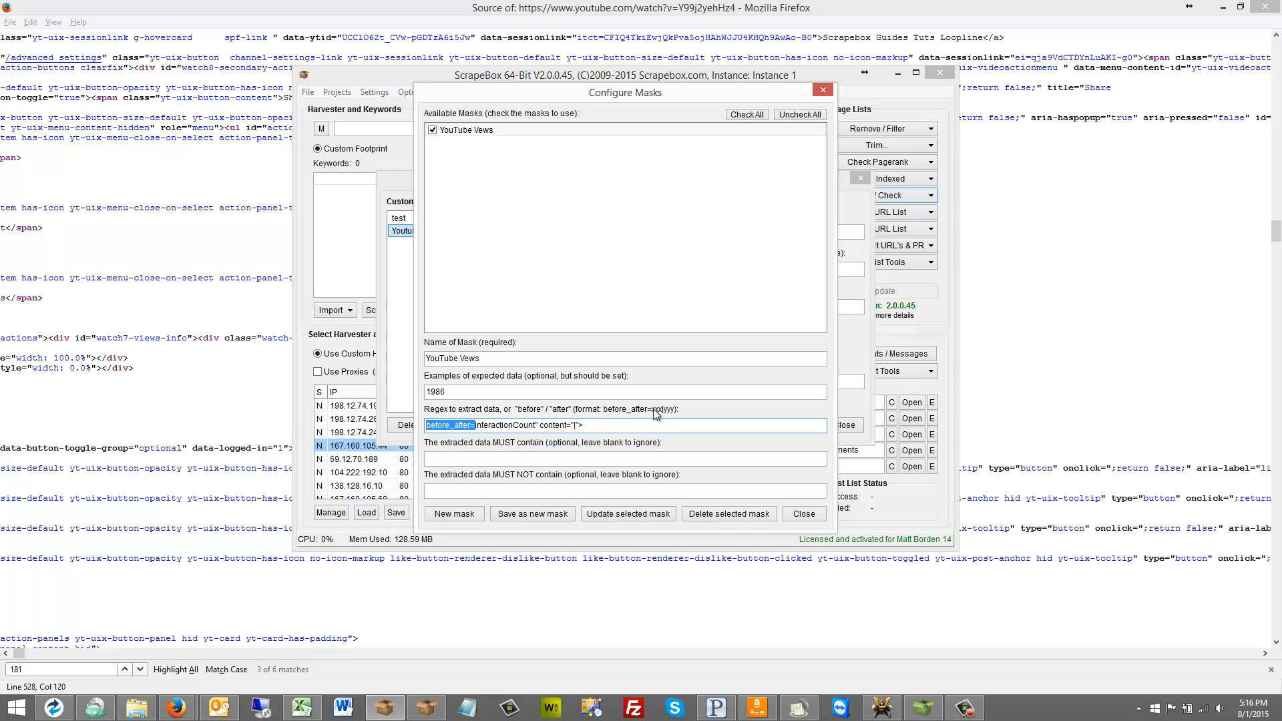
{"action": "mouse_move", "coordinate": [676, 416]}
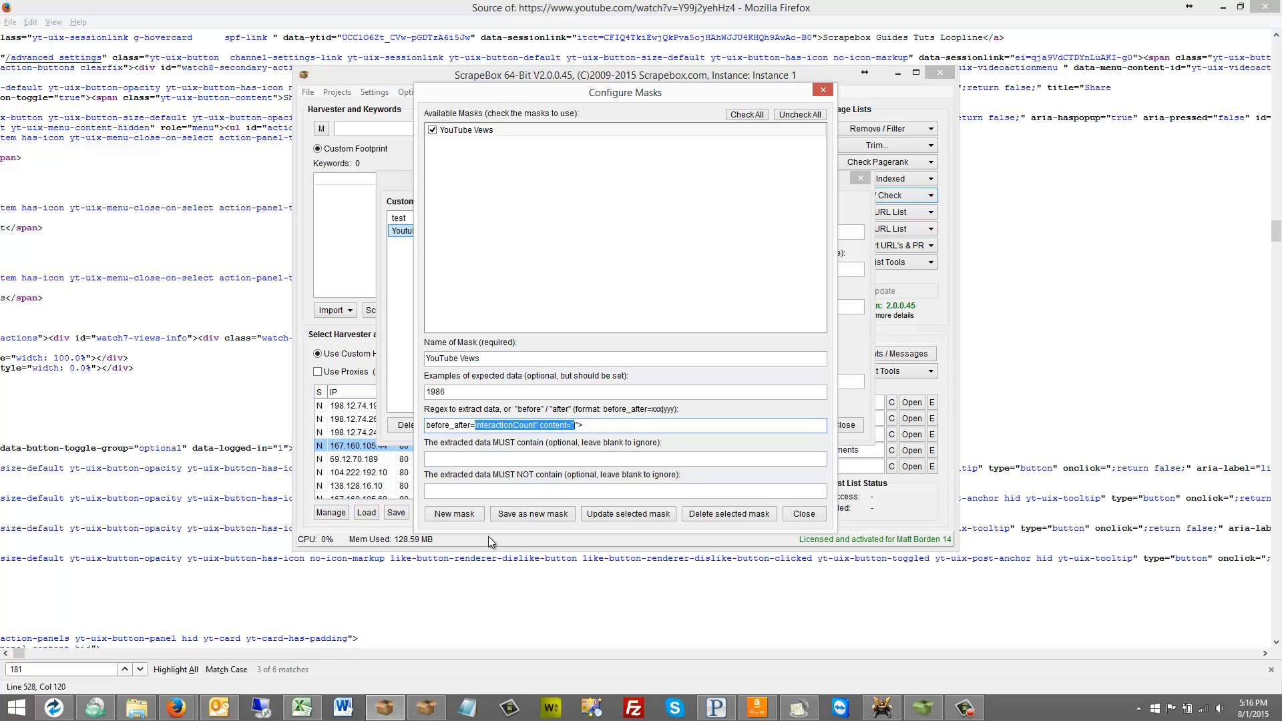
- Search the page source for 'interactionCount" content="', matching the meta tag with 181
{"action": "left_click", "coordinate": [802, 512]}
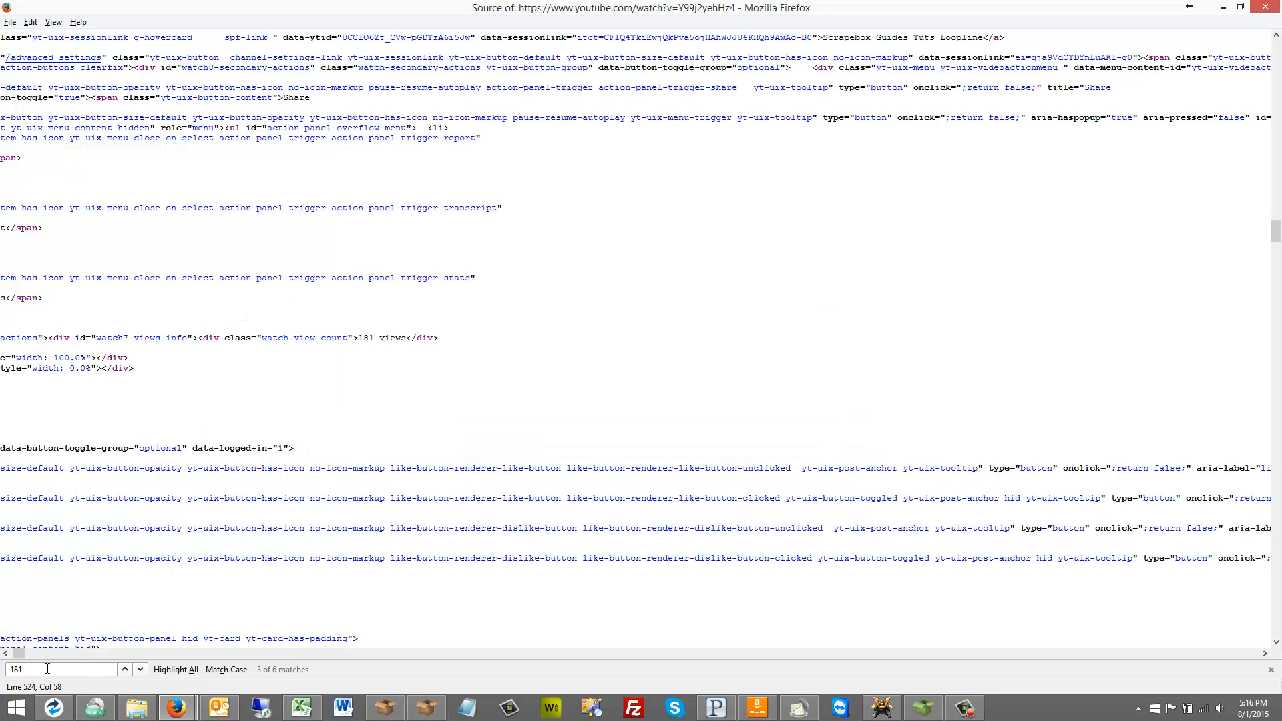
{"action": "type", "text": "interactionCount\" content=\""}
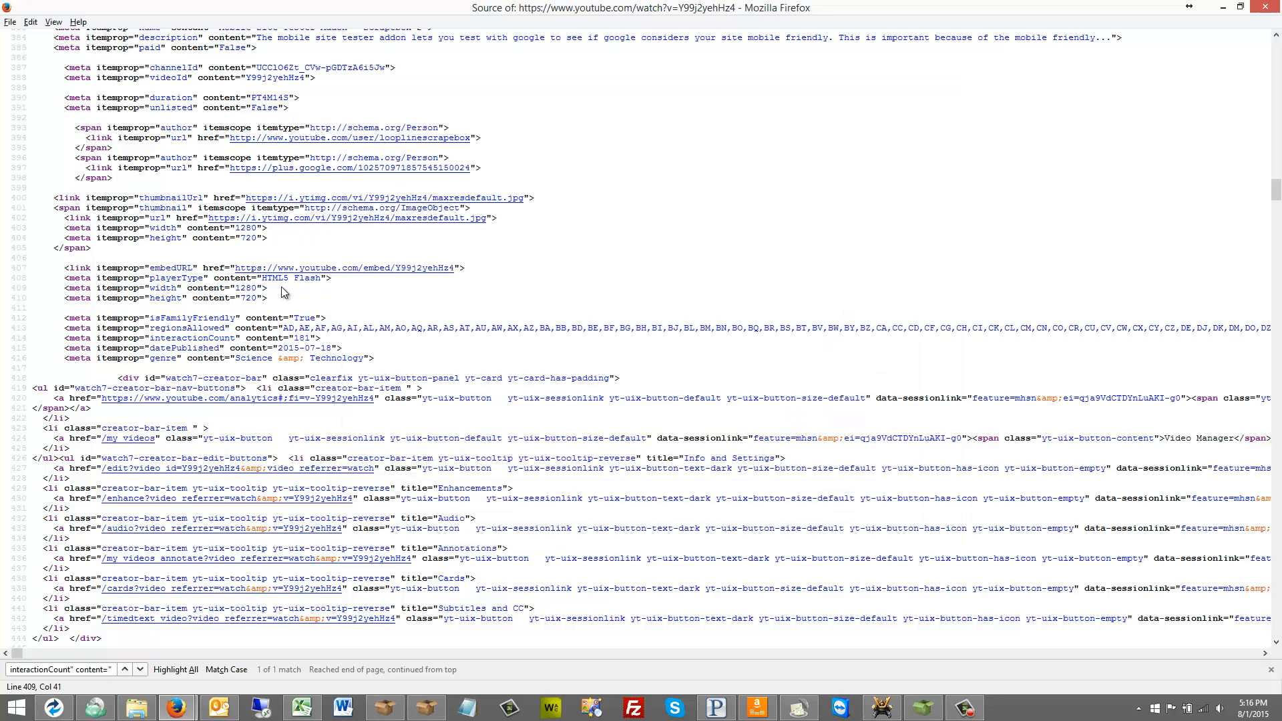
{"action": "mouse_move", "coordinate": [264, 263]}
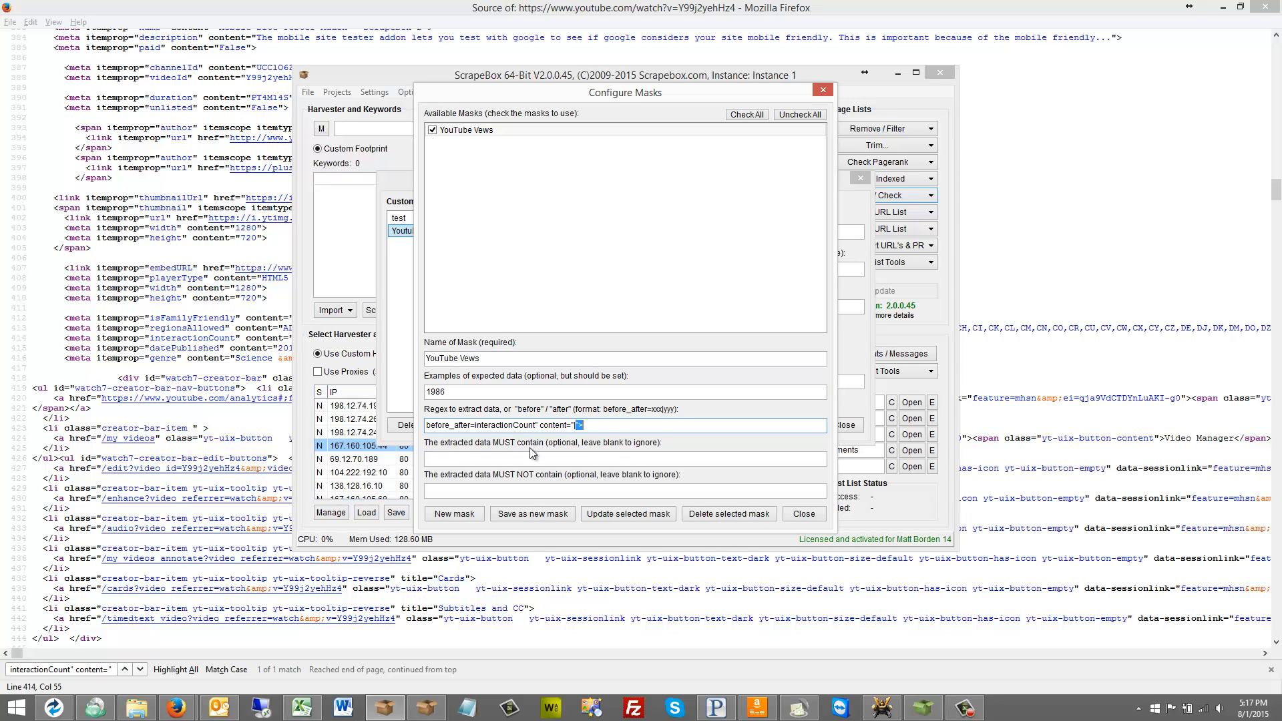
- Close the Configure Masks dialog, returning to the custom grabber editor
{"action": "left_click", "coordinate": [578, 490]}
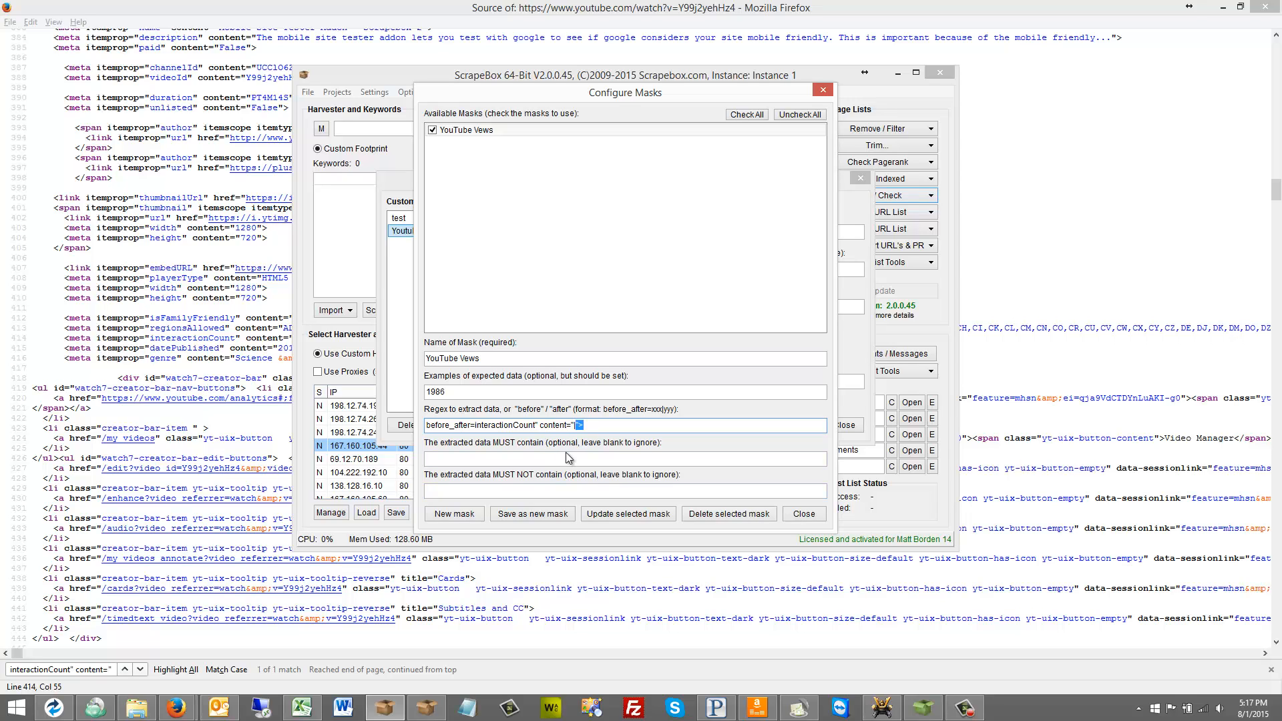
{"action": "left_click", "coordinate": [624, 458]}
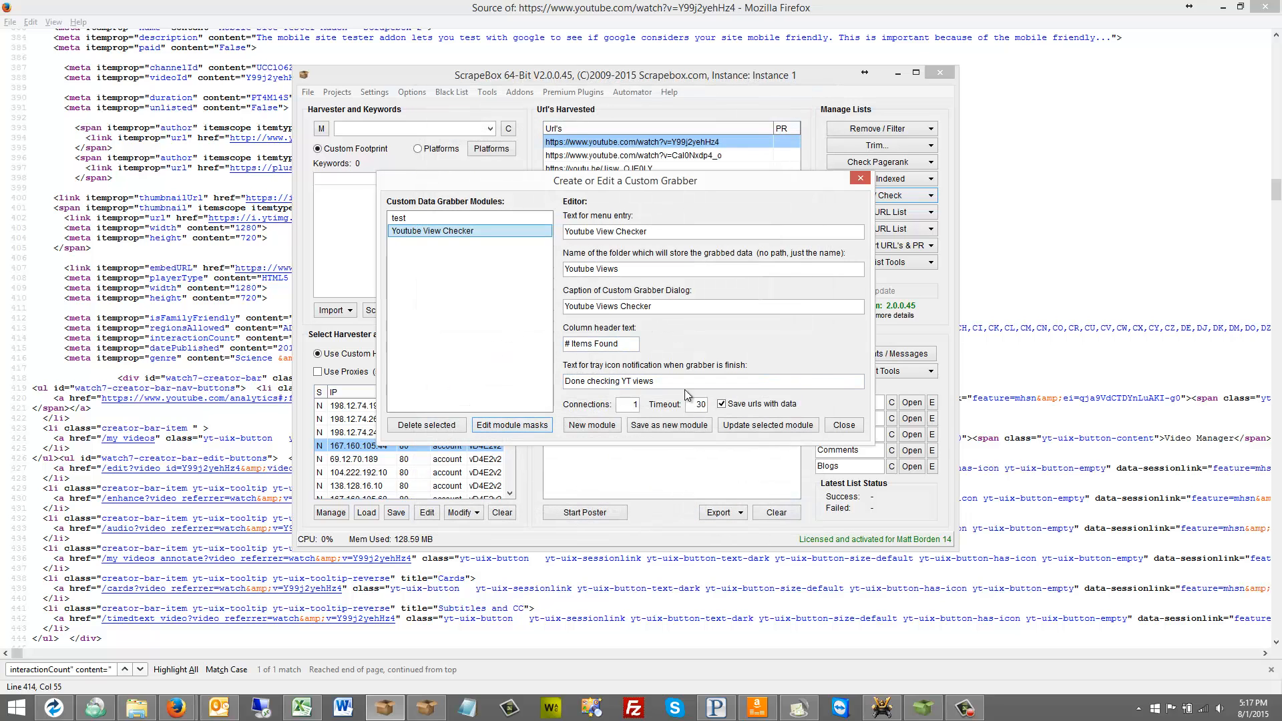
{"action": "mouse_move", "coordinate": [492, 385]}
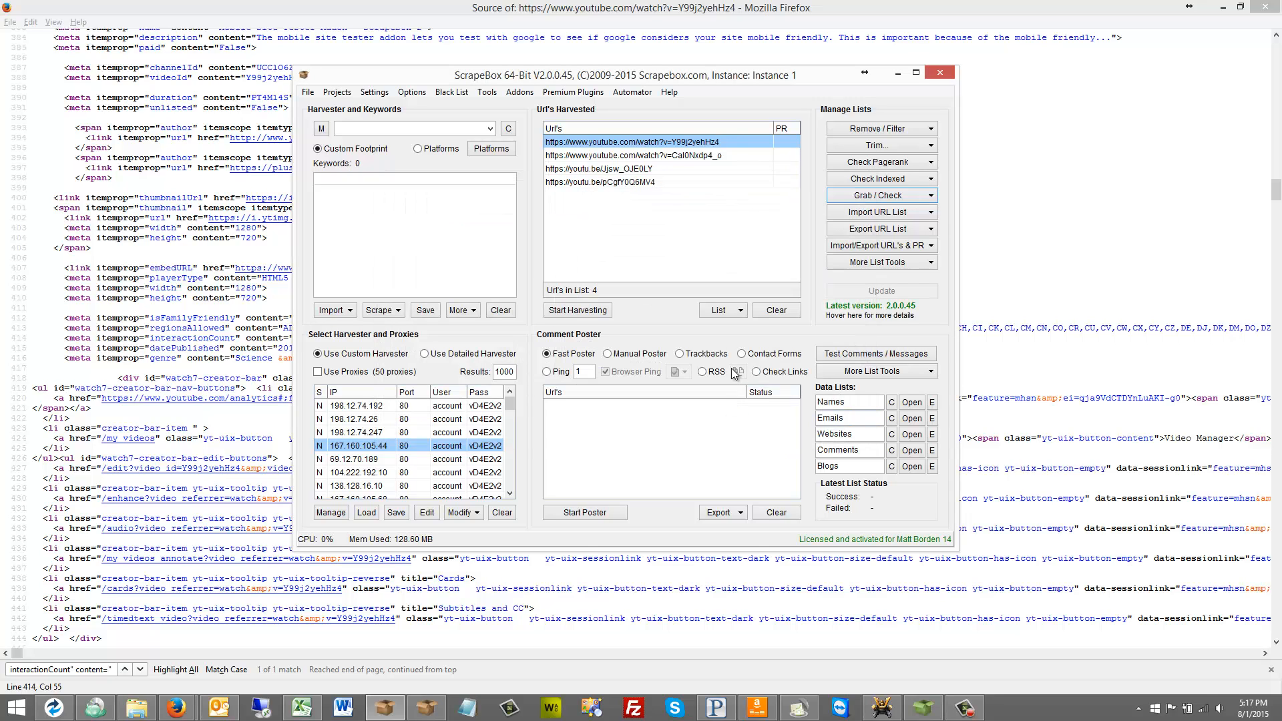
- Launch the Youtube View Checker custom data grabber on the four harvested URLs
{"action": "left_click", "coordinate": [880, 195]}
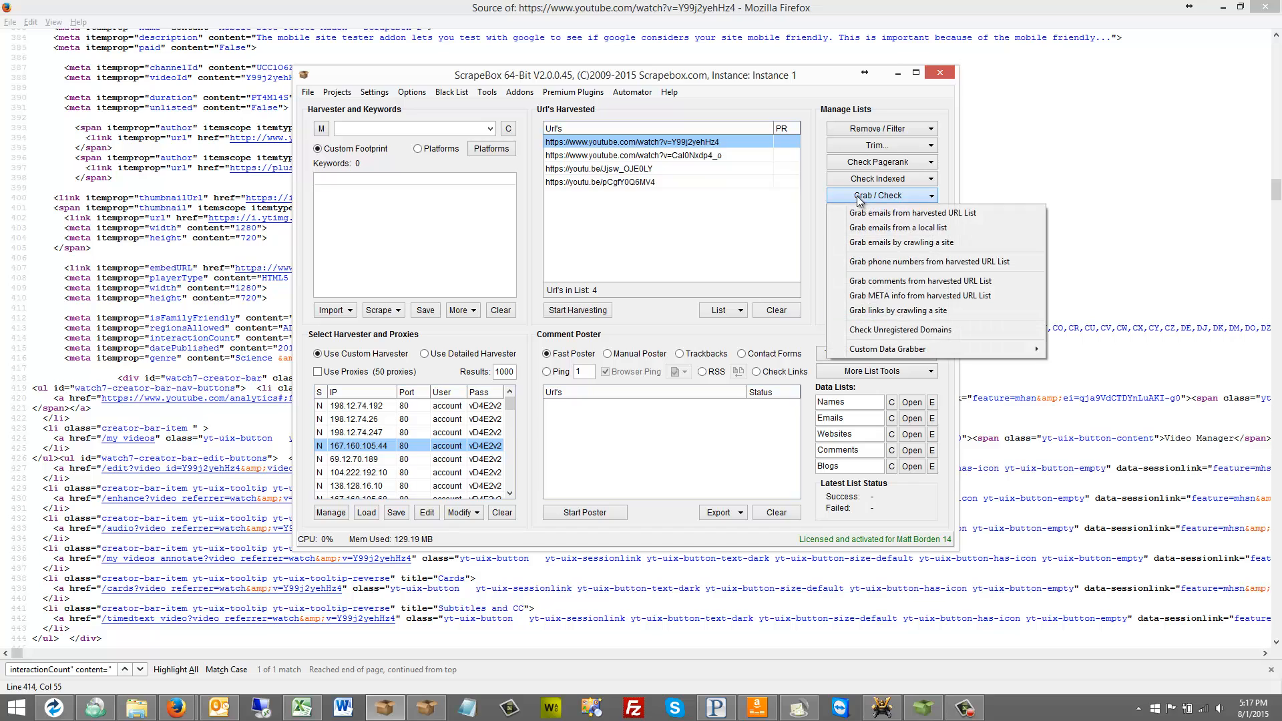
{"action": "mouse_move", "coordinate": [887, 348]}
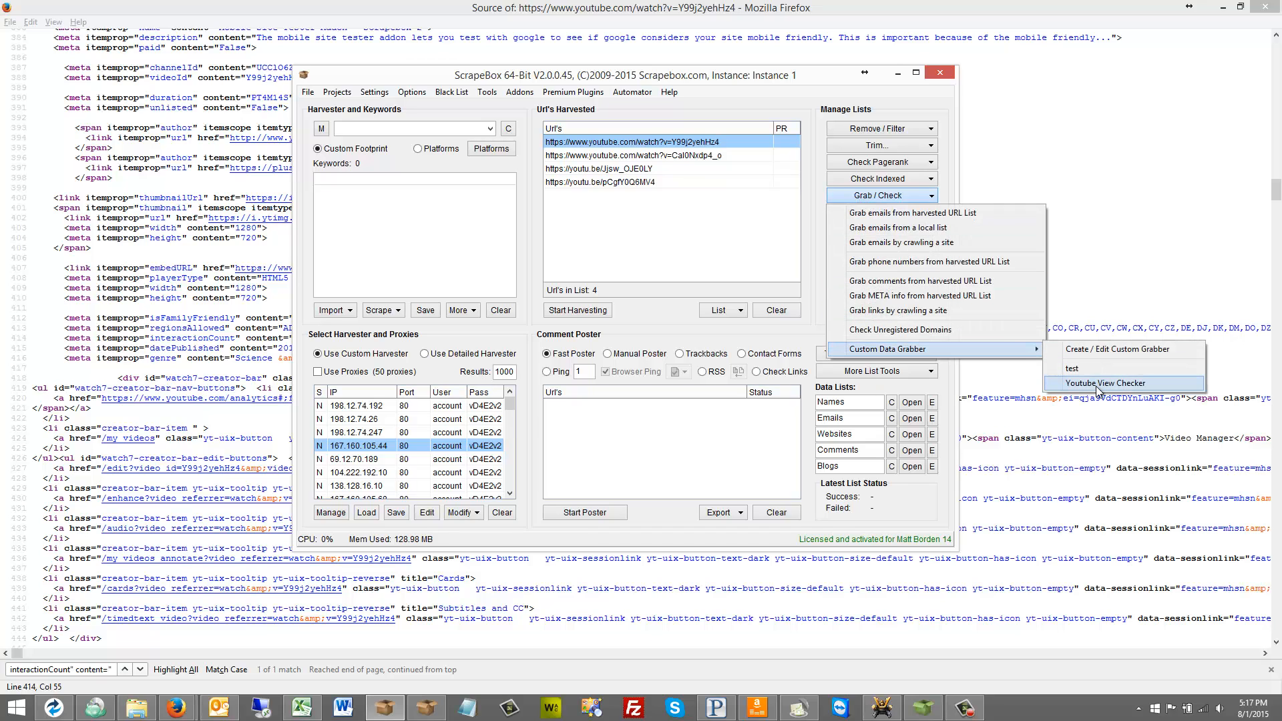
{"action": "left_click", "coordinate": [1103, 383]}
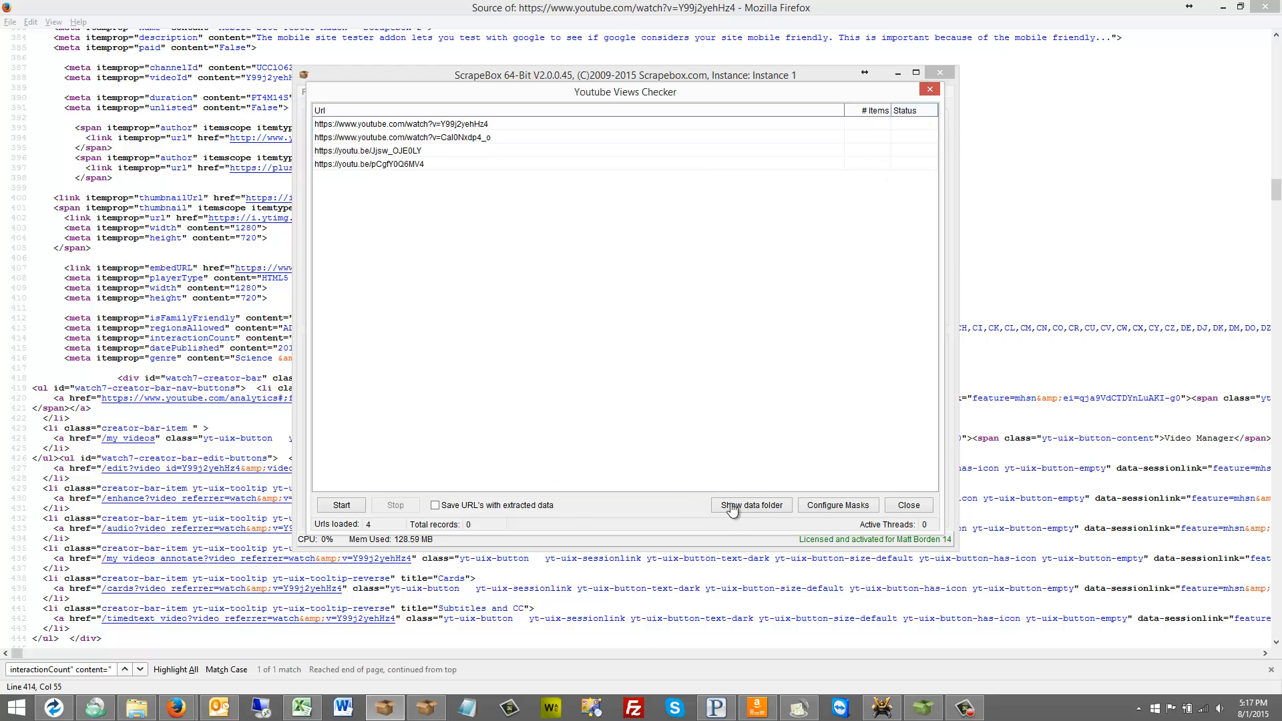
{"action": "left_click", "coordinate": [749, 505]}
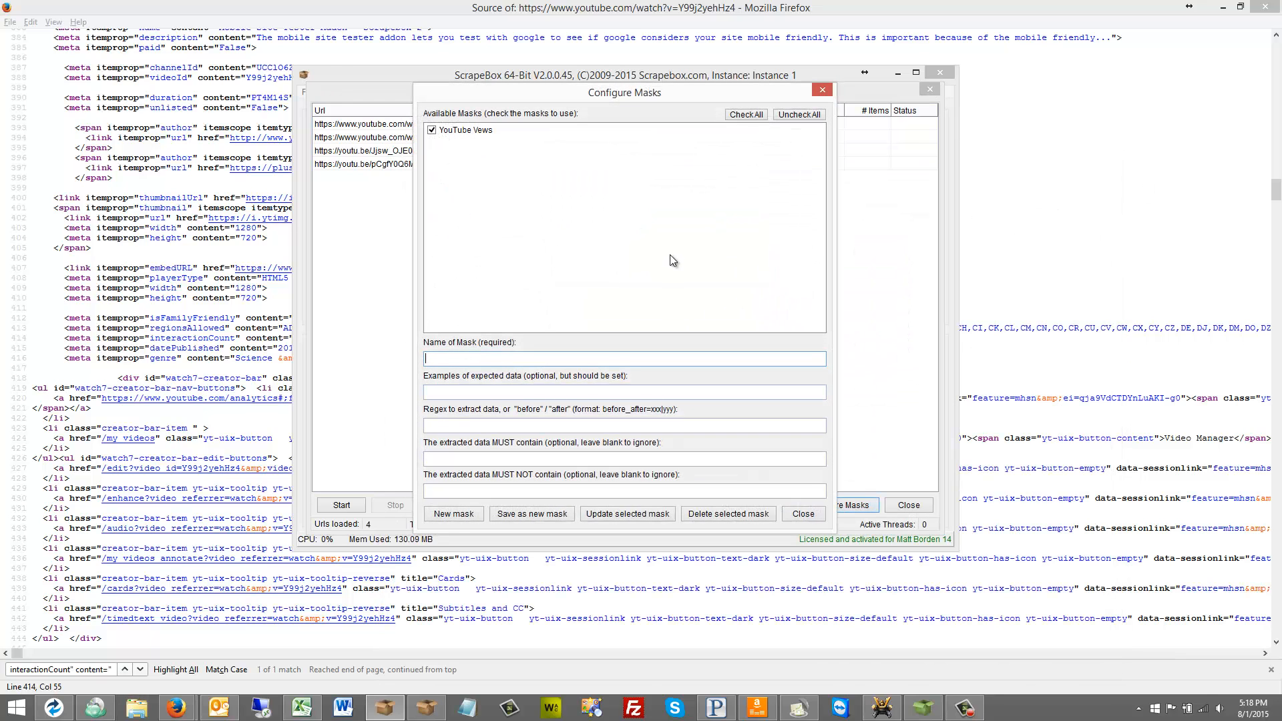
{"action": "left_click", "coordinate": [462, 129]}
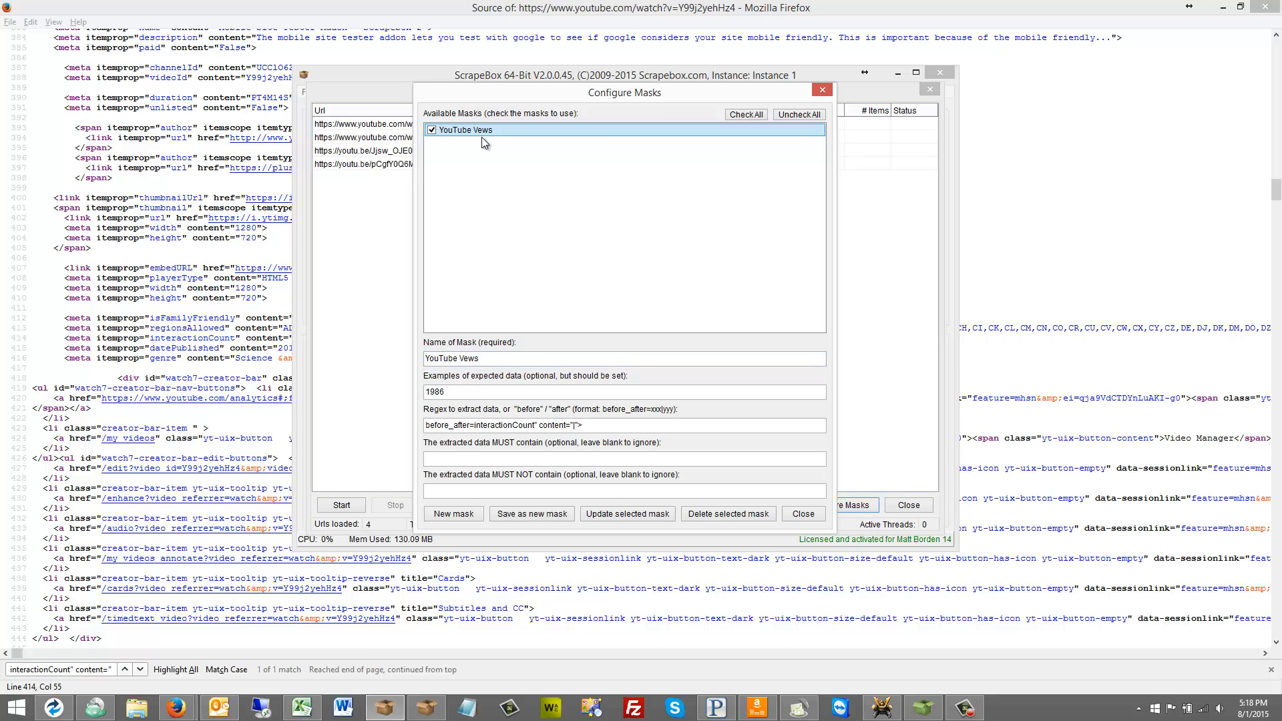
{"action": "mouse_move", "coordinate": [545, 181]}
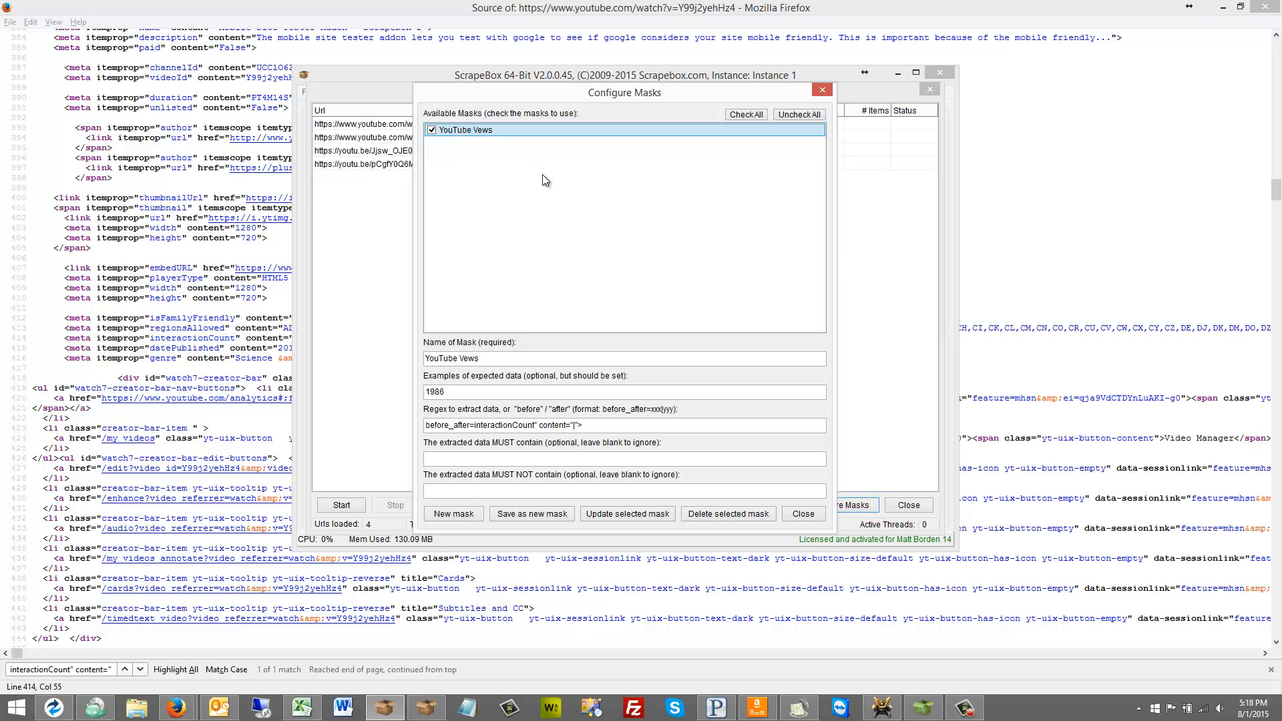
{"action": "mouse_move", "coordinate": [579, 246]}
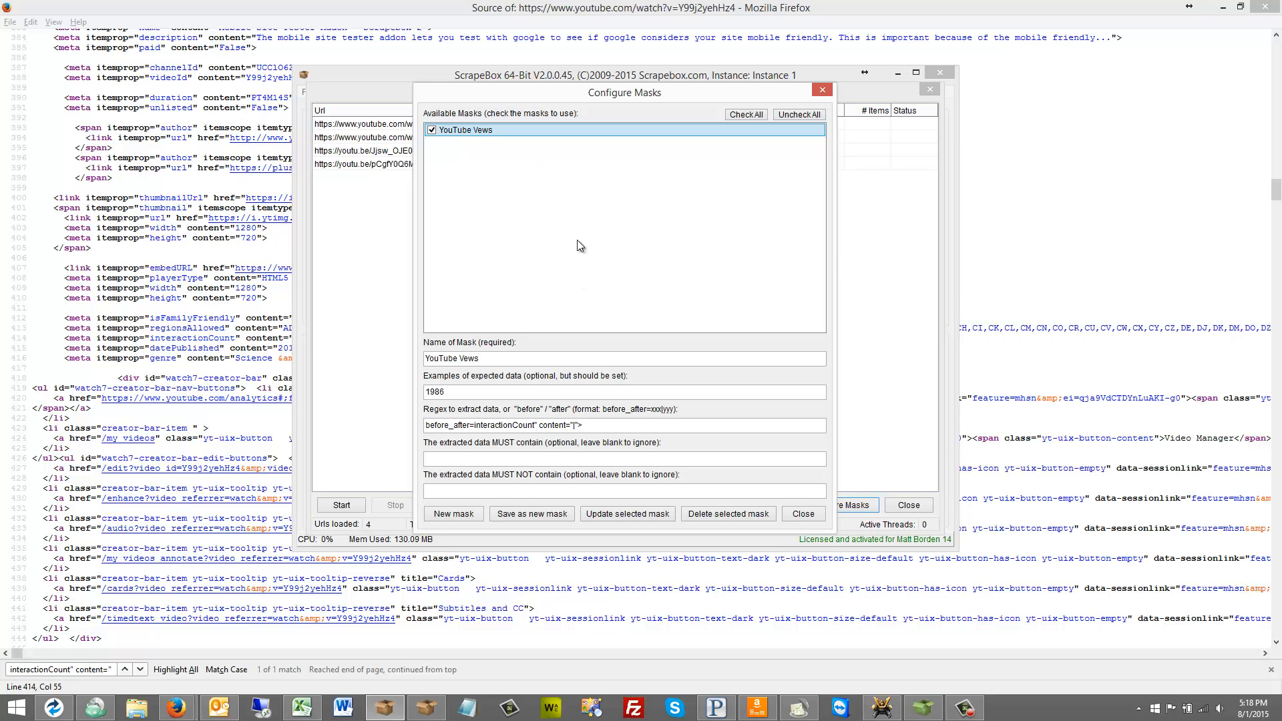
{"action": "mouse_move", "coordinate": [944, 469]}
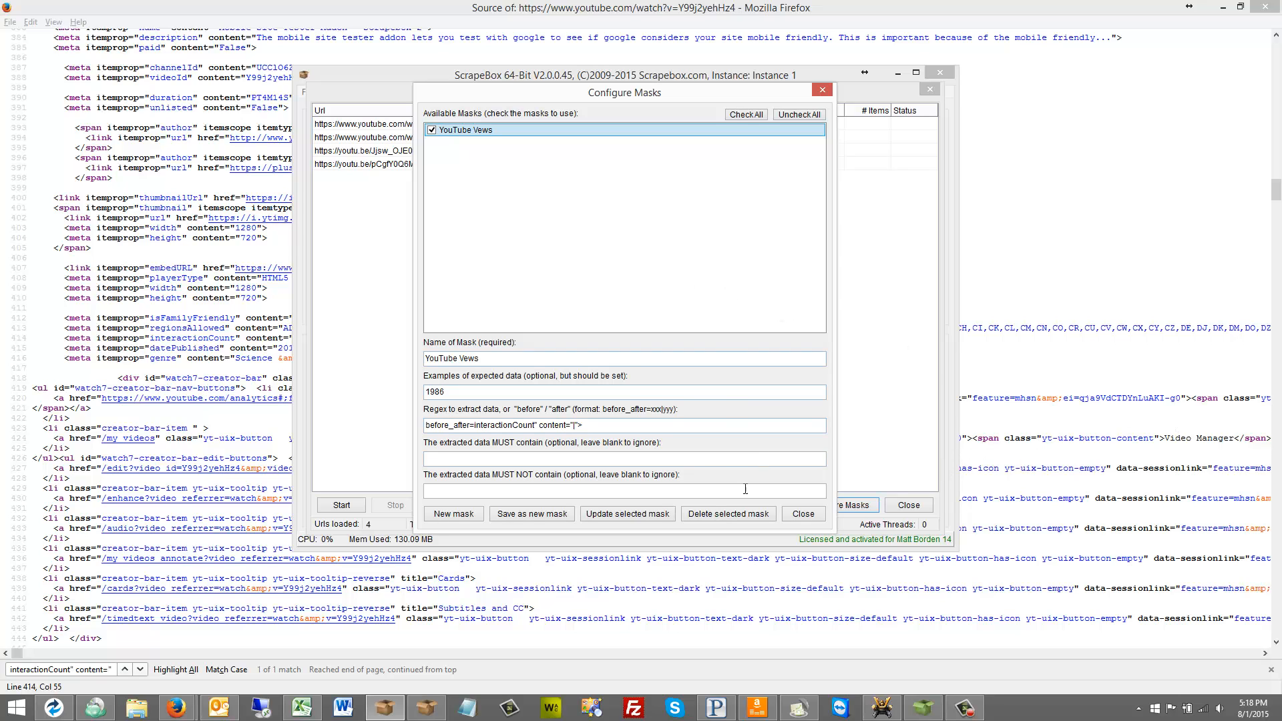
{"action": "left_click", "coordinate": [802, 512]}
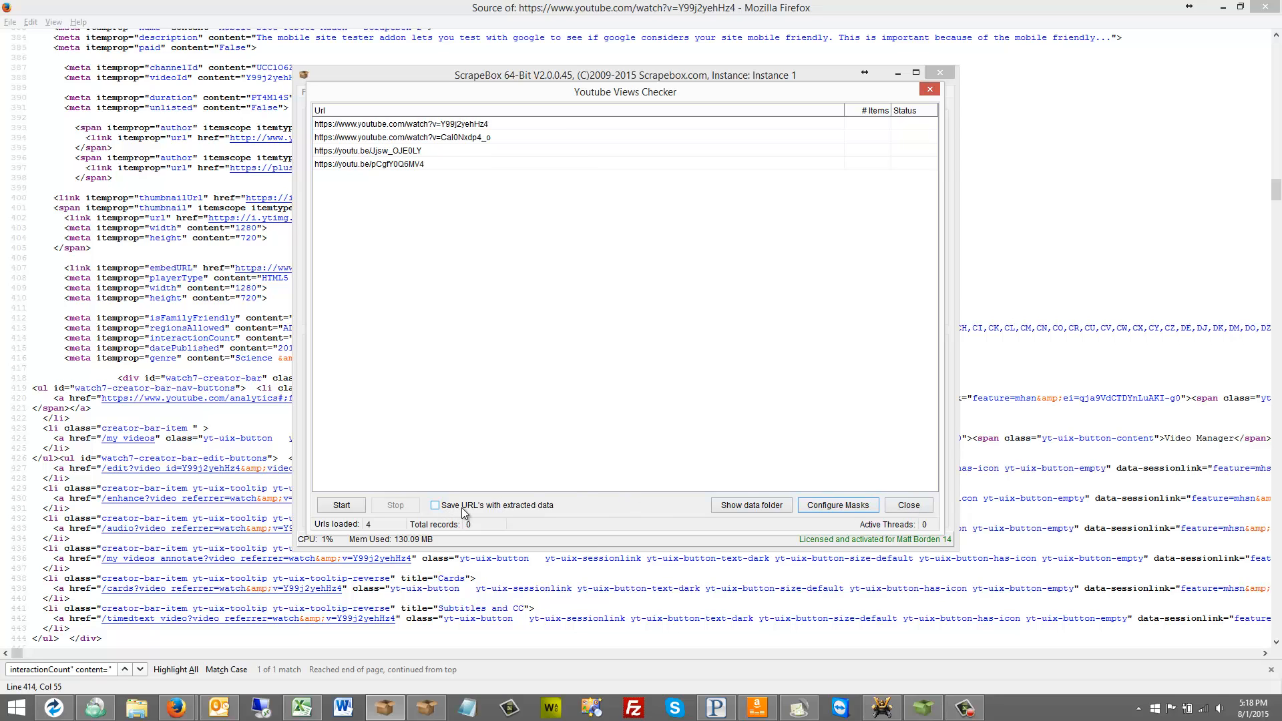
- Enable saving URLs alongside extracted data and relaunch the Youtube View Checker module
{"action": "left_click", "coordinate": [436, 505]}
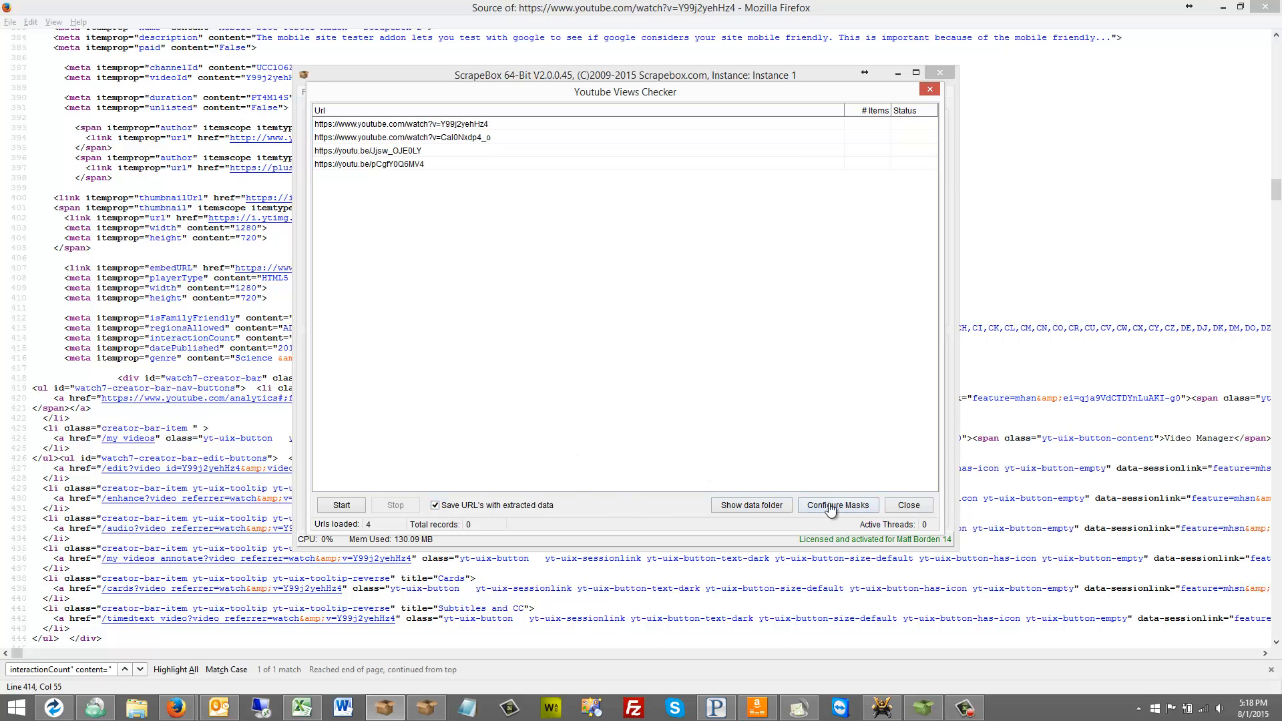
{"action": "mouse_move", "coordinate": [909, 505]}
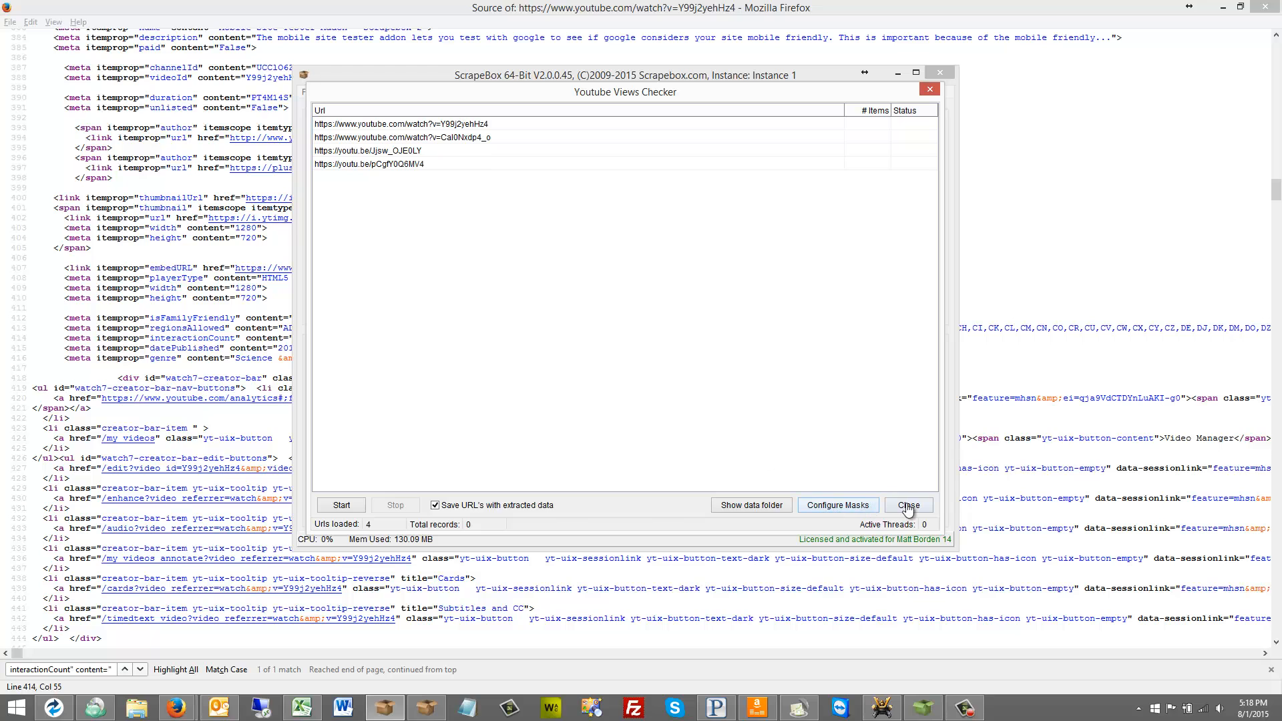
{"action": "left_click", "coordinate": [909, 504]}
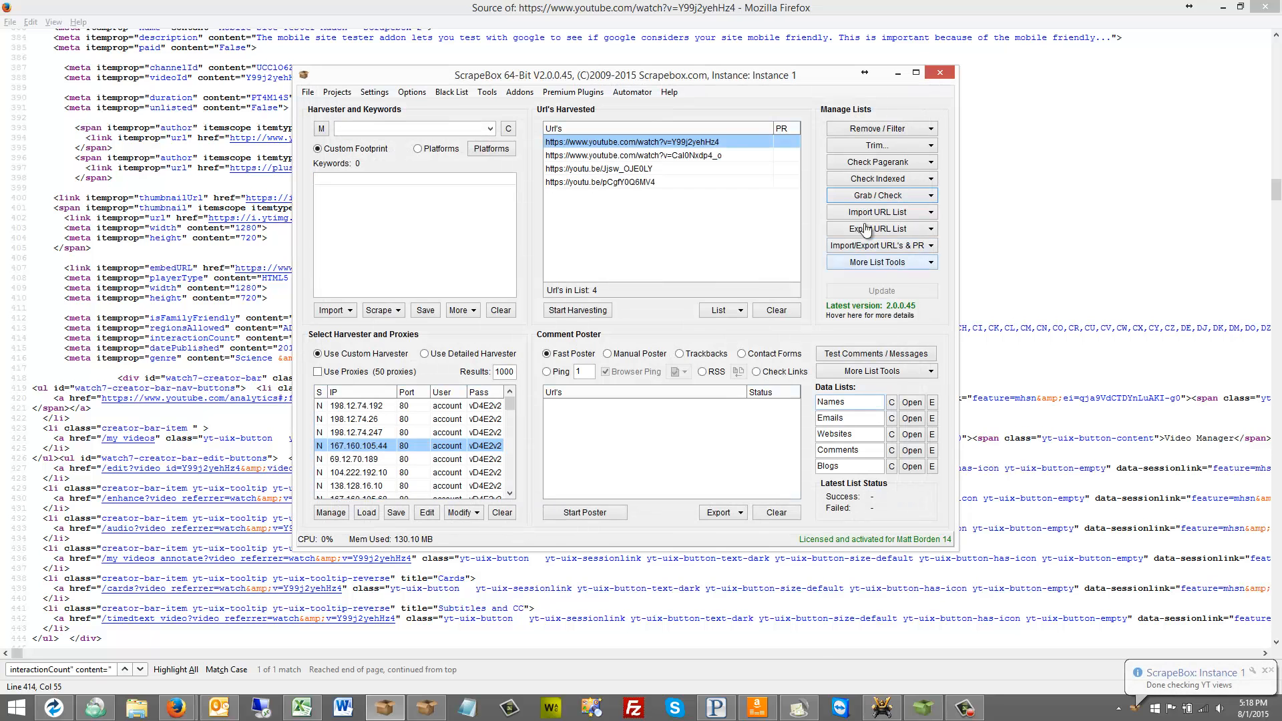
{"action": "left_click", "coordinate": [881, 195]}
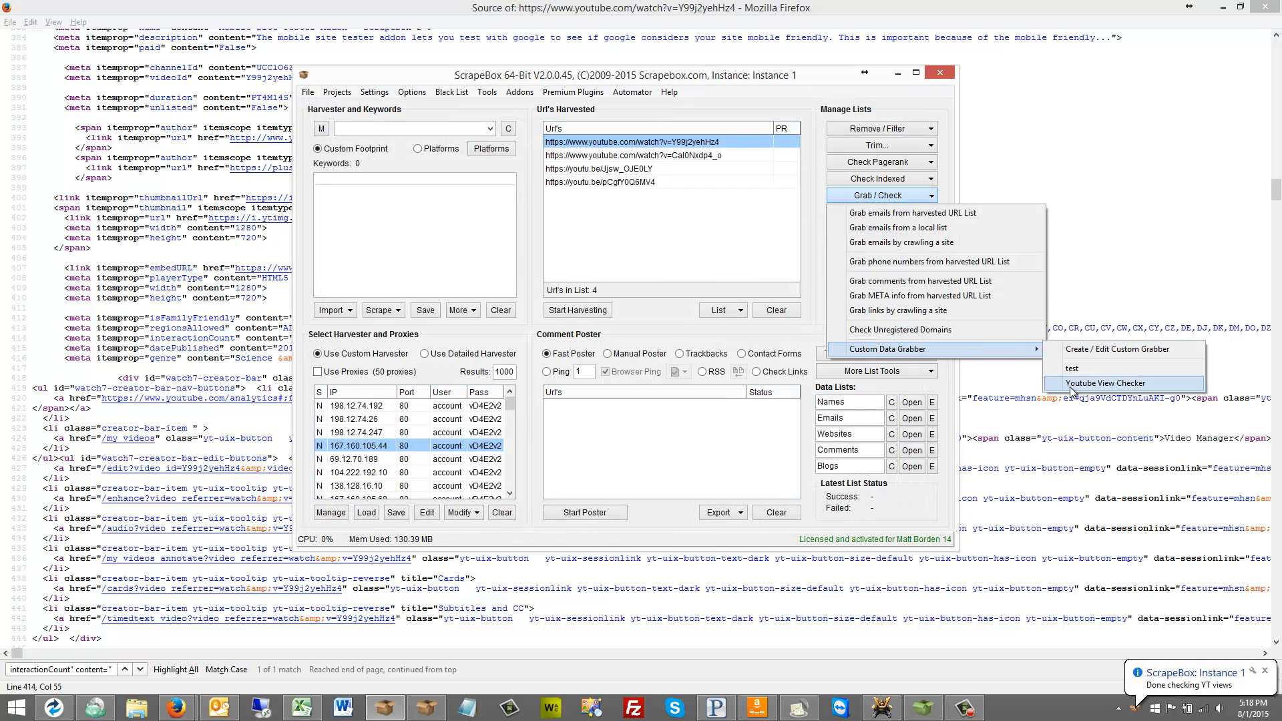
{"action": "left_click", "coordinate": [1108, 349]}
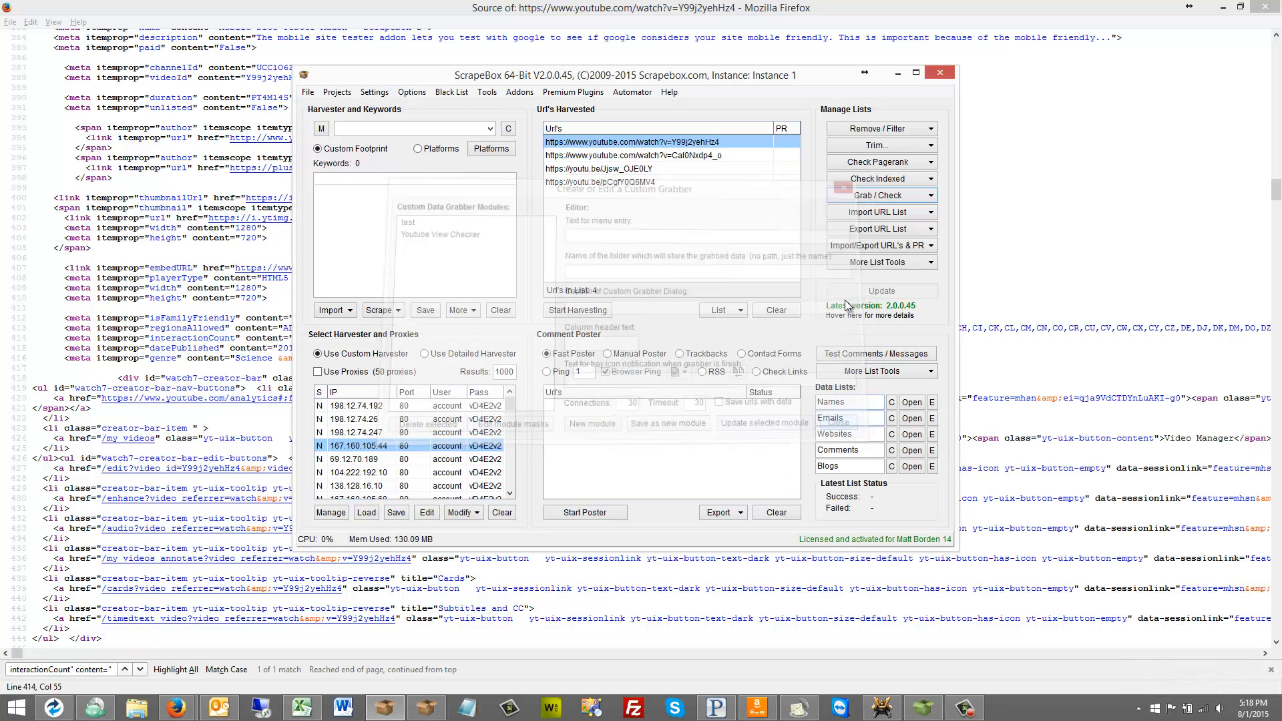
{"action": "left_click", "coordinate": [880, 195]}
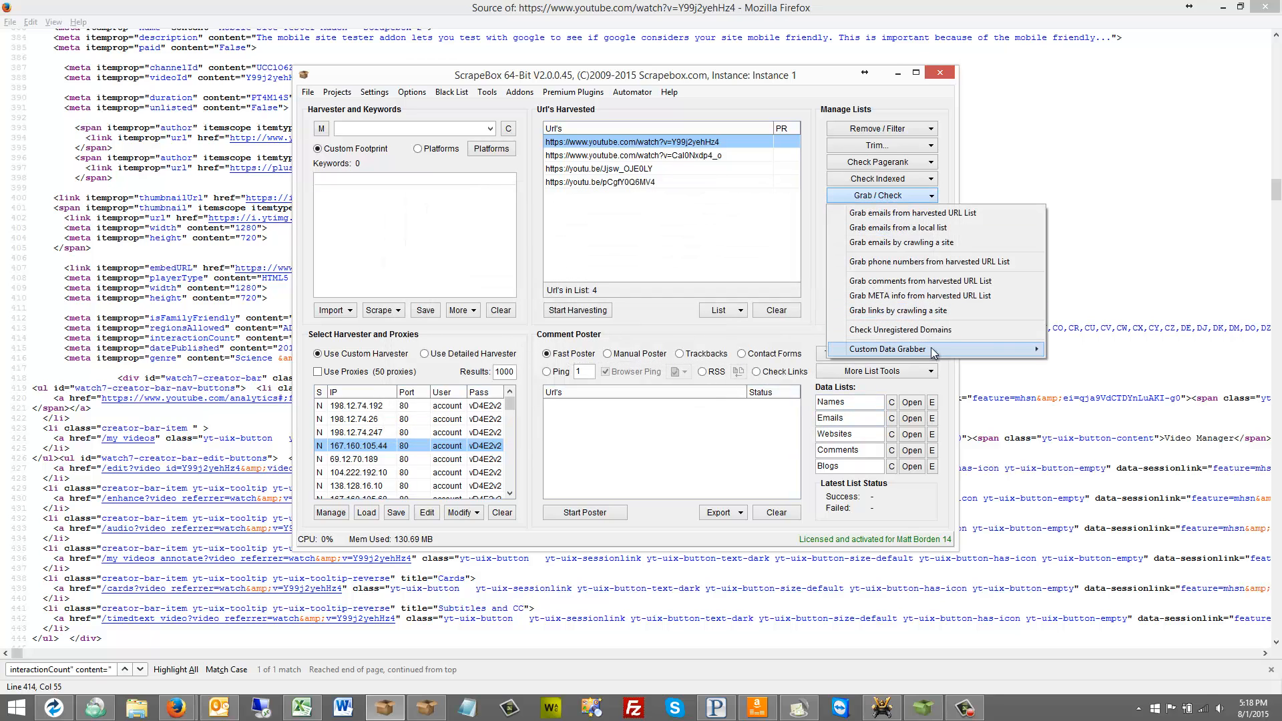
{"action": "left_click", "coordinate": [885, 348]}
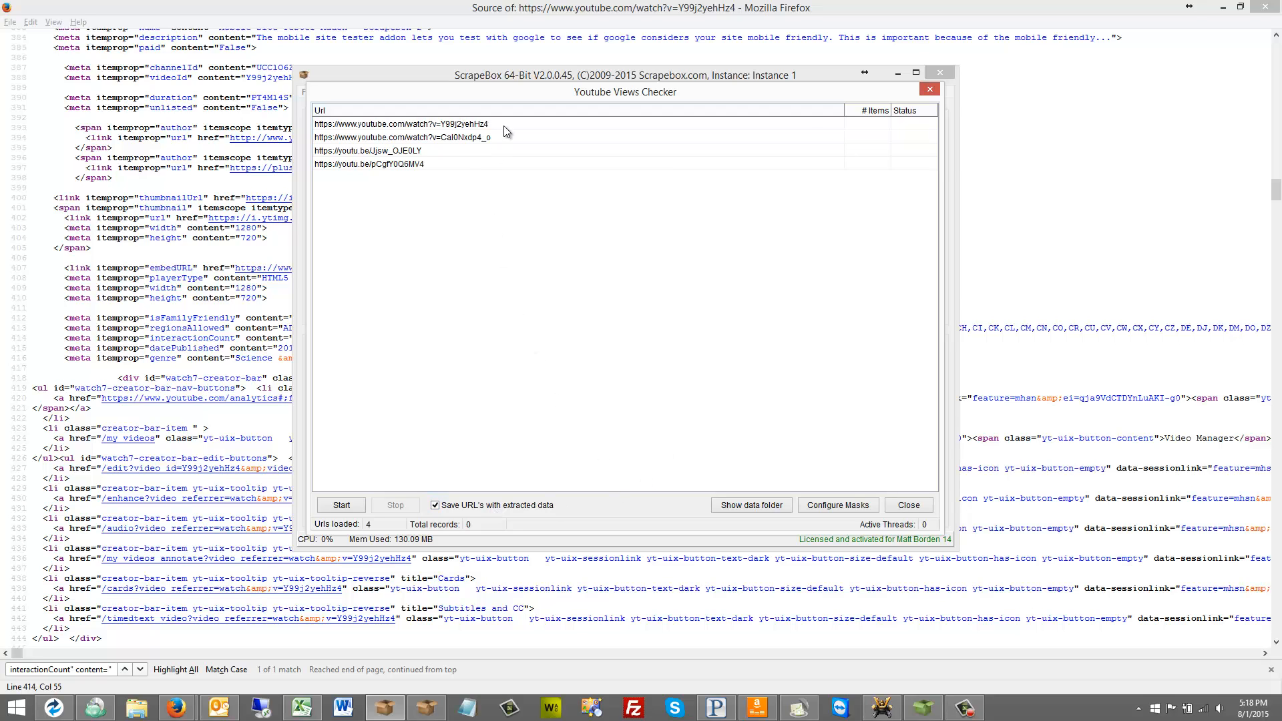
{"action": "mouse_move", "coordinate": [577, 146]}
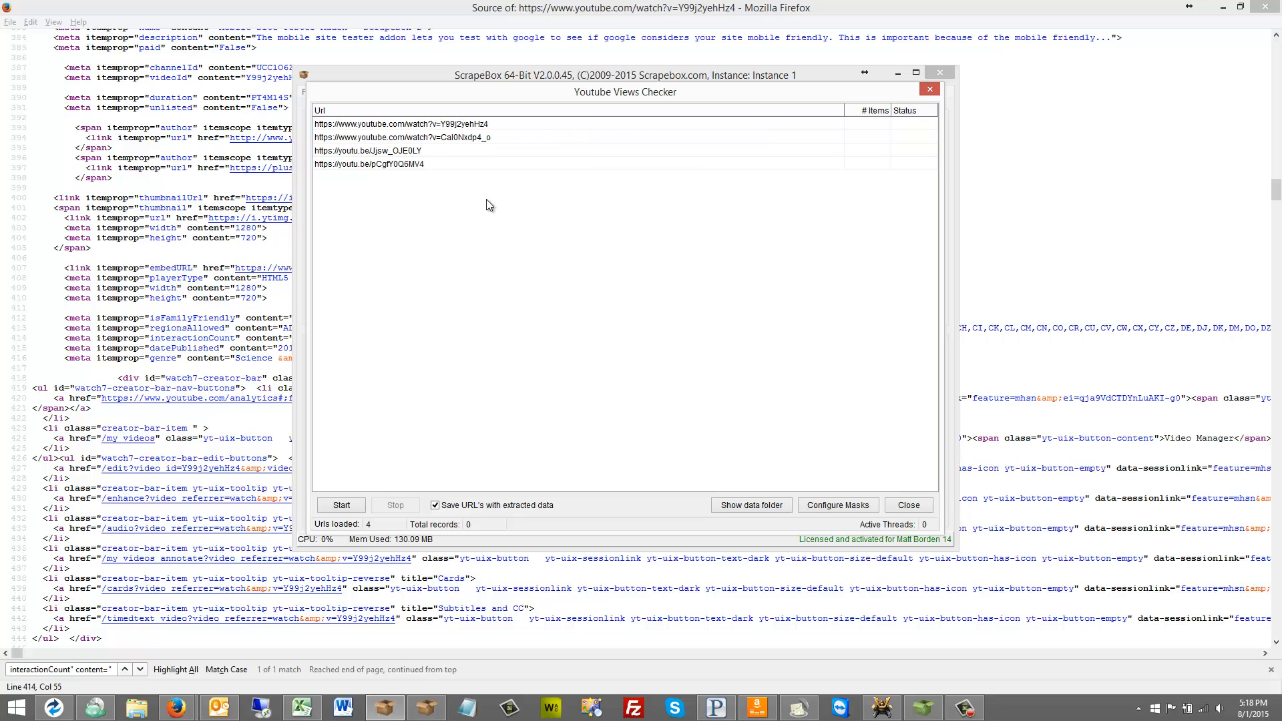
- Start the view check so all four URLs complete, yielding three records
{"action": "left_click", "coordinate": [340, 505]}
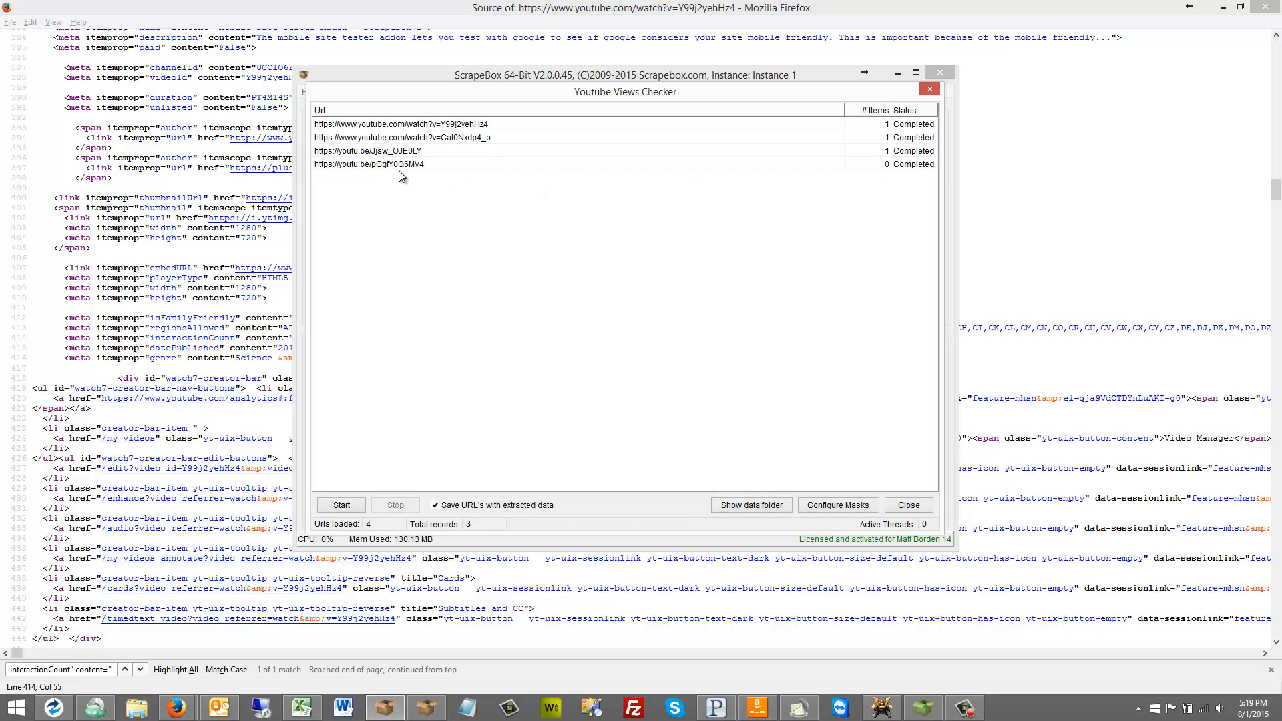
{"action": "mouse_move", "coordinate": [401, 169]}
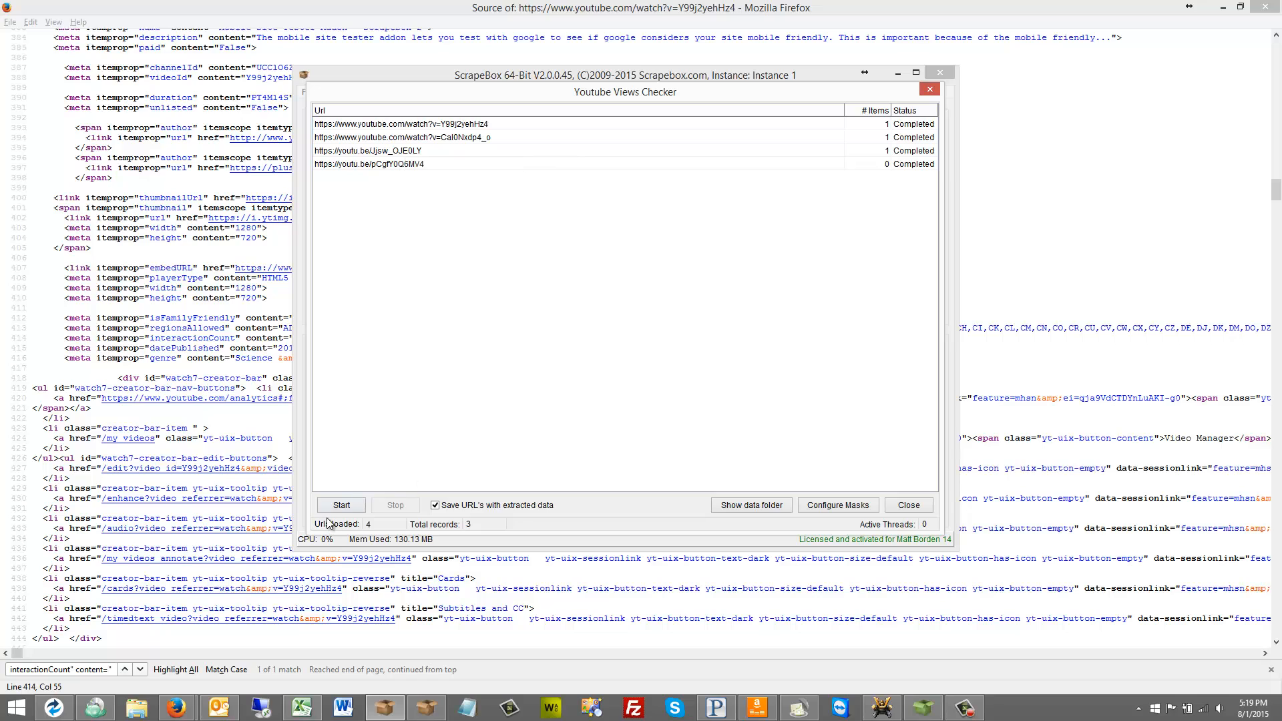
{"action": "left_click", "coordinate": [341, 505]}
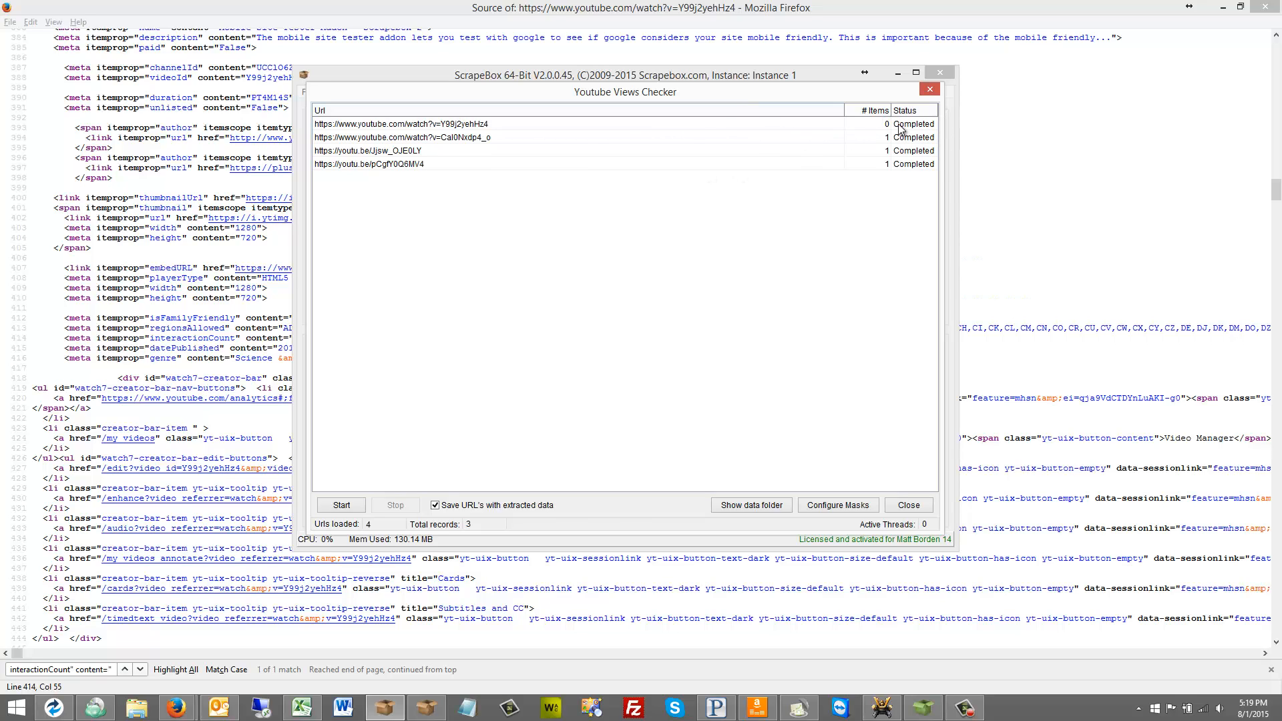
{"action": "mouse_move", "coordinate": [476, 138]}
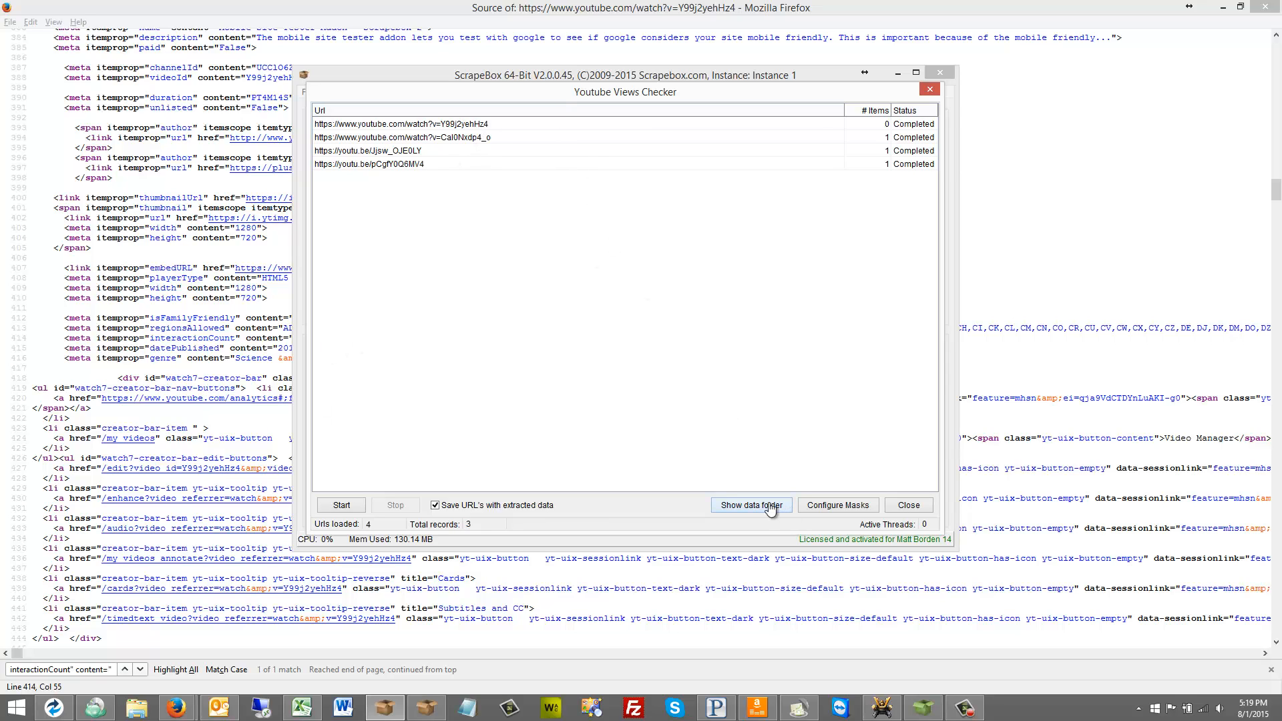
- Show the data folder holding the saved view-count results file
{"action": "left_click", "coordinate": [751, 504]}
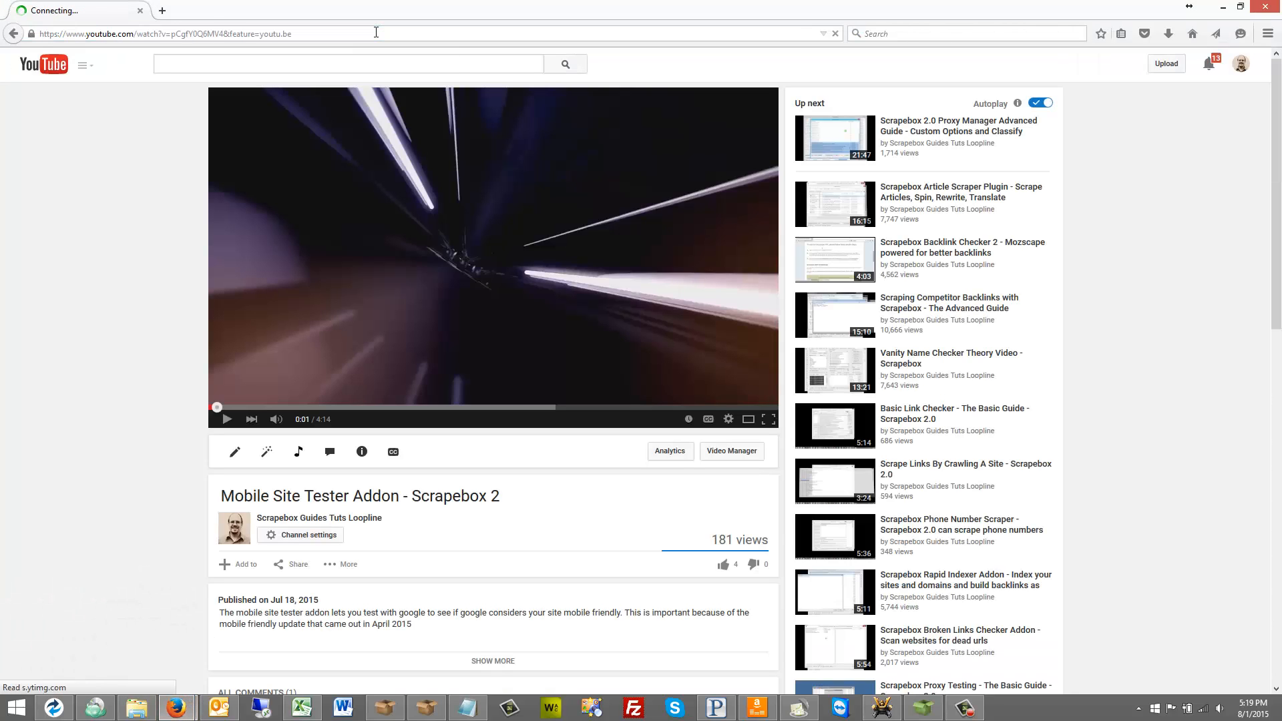
- Pause the YouTube video and confirm its 1,102 views match the results file
{"action": "left_click", "coordinate": [467, 708]}
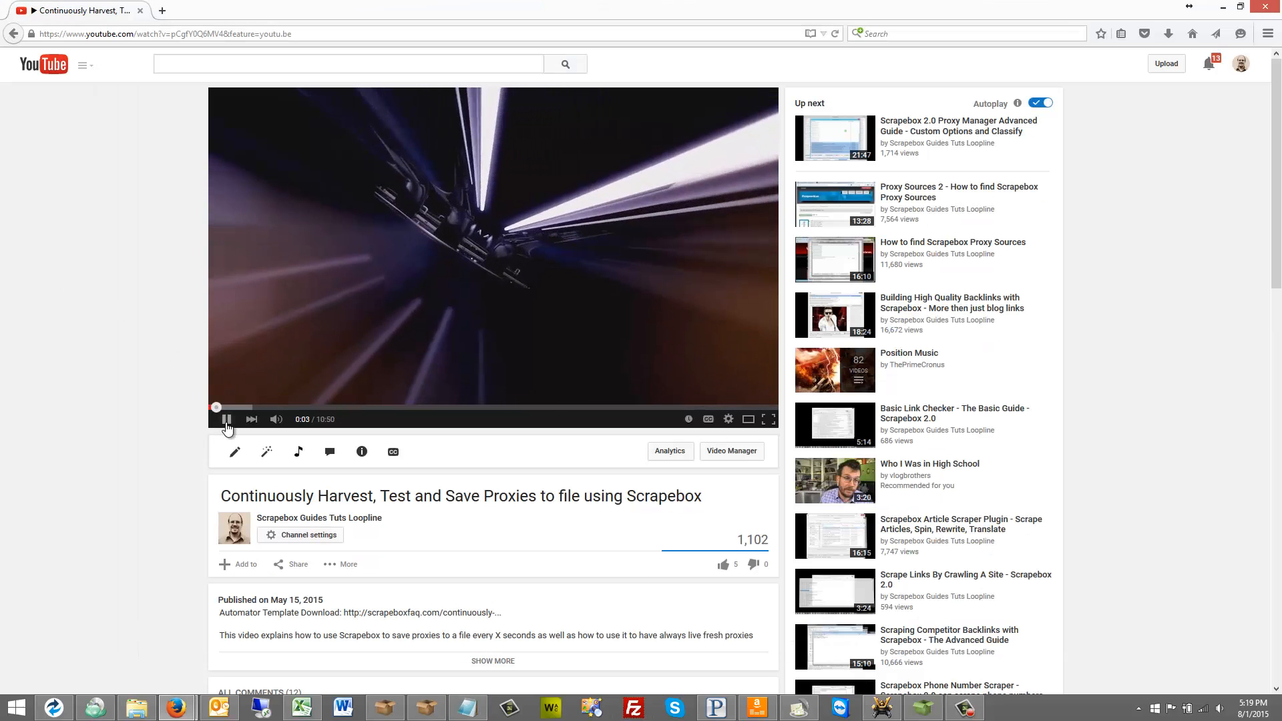
{"action": "left_click", "coordinate": [227, 418]}
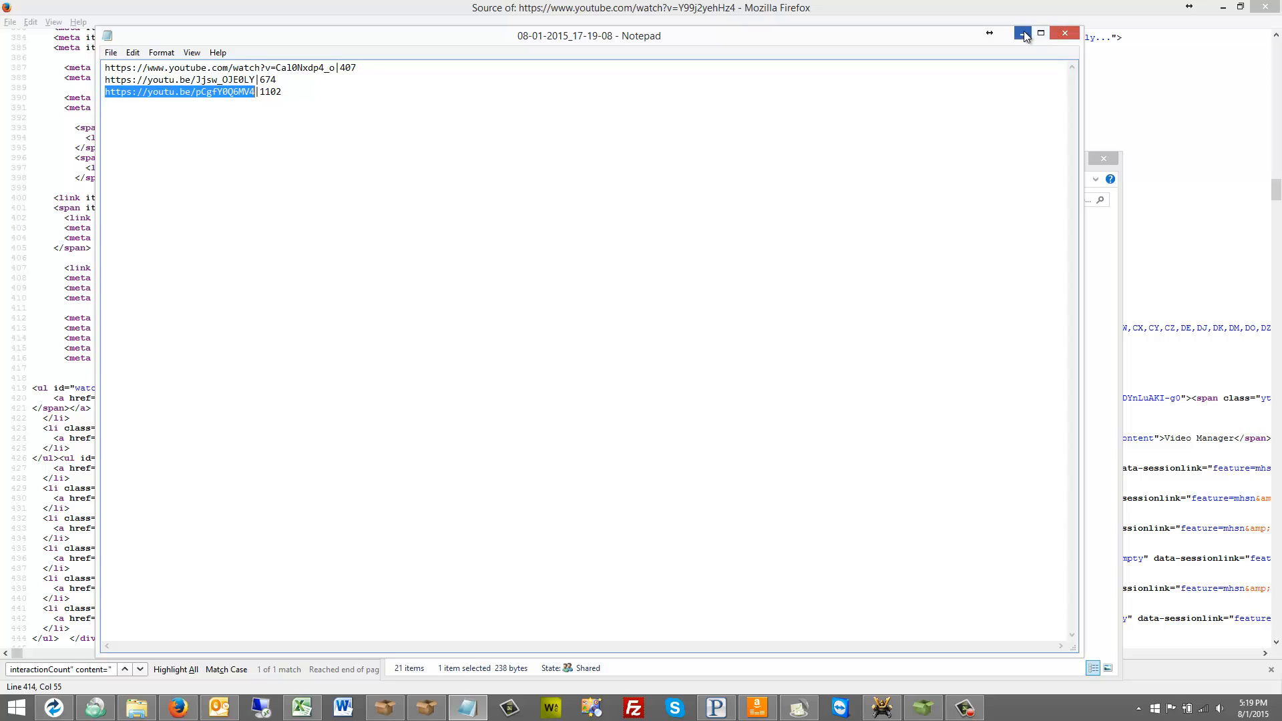
{"action": "mouse_move", "coordinate": [1023, 32]}
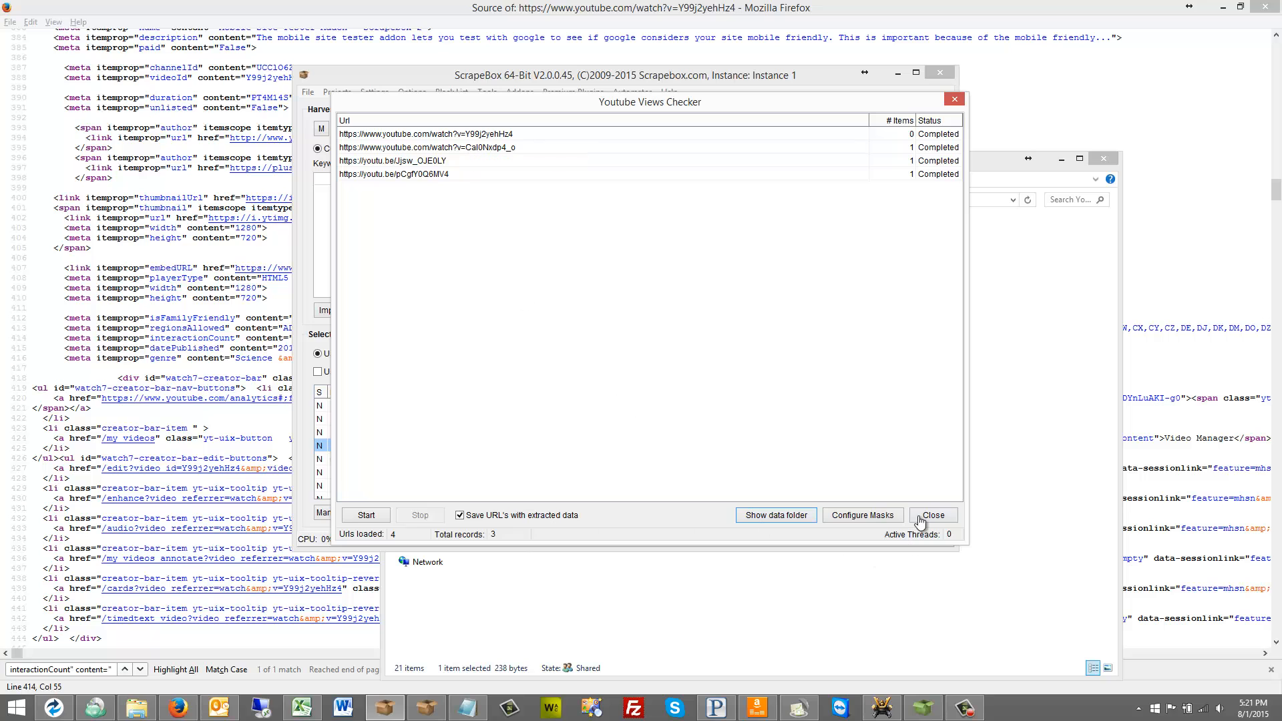
- Close the checker and copy the Youtube View Checker.sbgrabbermodule file in Explorer
{"action": "left_click", "coordinate": [933, 516]}
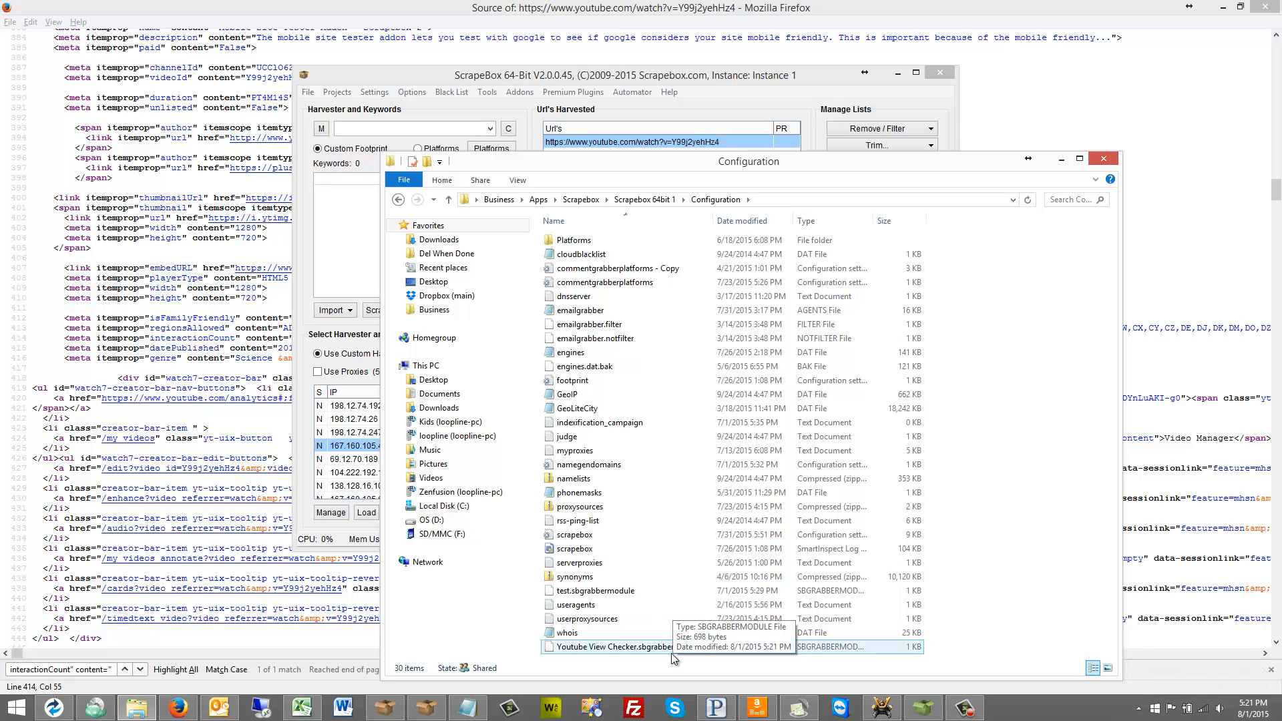
{"action": "left_click", "coordinate": [609, 647]}
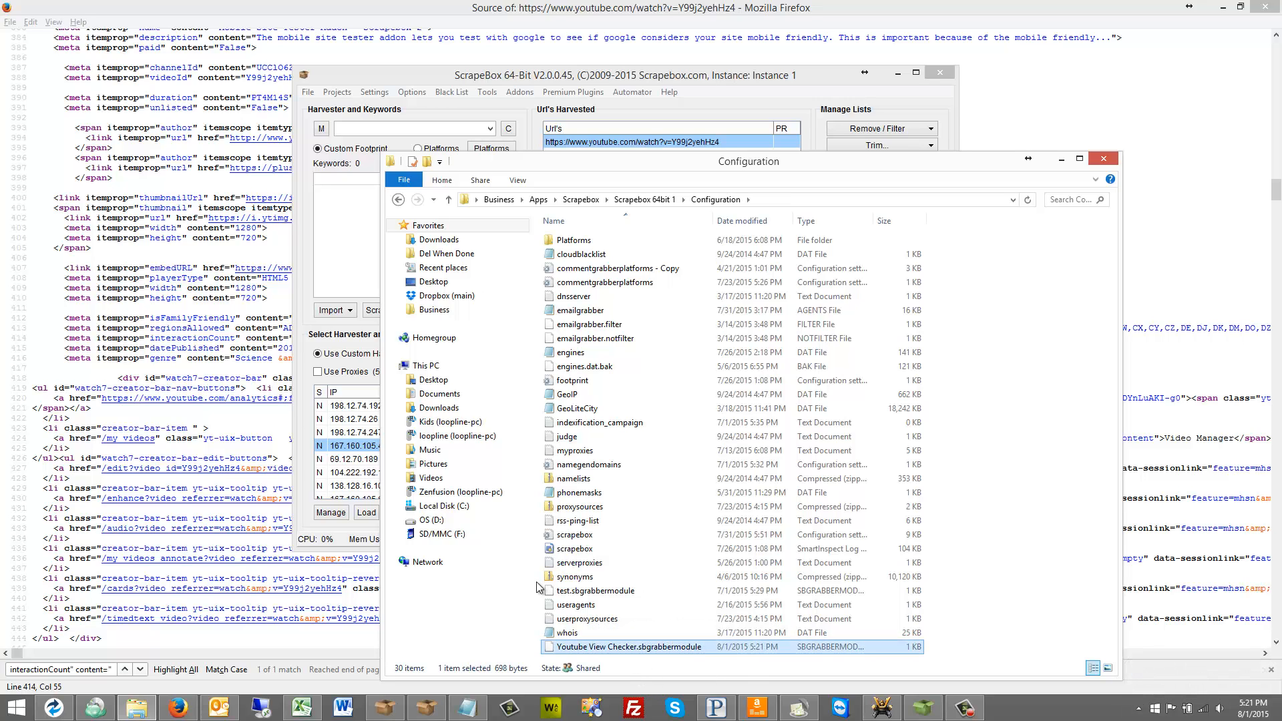
{"action": "mouse_move", "coordinate": [581, 646]}
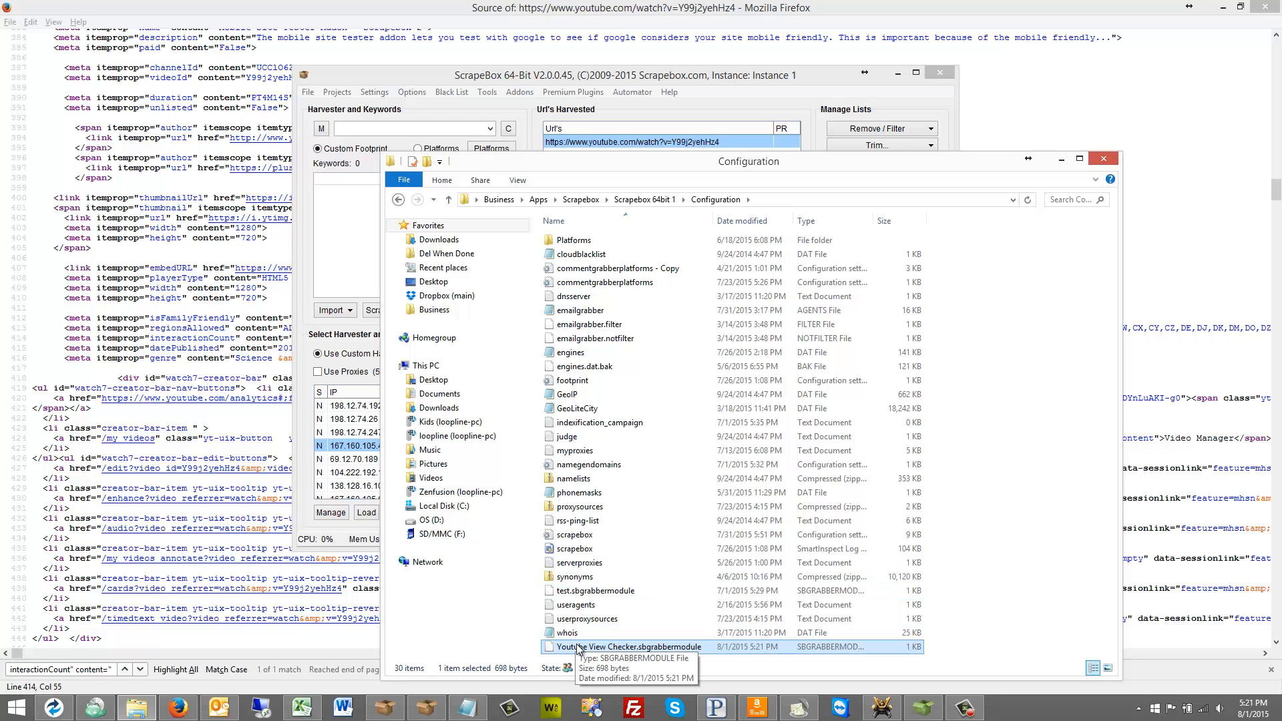
{"action": "mouse_move", "coordinate": [589, 652]}
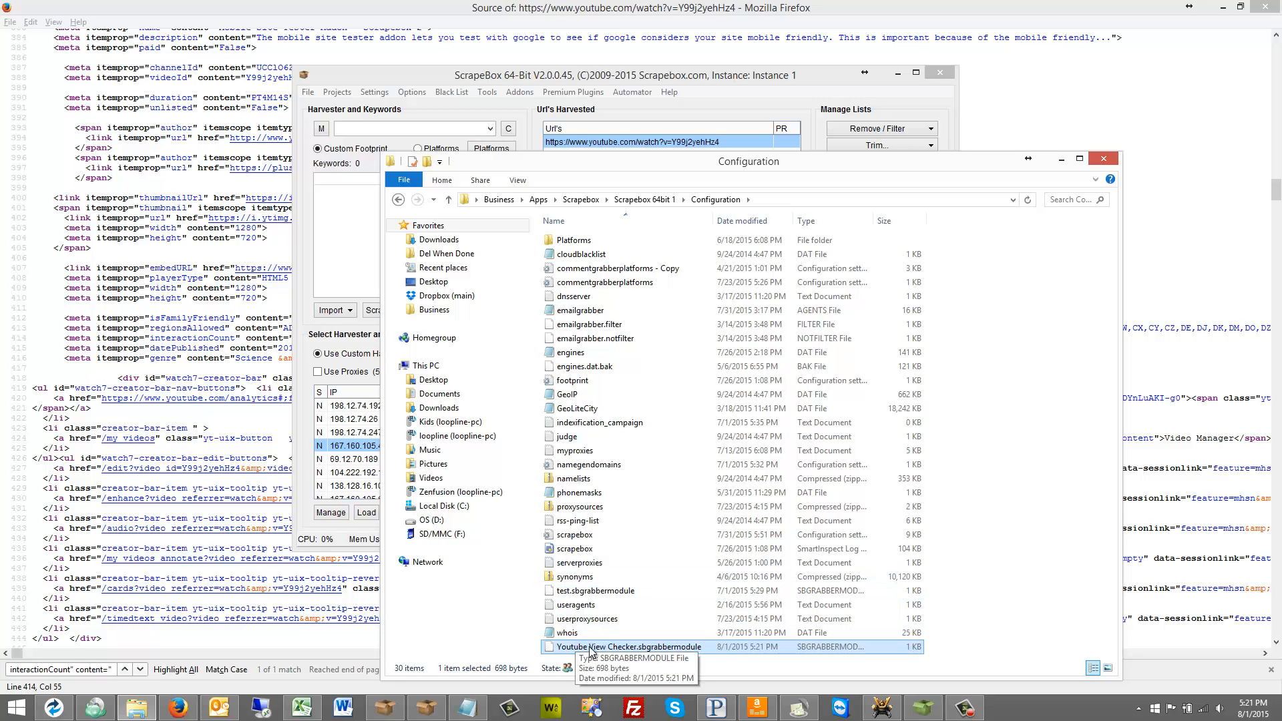
{"action": "right_click", "coordinate": [629, 646]}
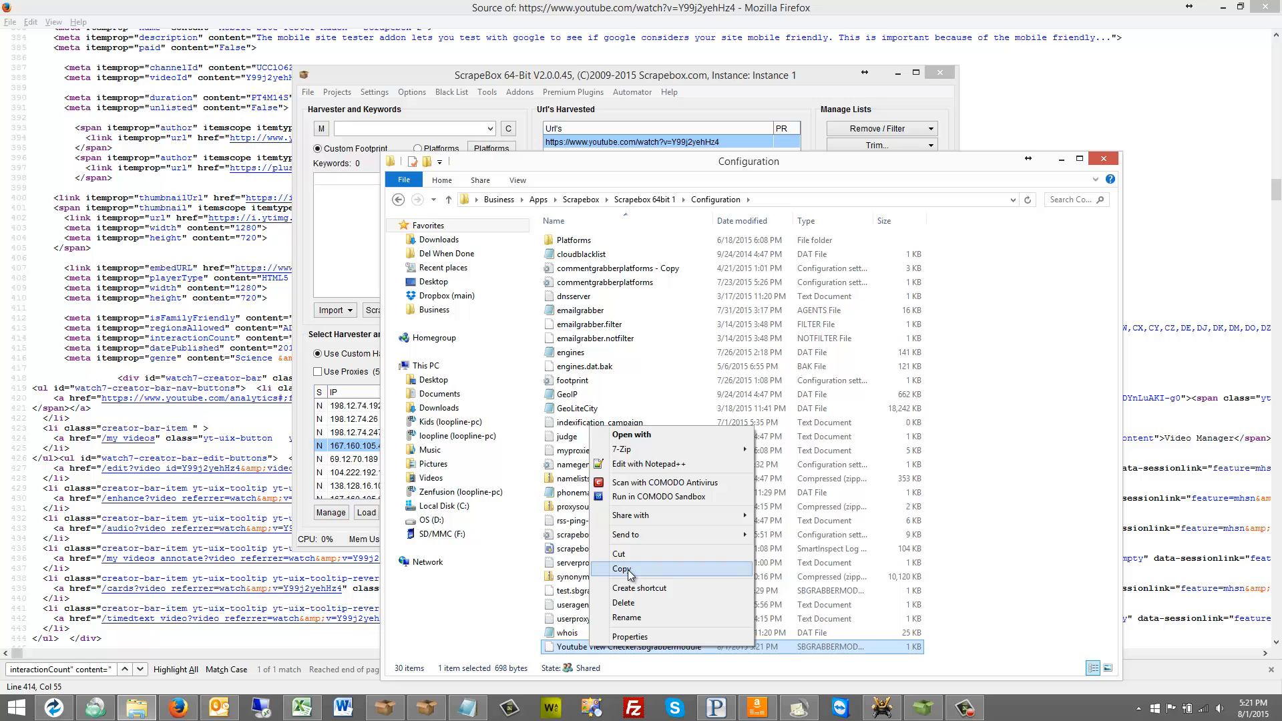
{"action": "left_click", "coordinate": [623, 569]}
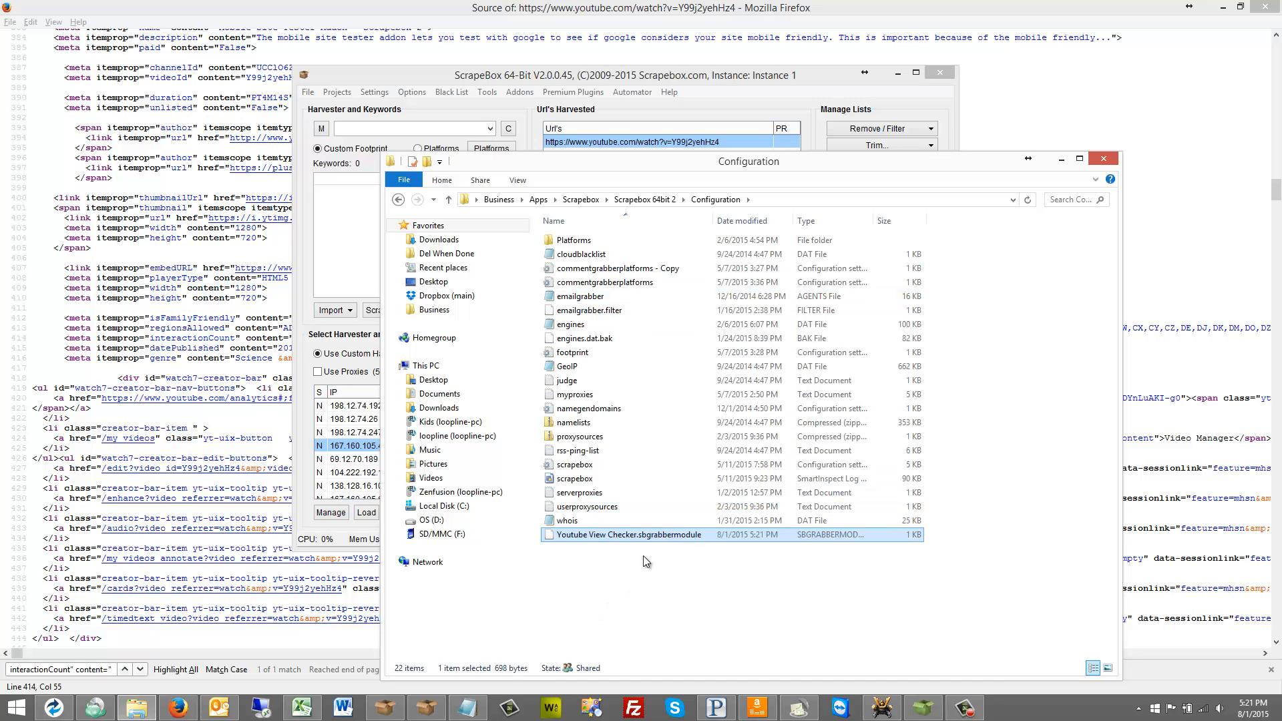
- Launch the second ScrapeBox, dismiss the error, update to 2.0.0.45 and view its grab tools
{"action": "left_click", "coordinate": [447, 199]}
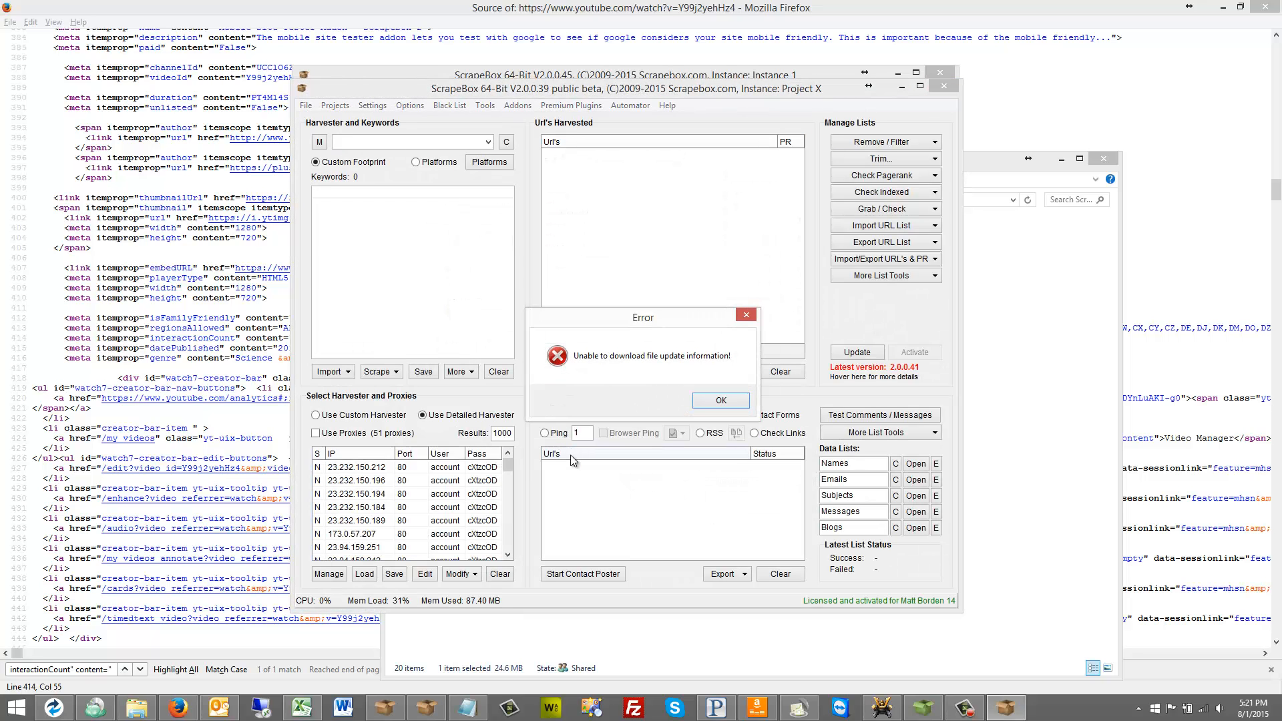
{"action": "left_click", "coordinate": [719, 399]}
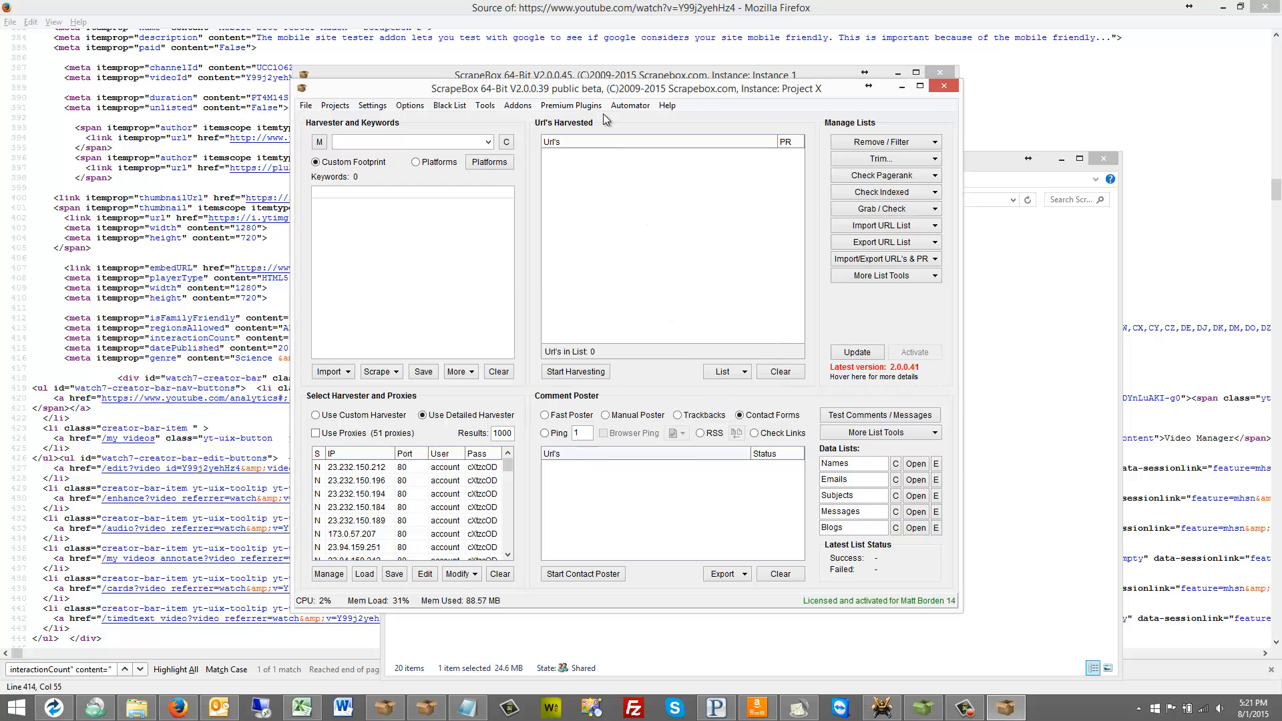
{"action": "left_click", "coordinate": [885, 208]}
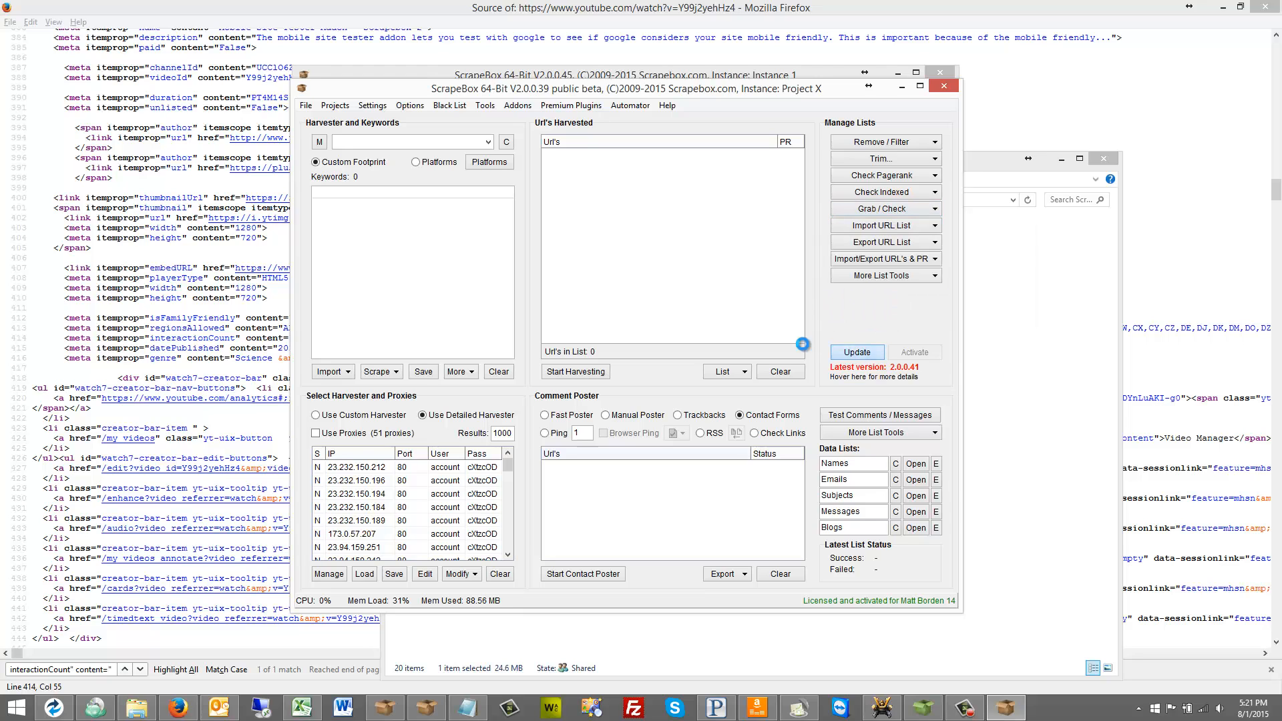
{"action": "left_click", "coordinate": [856, 351]}
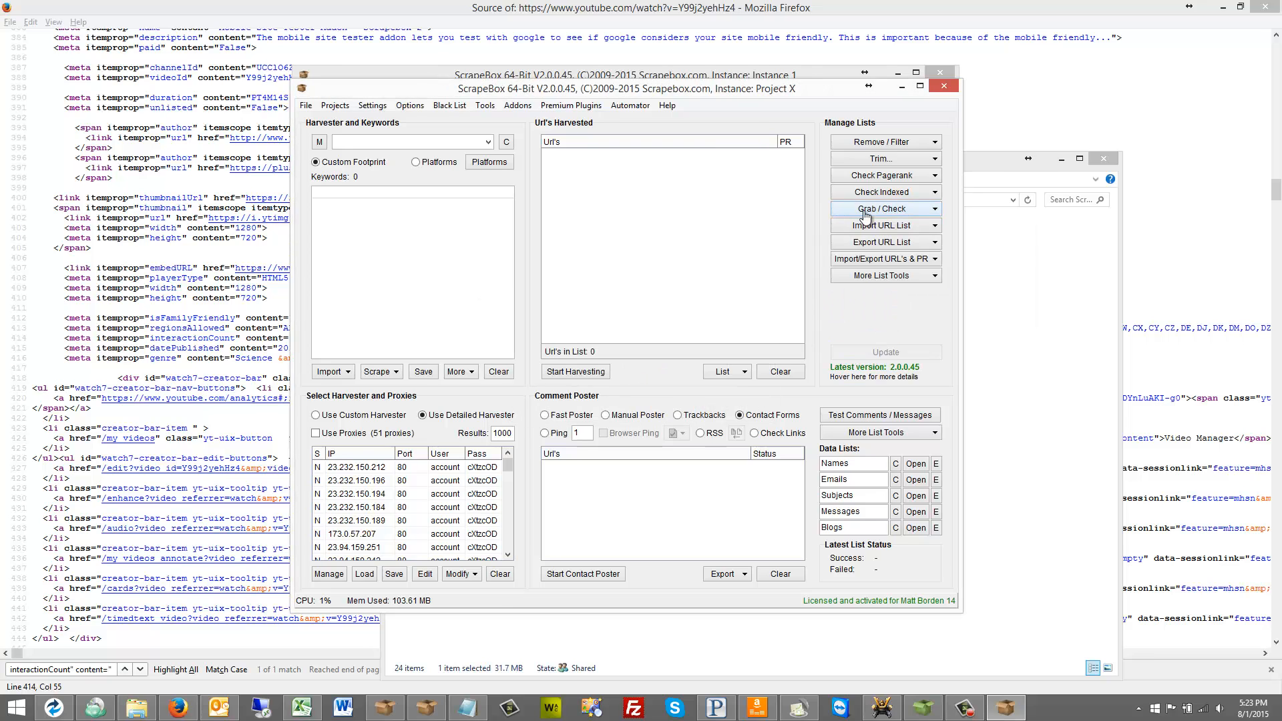
{"action": "left_click", "coordinate": [883, 208]}
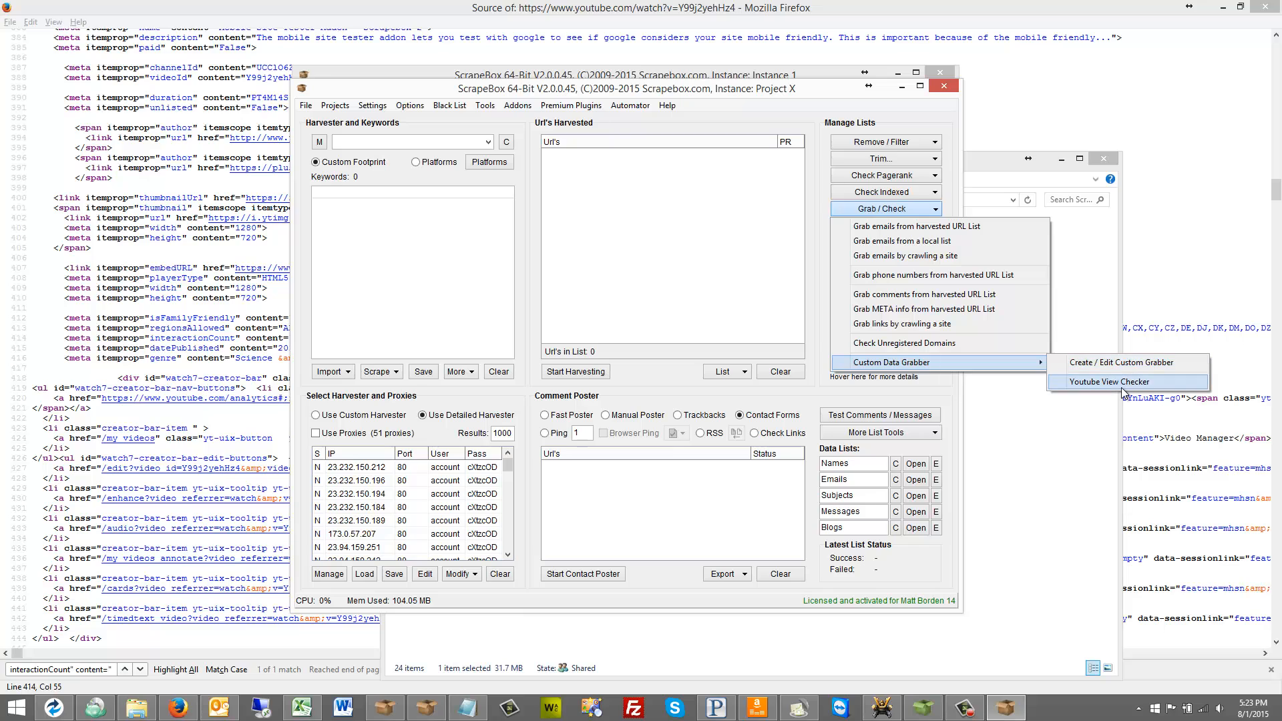
{"action": "mouse_move", "coordinate": [895, 371]}
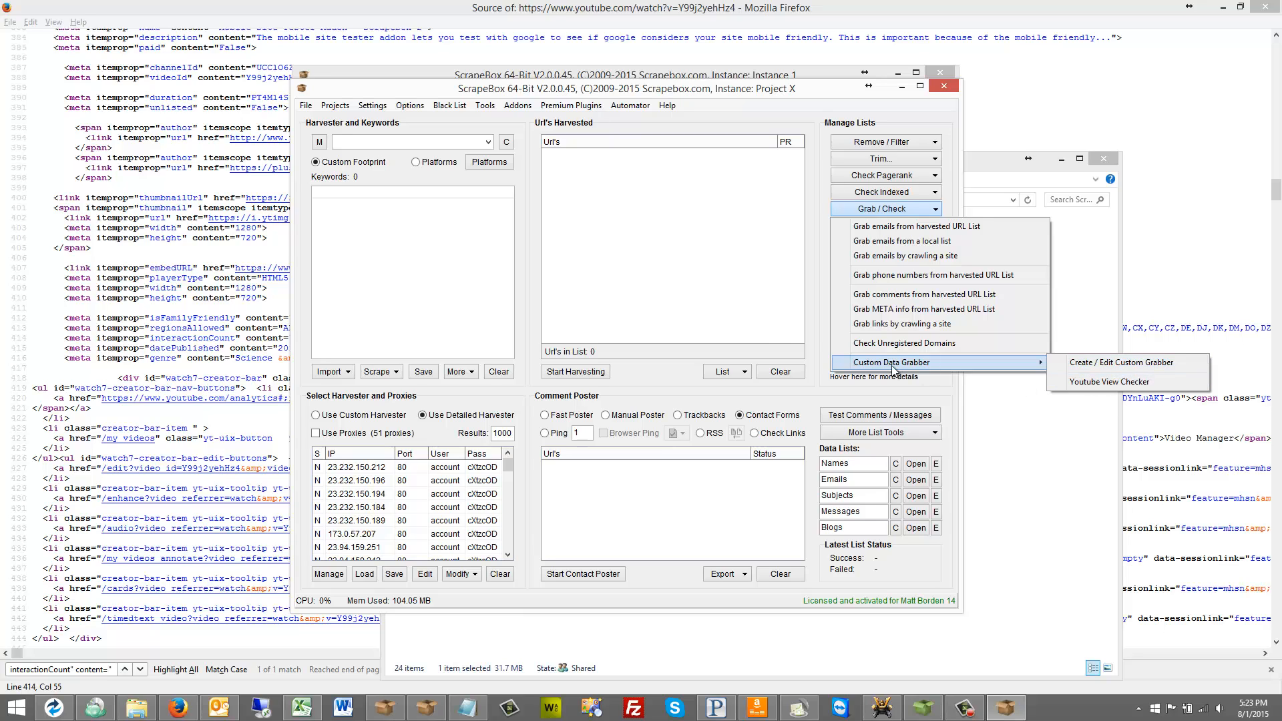